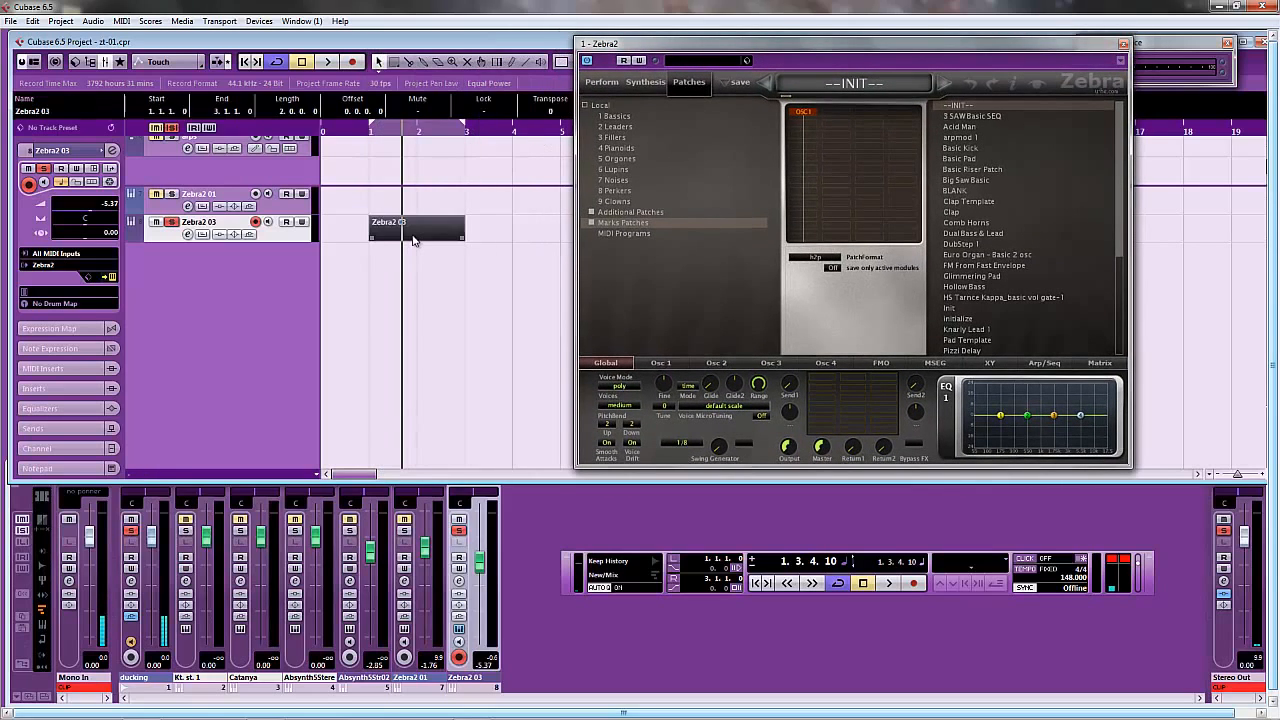
Review the Zebra2 03 part's repeated C3 notes, then bring the Zebra2 INIT patch forward
double_click(415, 222)
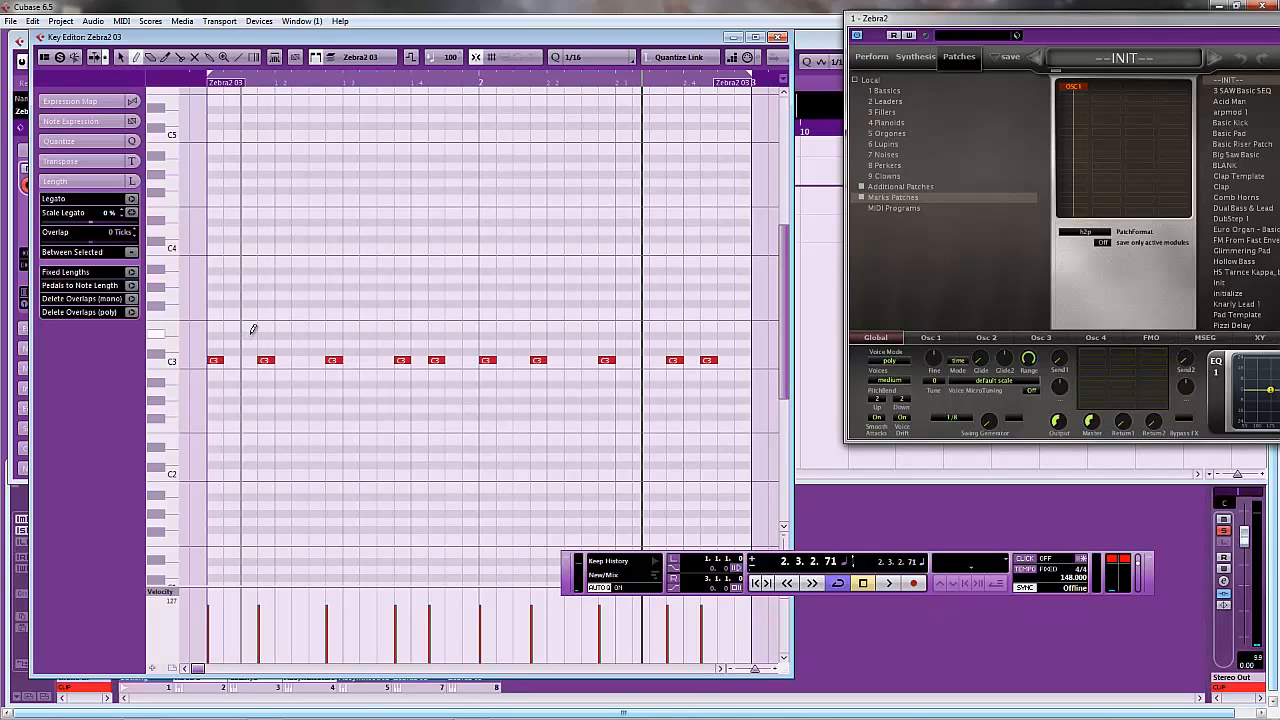
left_click(248, 327)
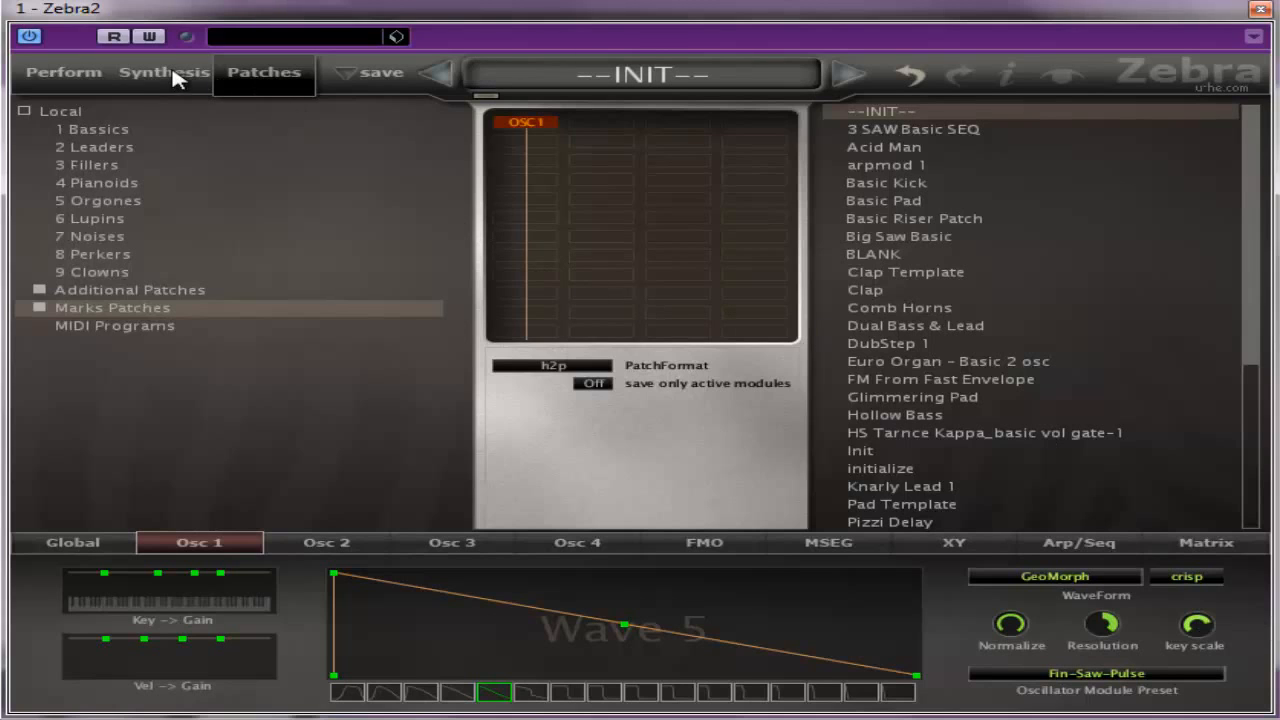
Check oscillator 1's Mixer and Phase/Sync pages, raise sync tune to 4.60, and browse Osc FX types
left_click(163, 72)
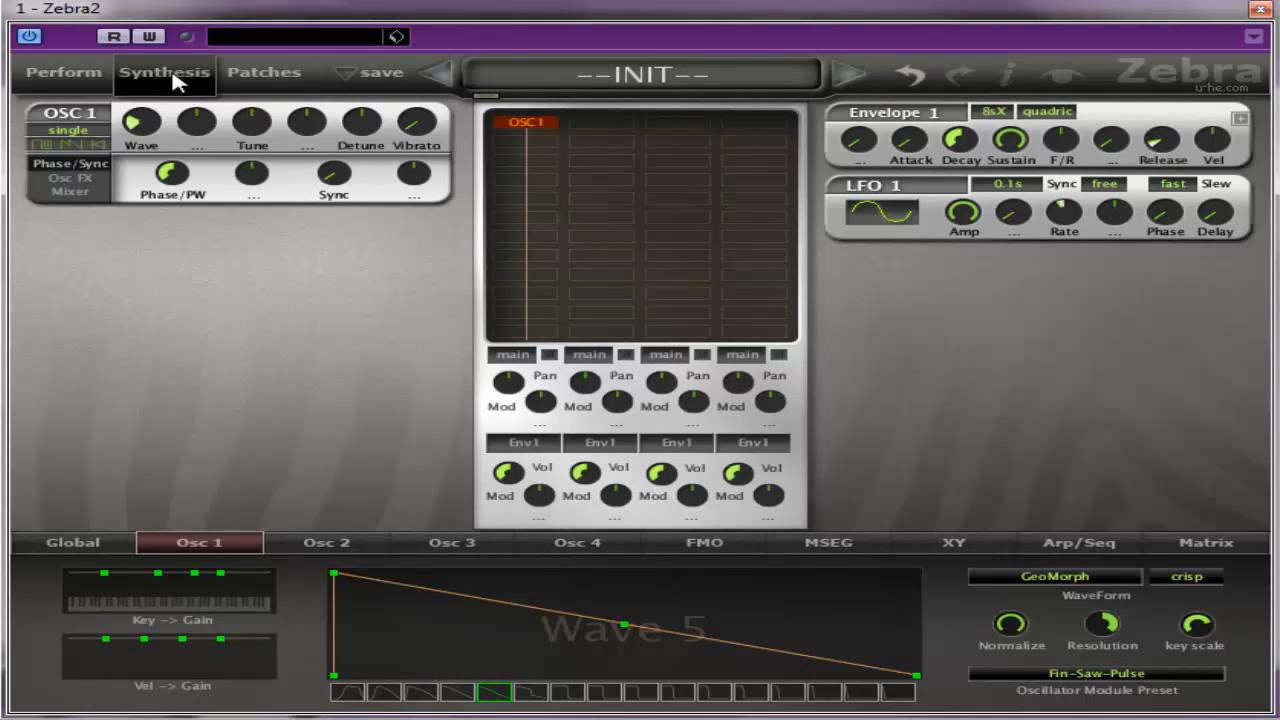
mouse_move(165, 95)
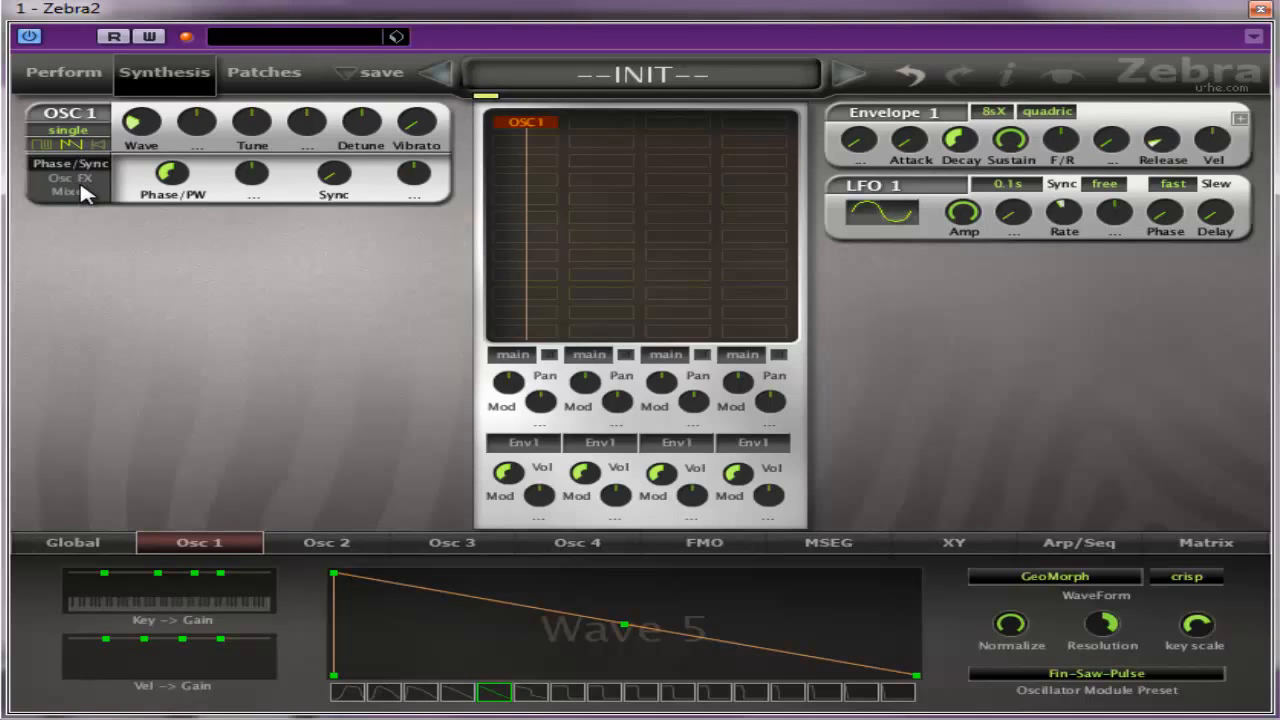
left_click(66, 191)
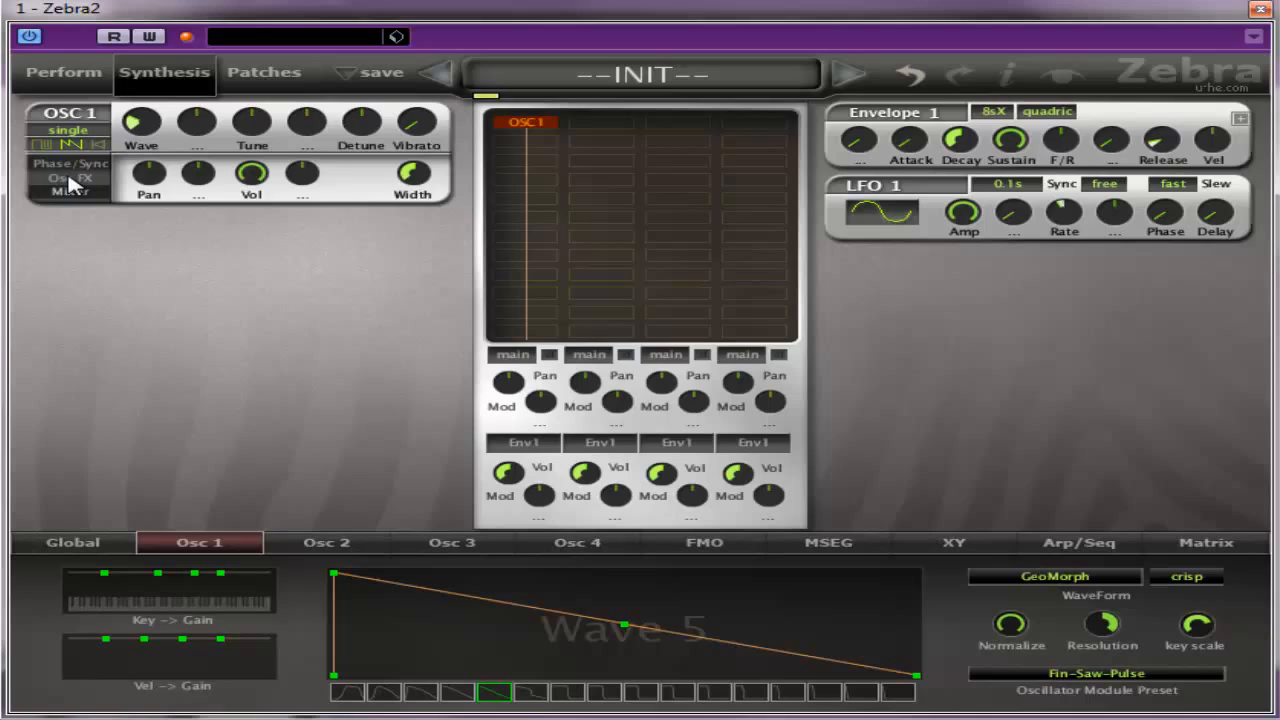
left_click(68, 163)
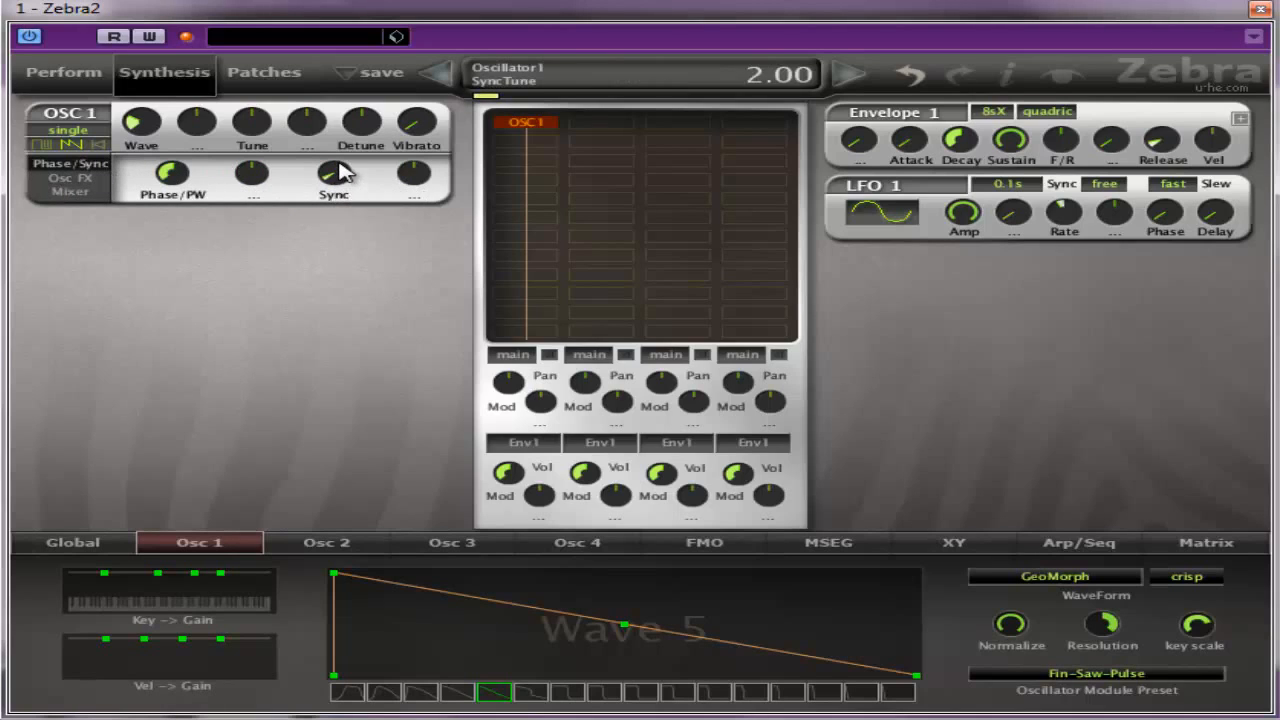
left_click_drag(340, 175, 345, 155)
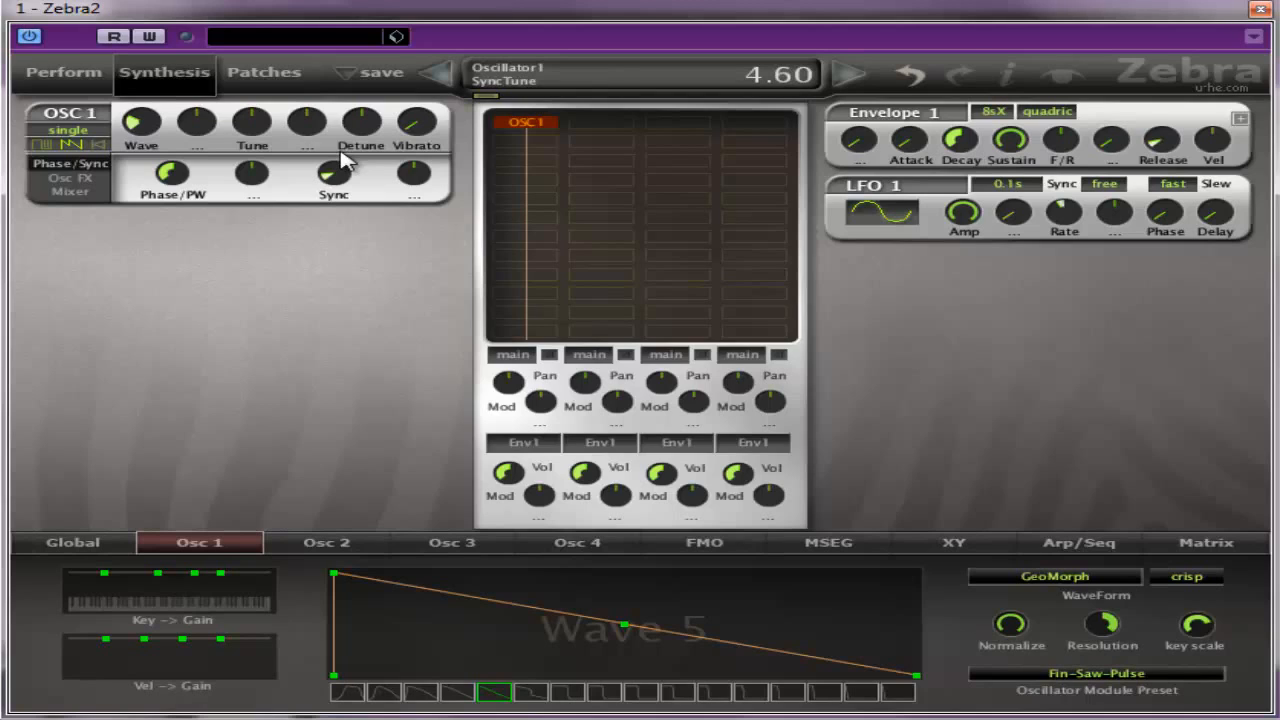
left_click_drag(335, 175, 340, 168)
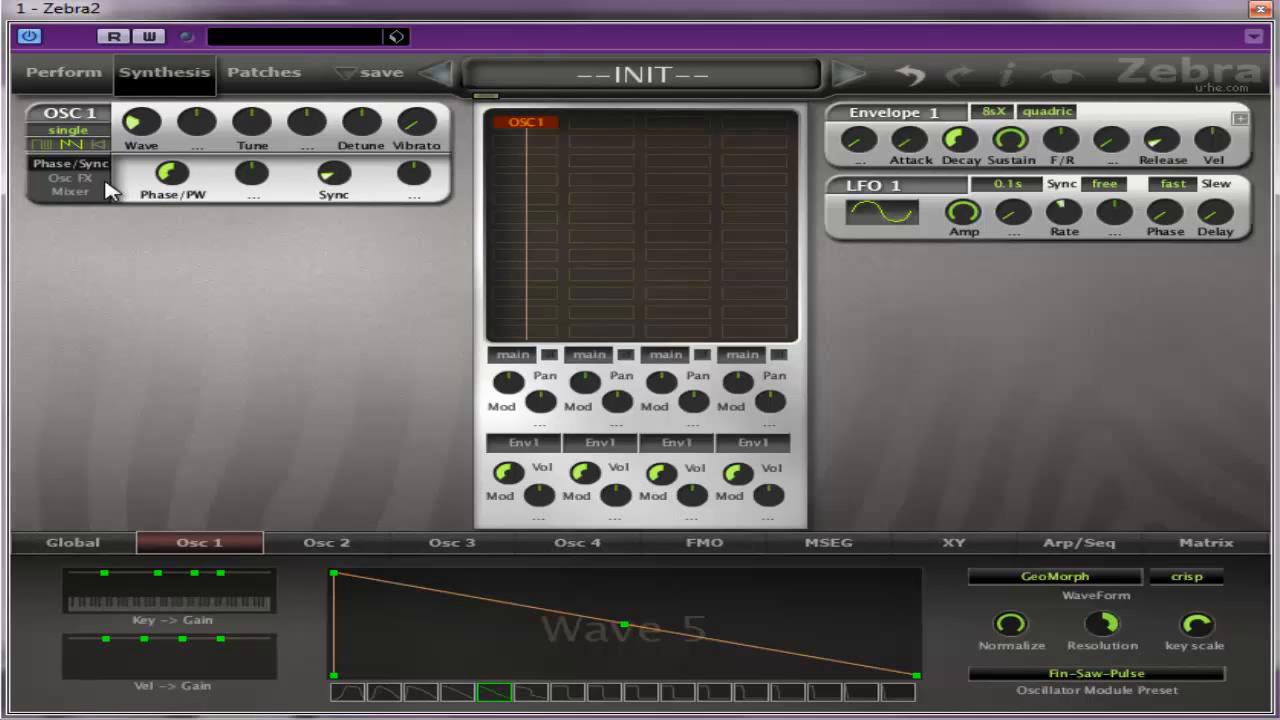
left_click(171, 174)
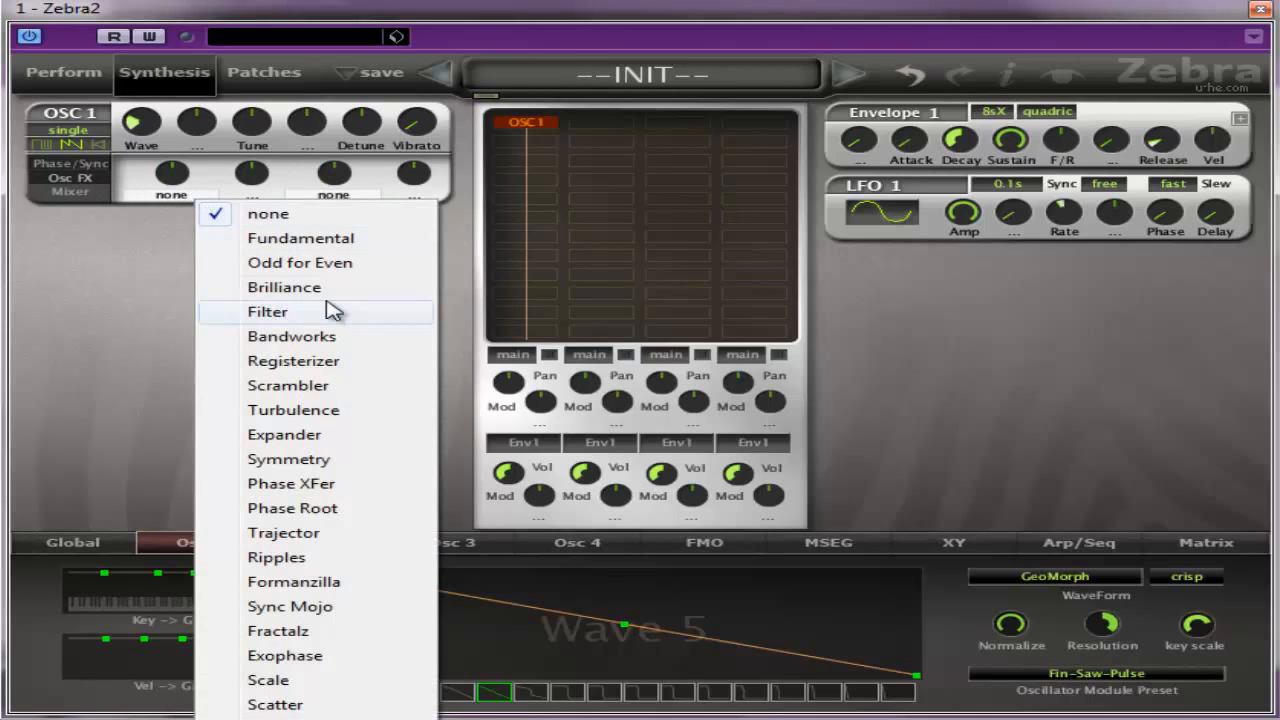
mouse_move(280, 631)
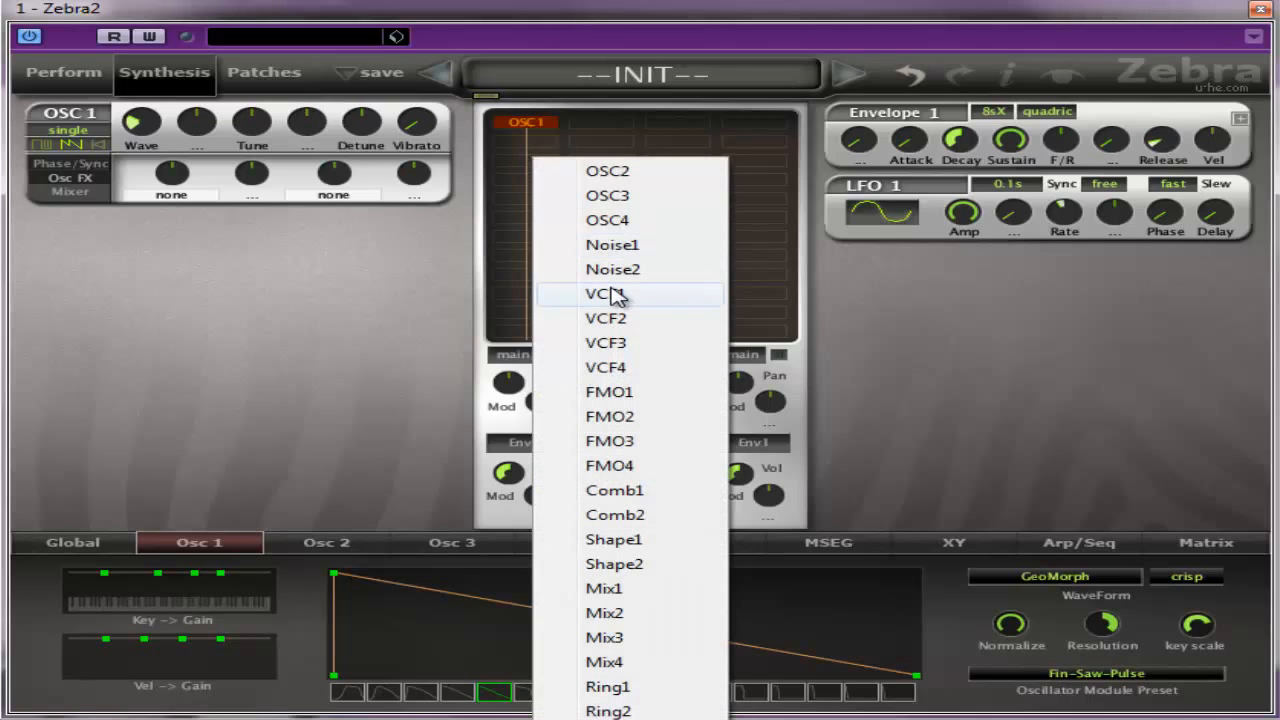
Add a VCF1 filter set to LP Allround, with Envelope 2 assigned to its cutoff
left_click(601, 293)
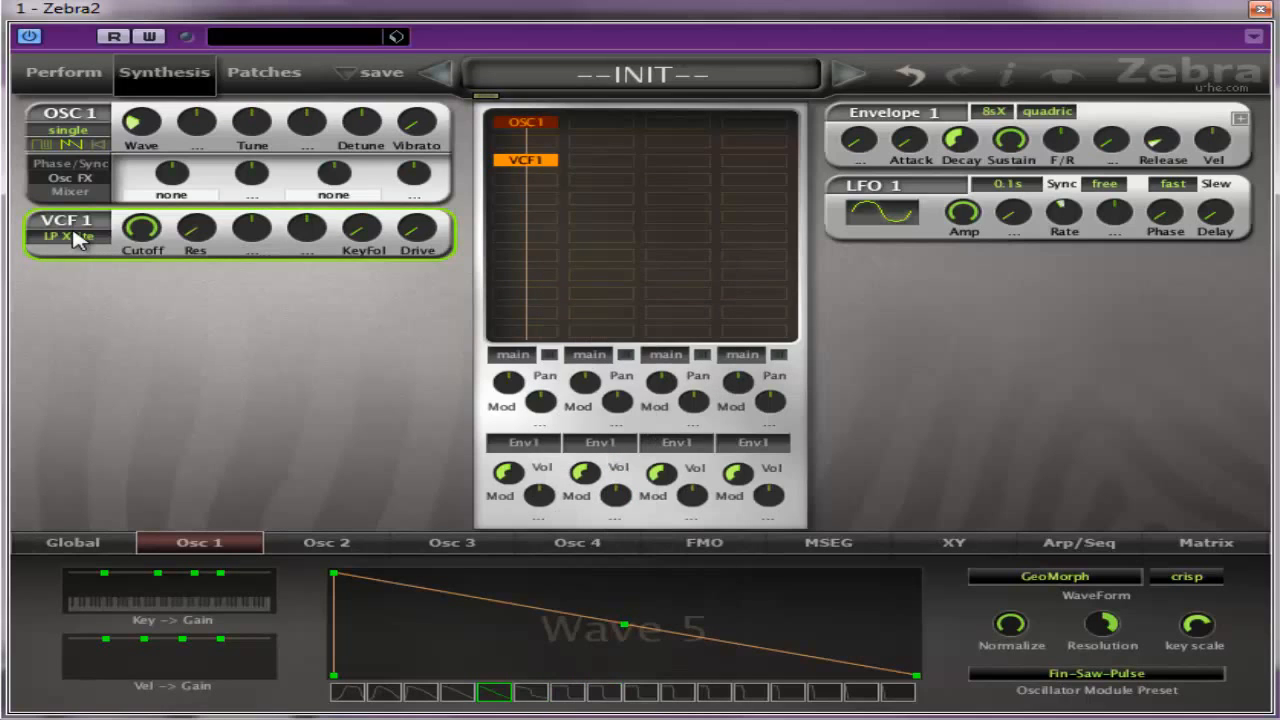
left_click(69, 236)
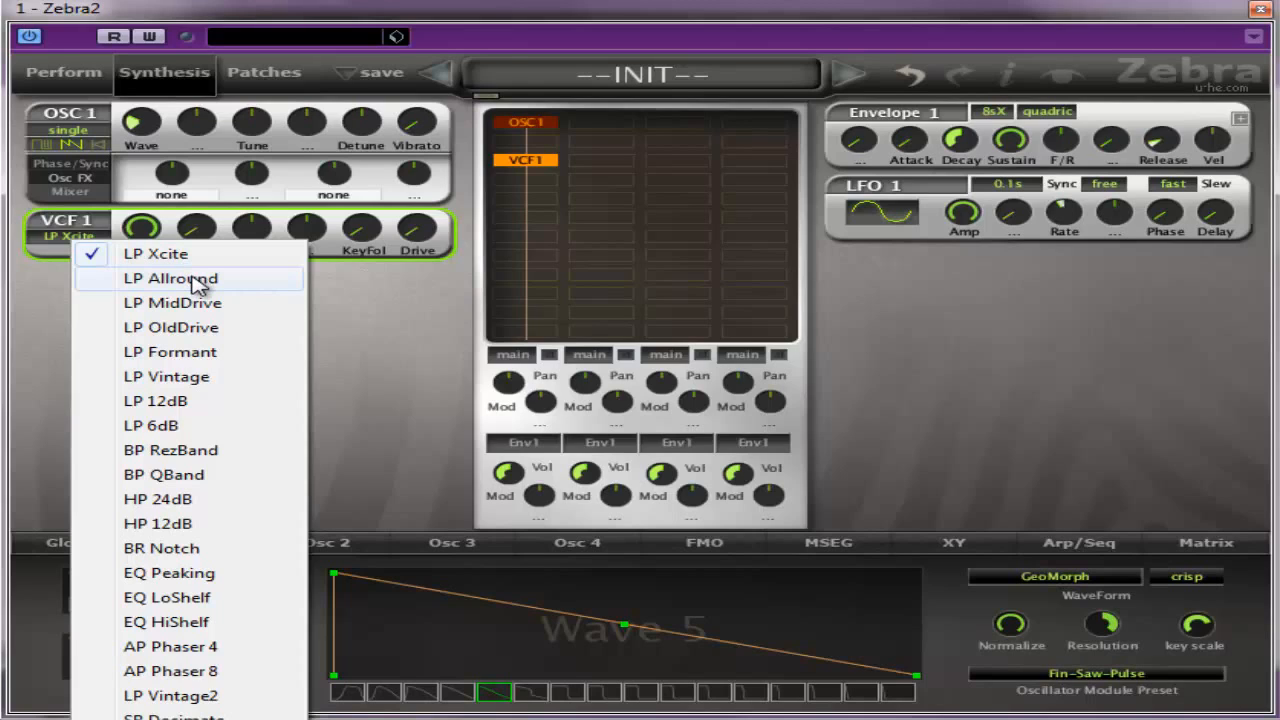
left_click(170, 278)
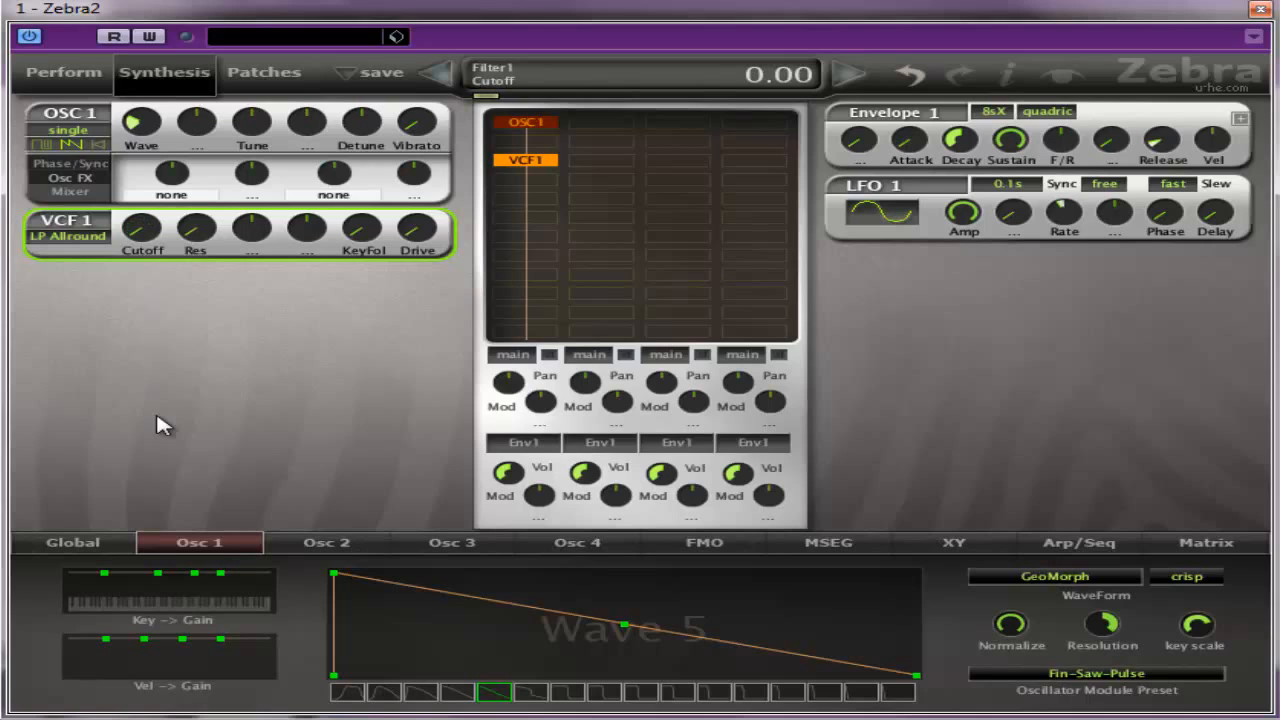
left_click(251, 231)
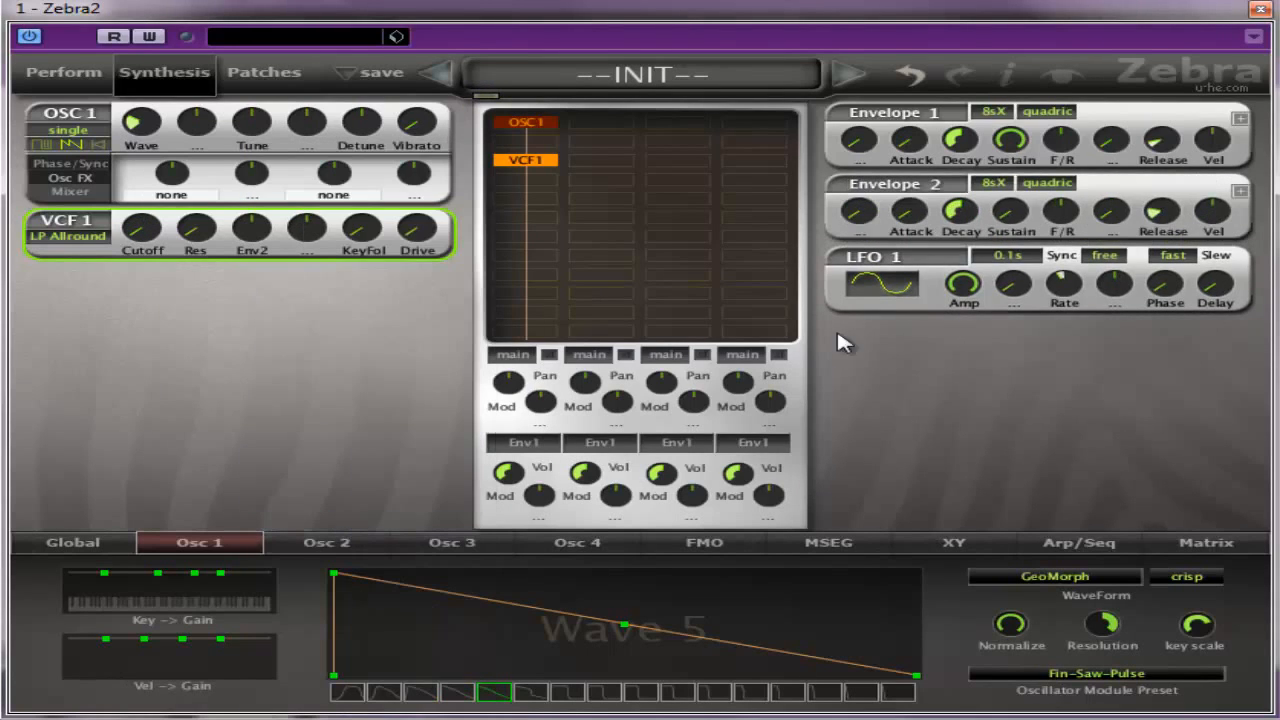
mouse_move(540, 200)
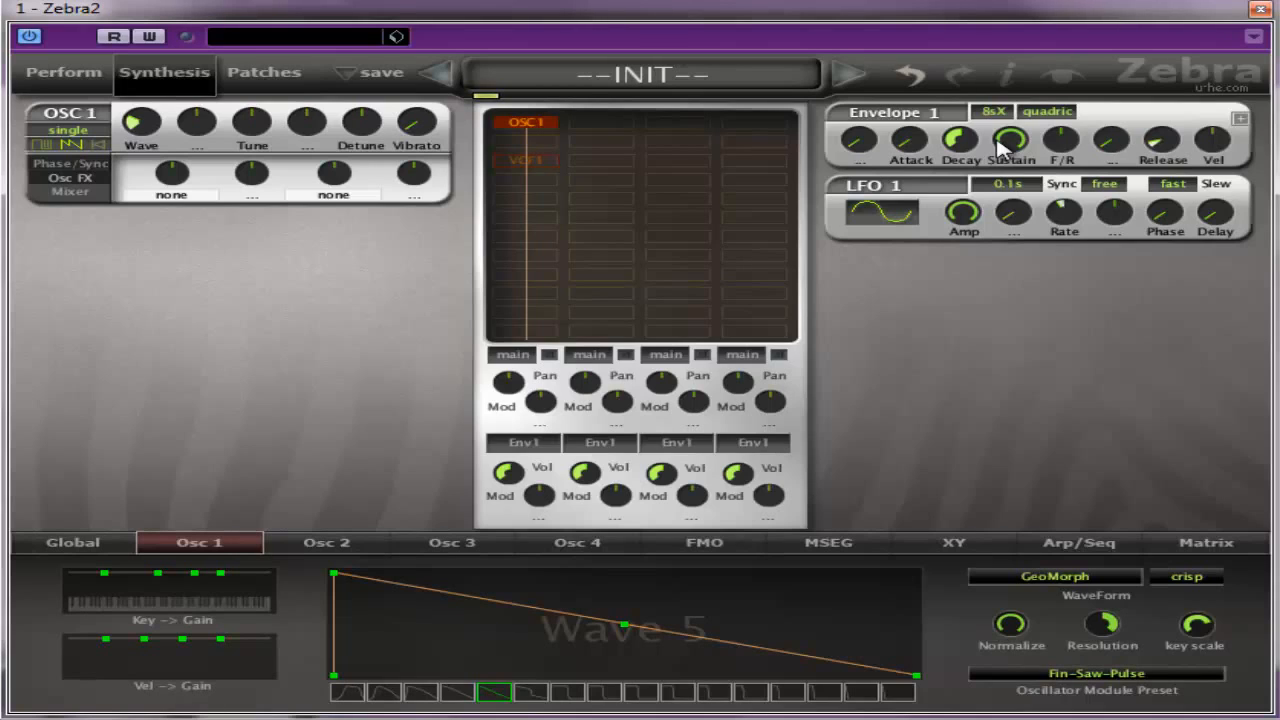
Lower Envelope 1's sustain and shorten its decay to about 17.50
left_click_drag(1010, 140, 1010, 160)
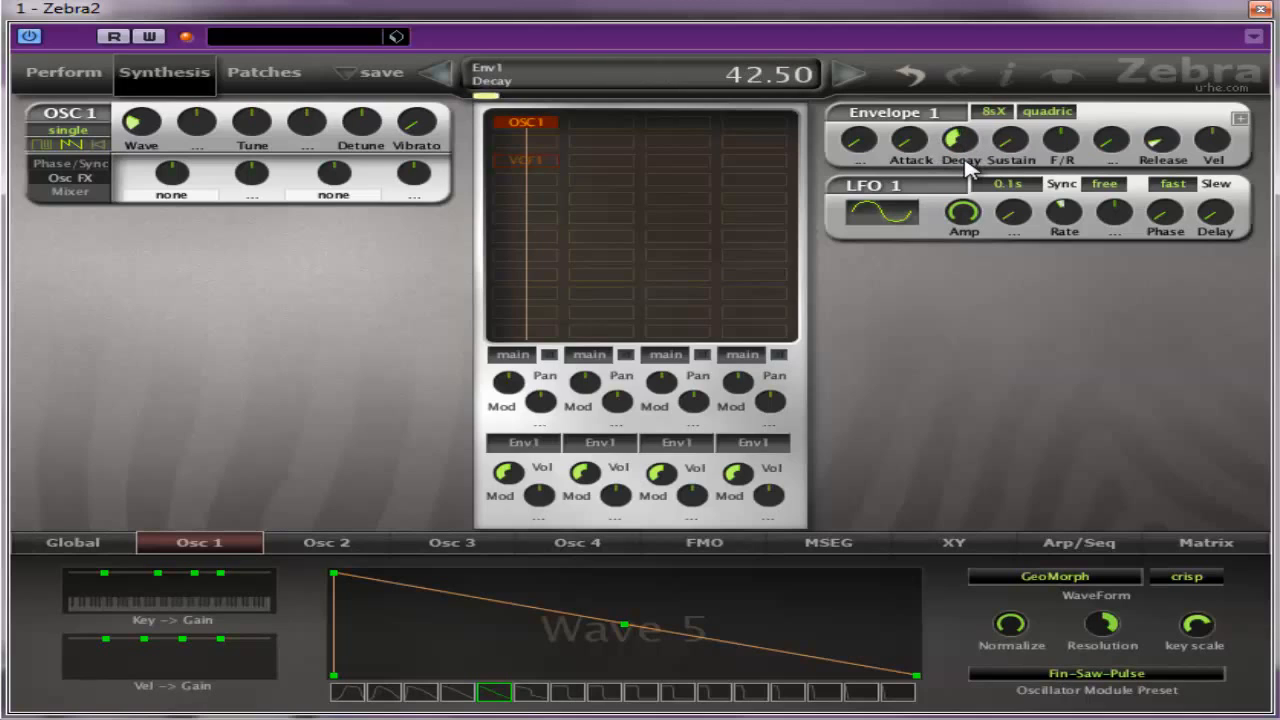
left_click_drag(958, 140, 958, 220)
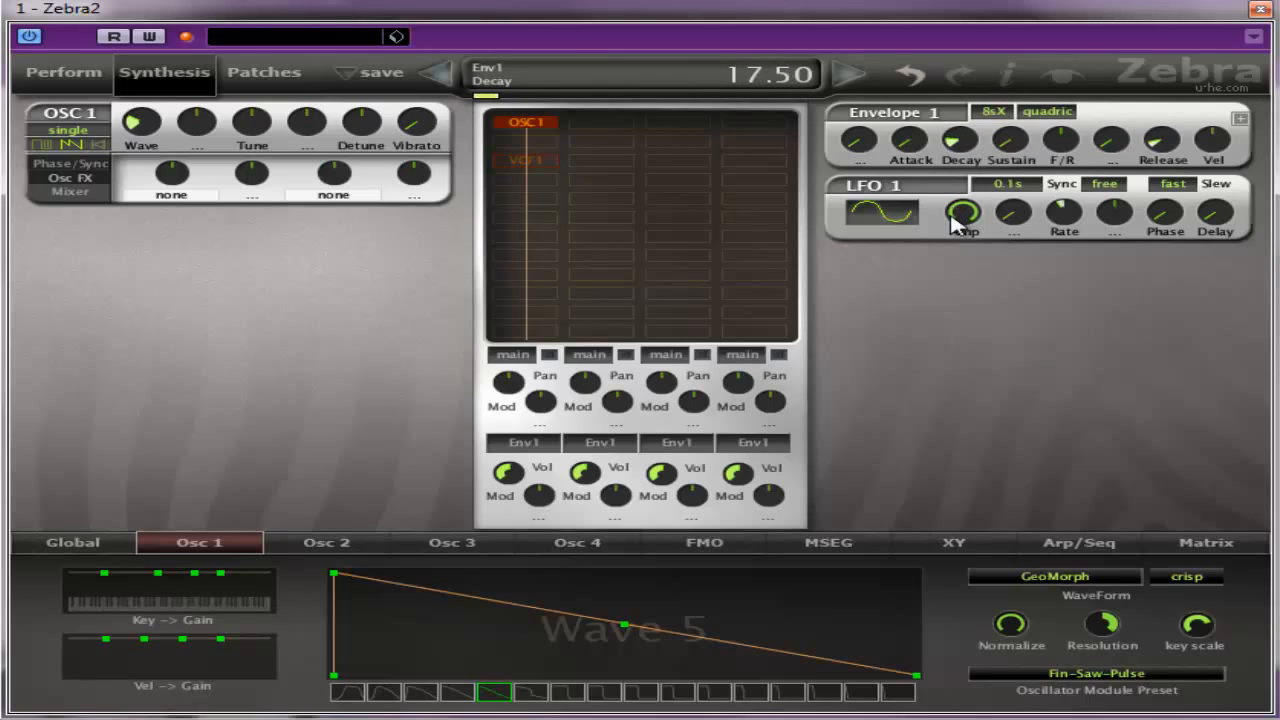
left_click_drag(960, 215, 960, 230)
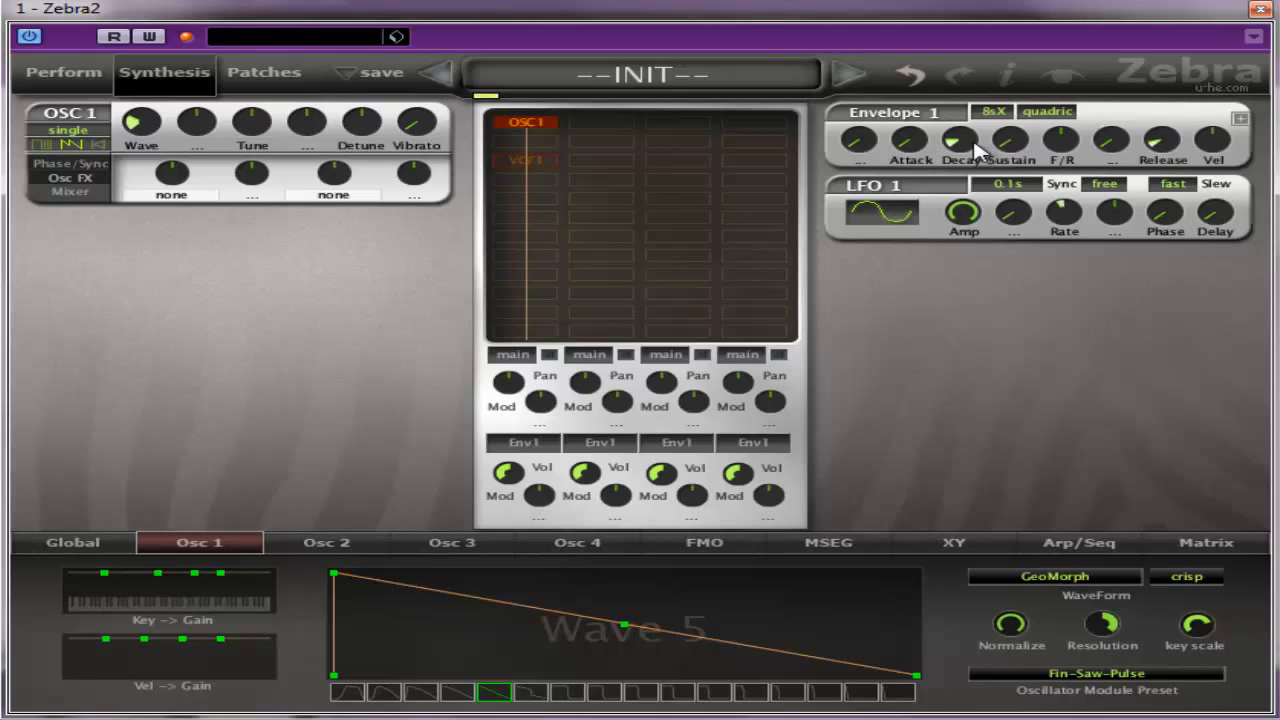
left_click_drag(1007, 140, 1020, 125)
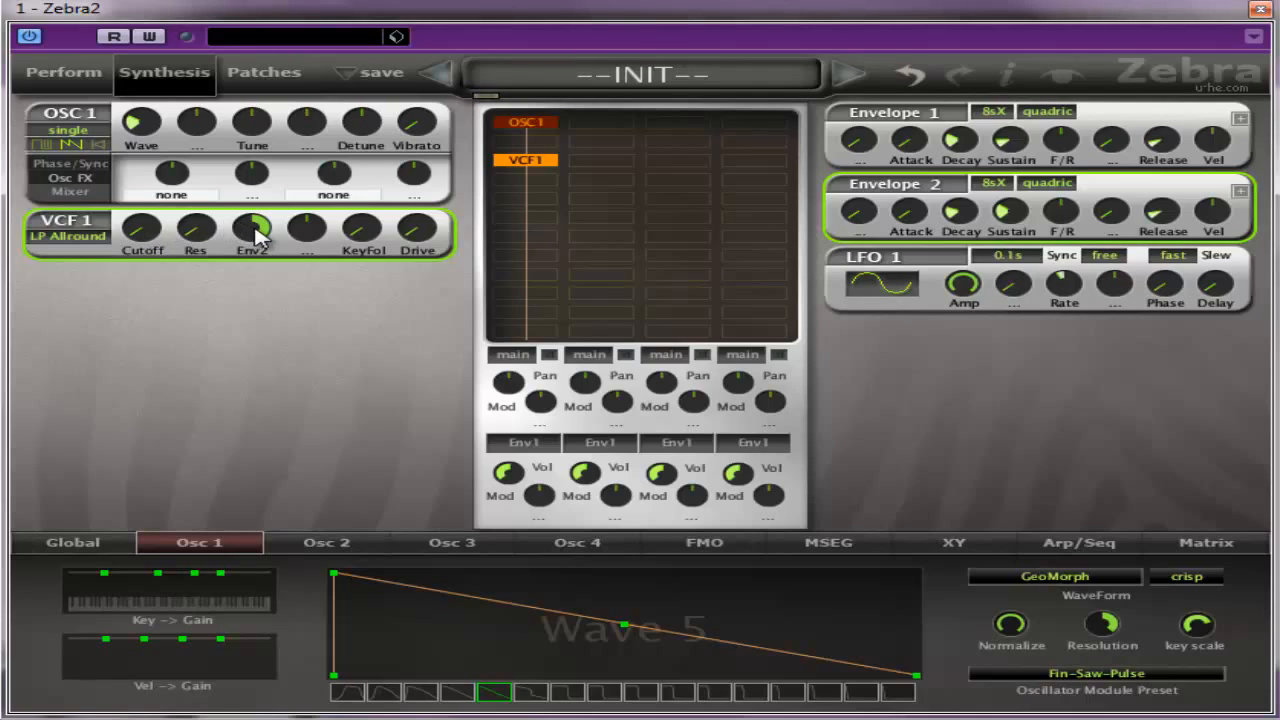
Raise VCF1's Envelope 2 modulation depth to 116.00
left_click_drag(252, 228, 252, 210)
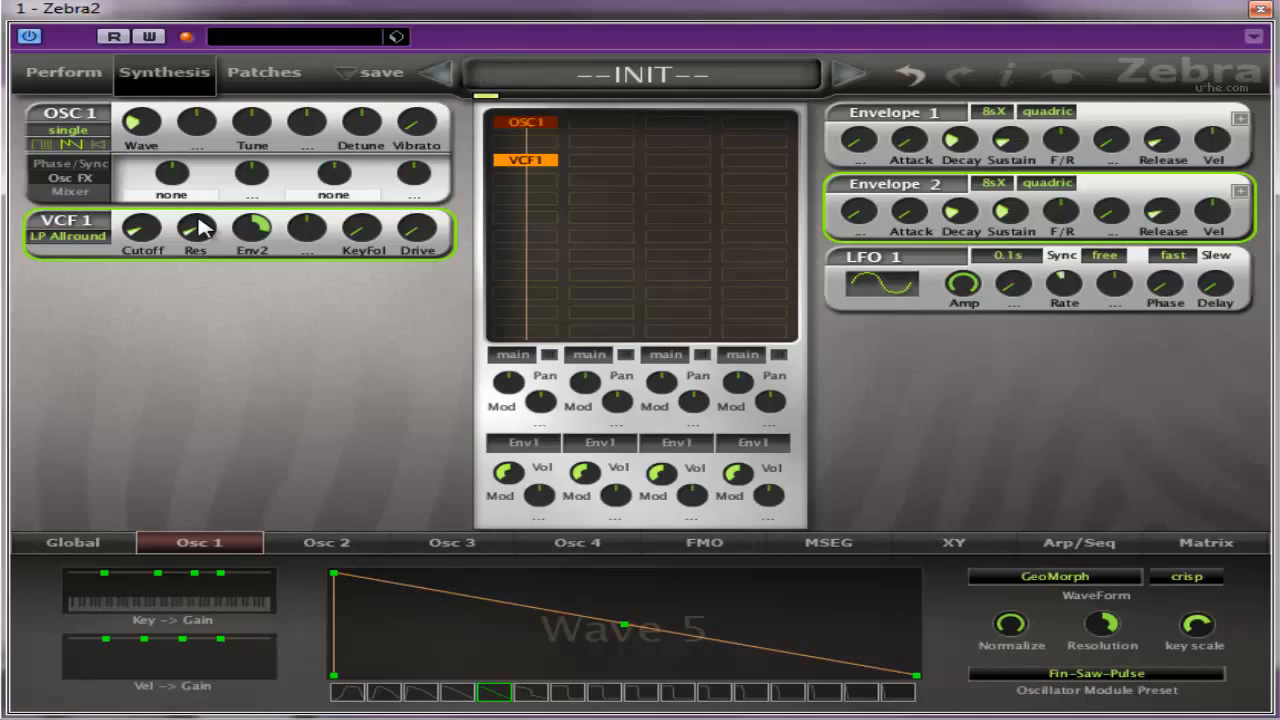
mouse_move(288, 143)
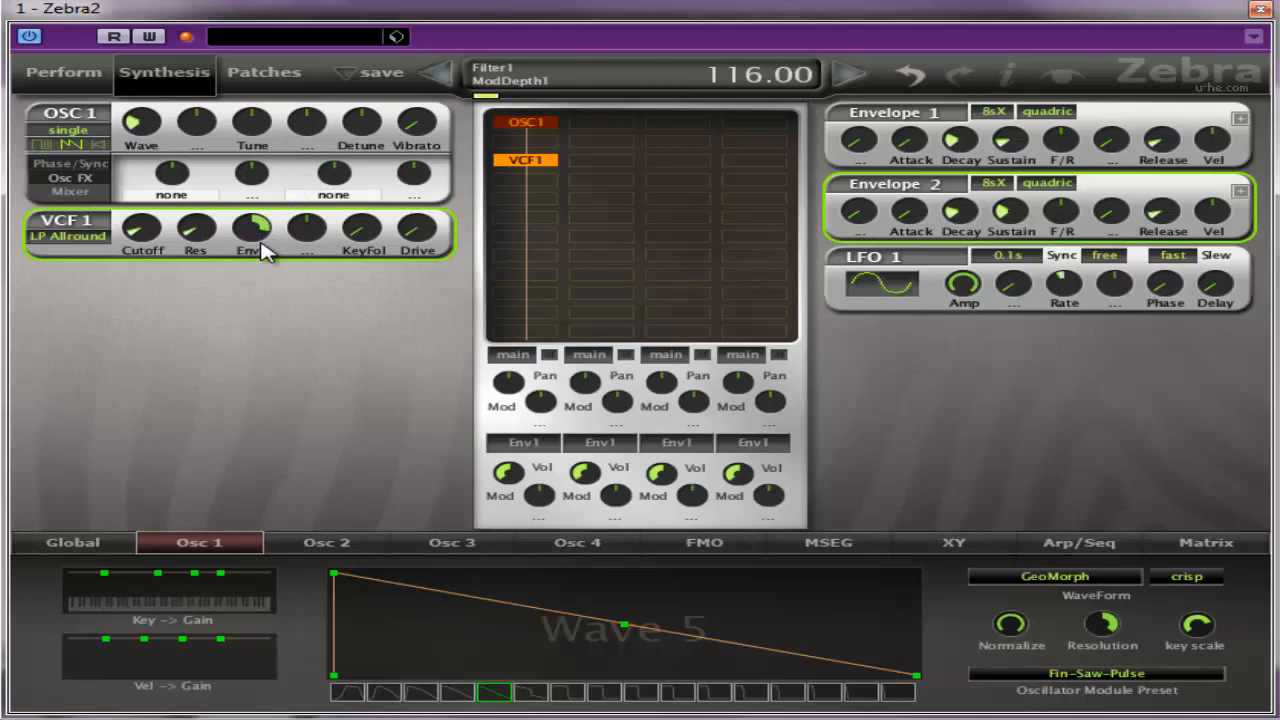
left_click_drag(252, 228, 252, 200)
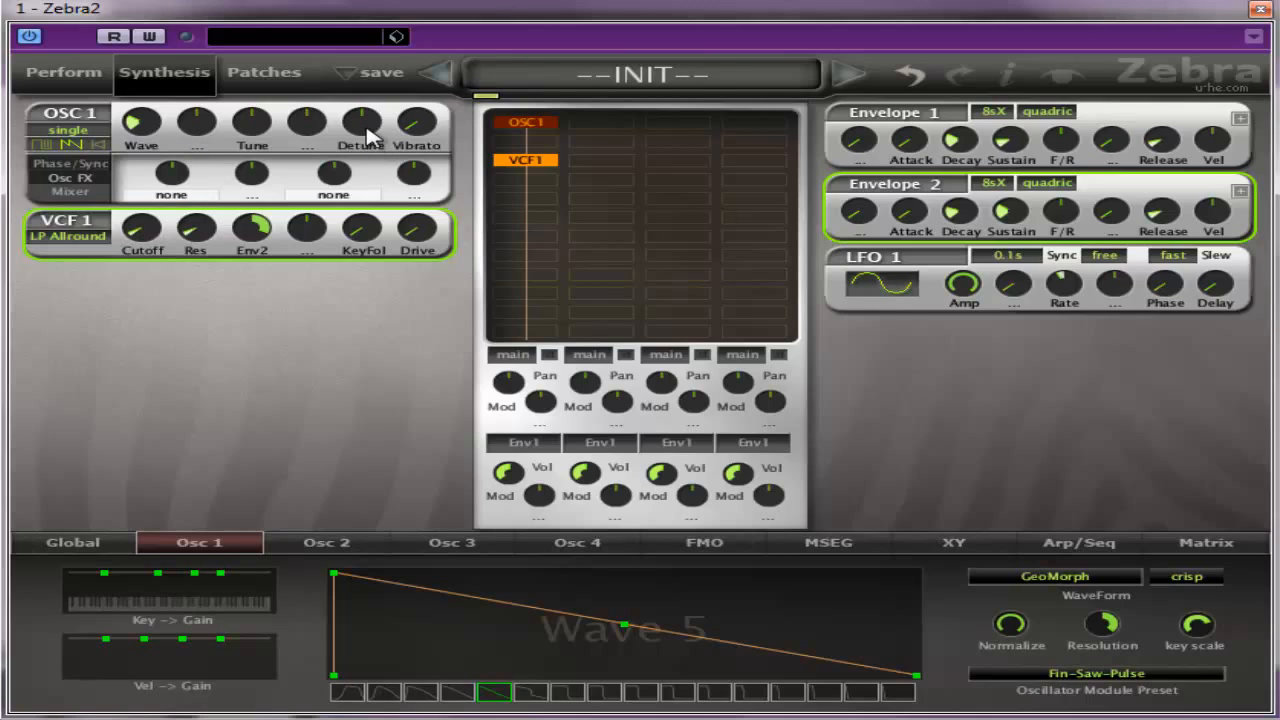
mouse_move(820, 138)
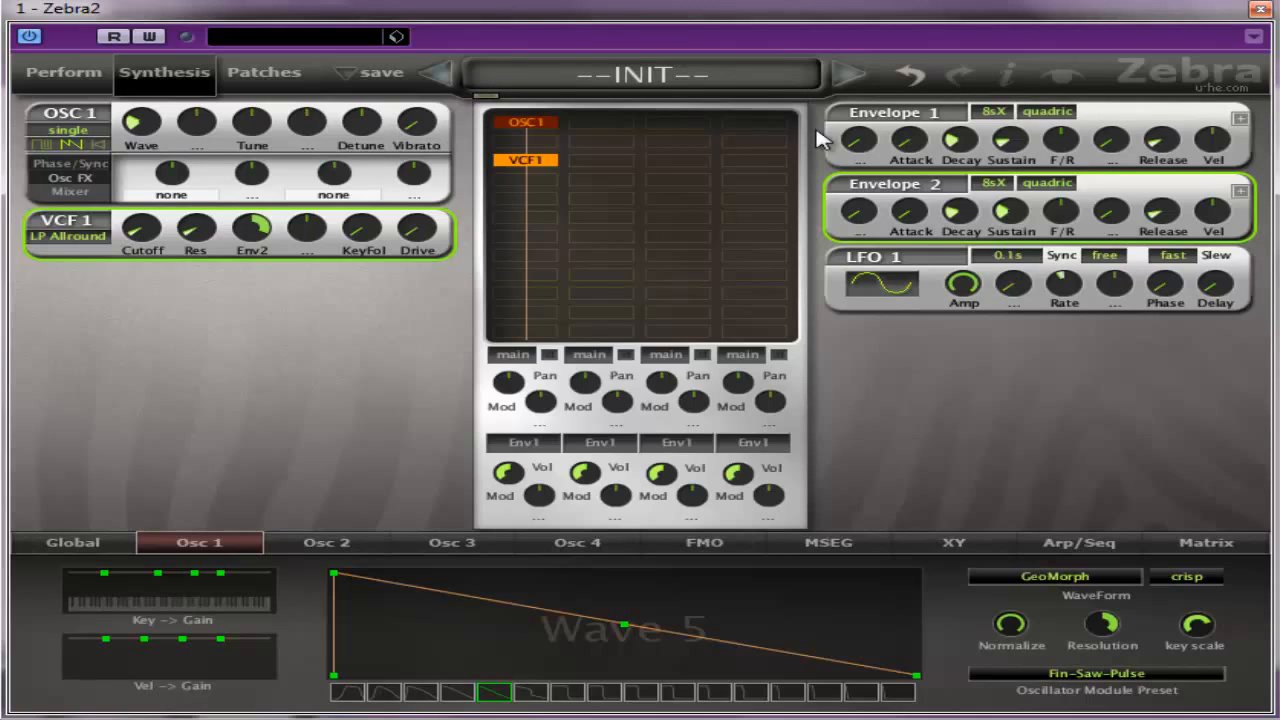
mouse_move(935, 198)
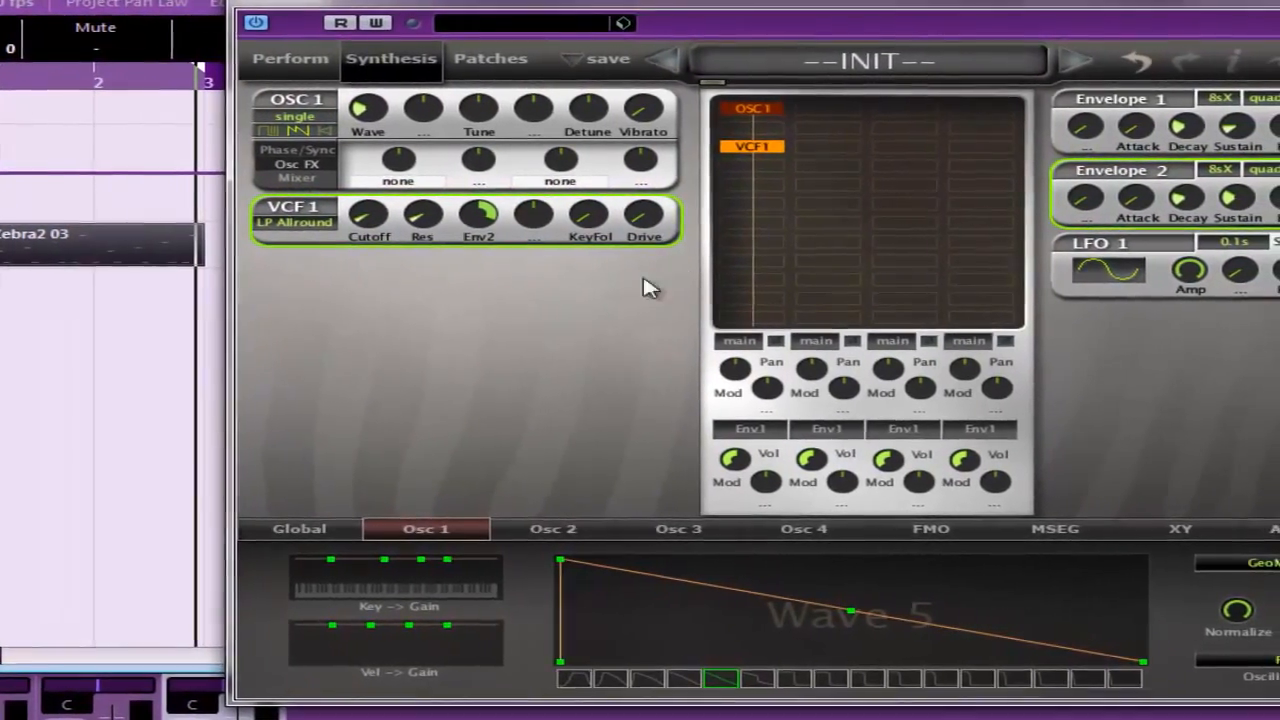
On the Global page, select Delay1 and set its second tap time to 1/8 dot
left_click(299, 528)
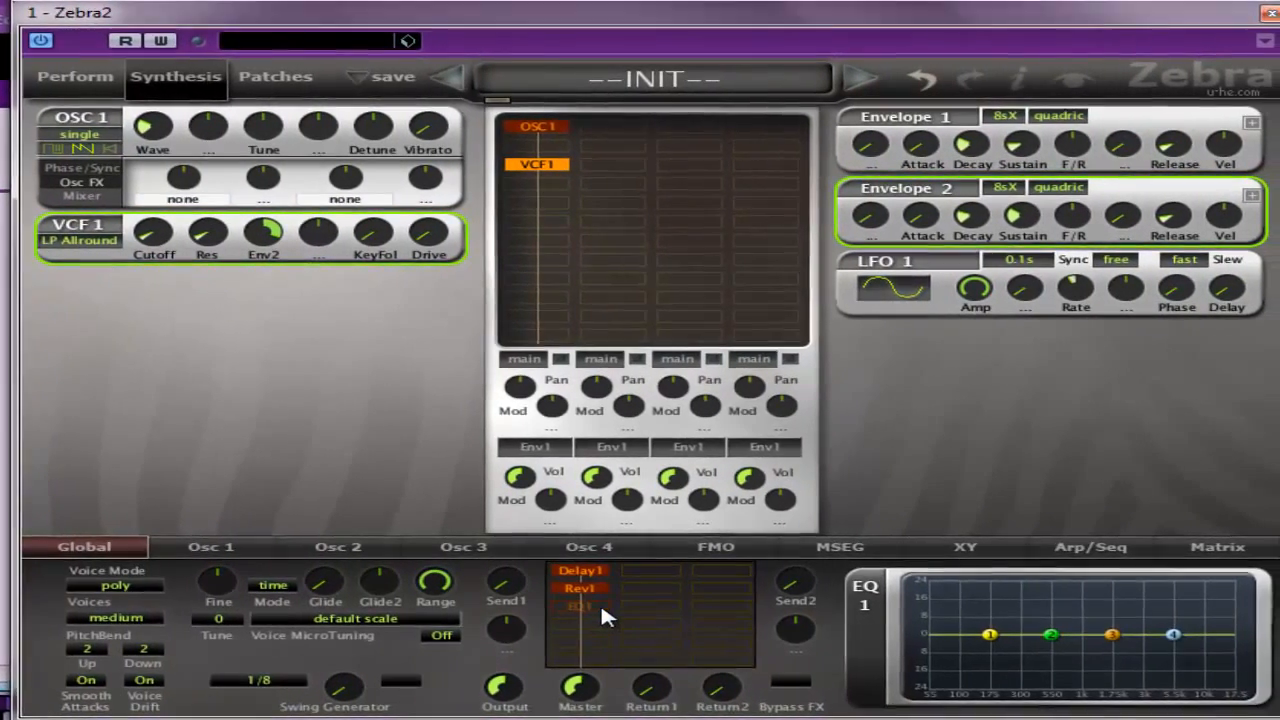
left_click(580, 588)
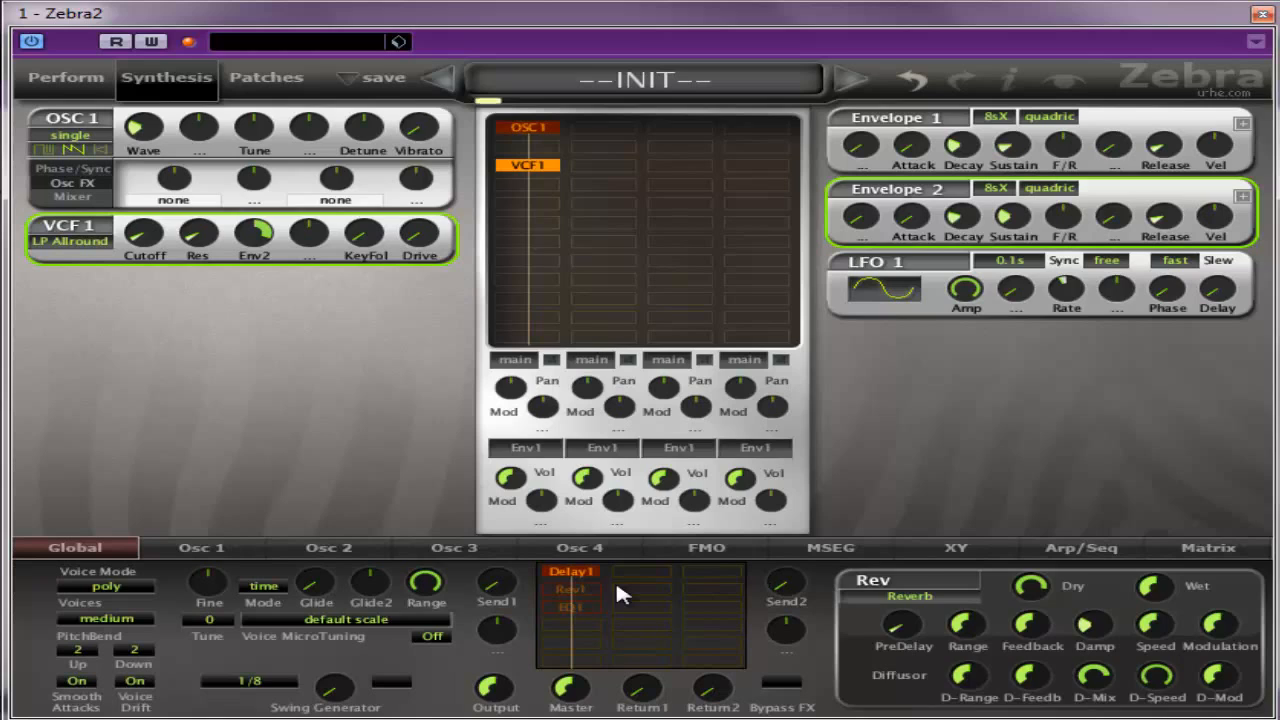
left_click(570, 570)
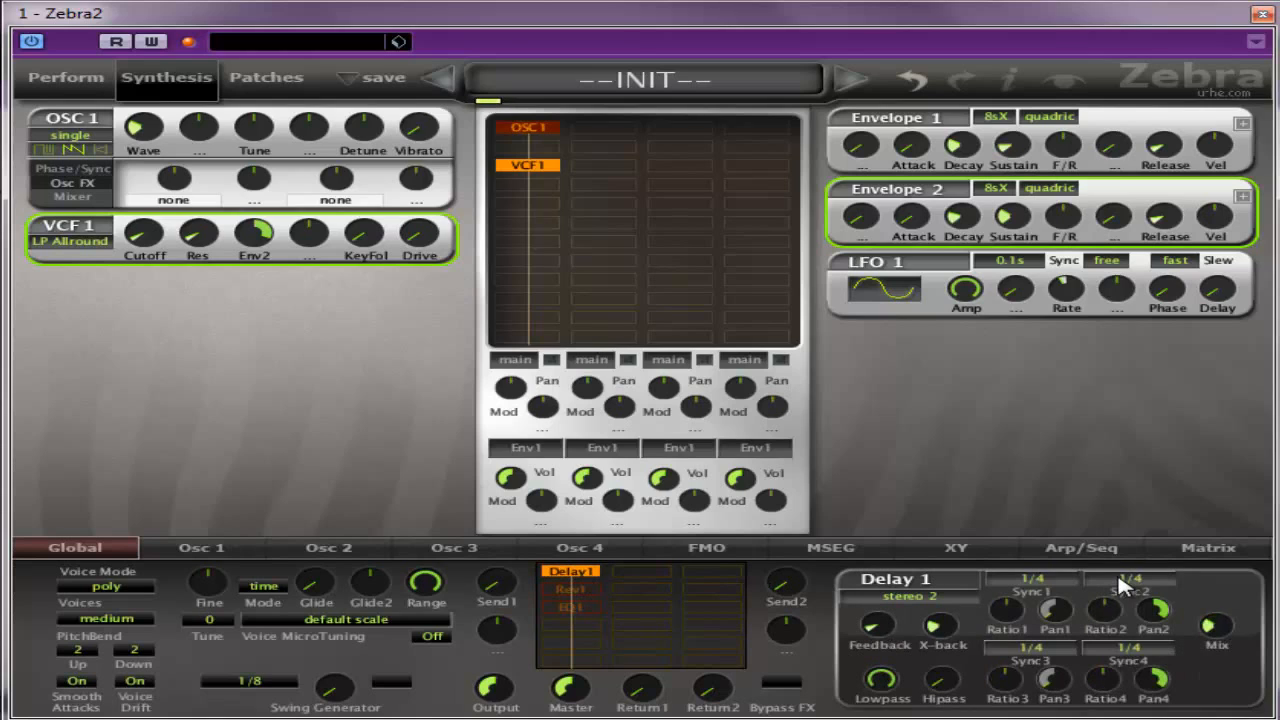
left_click(1133, 579)
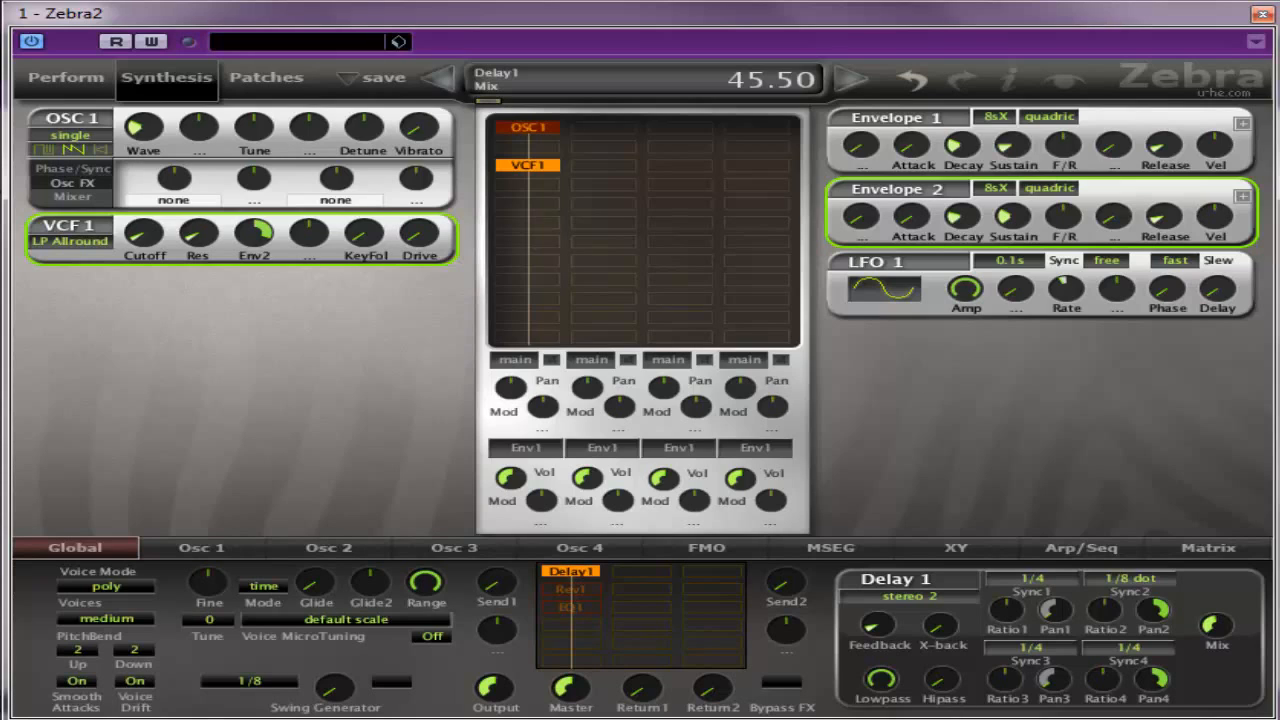
Select Rev1, lower its wet level to 15.00, and bring up EQ1's curve
left_click(570, 588)
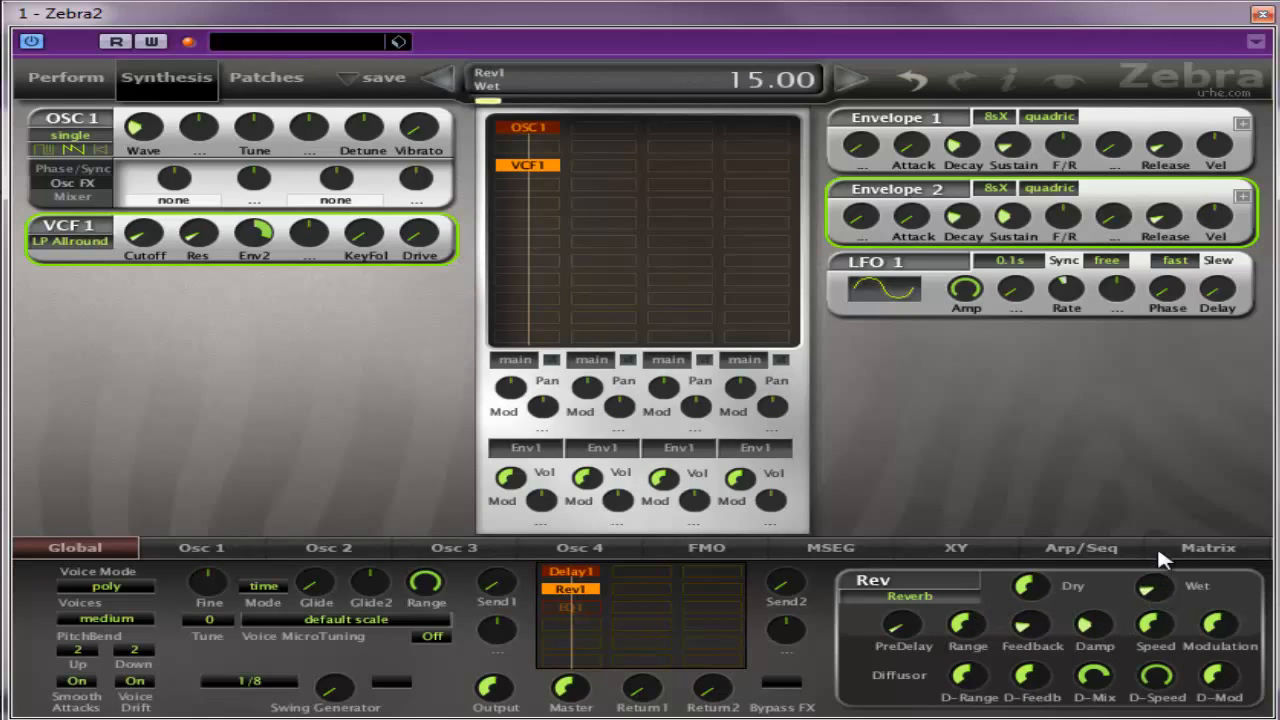
left_click_drag(1155, 620, 1160, 655)
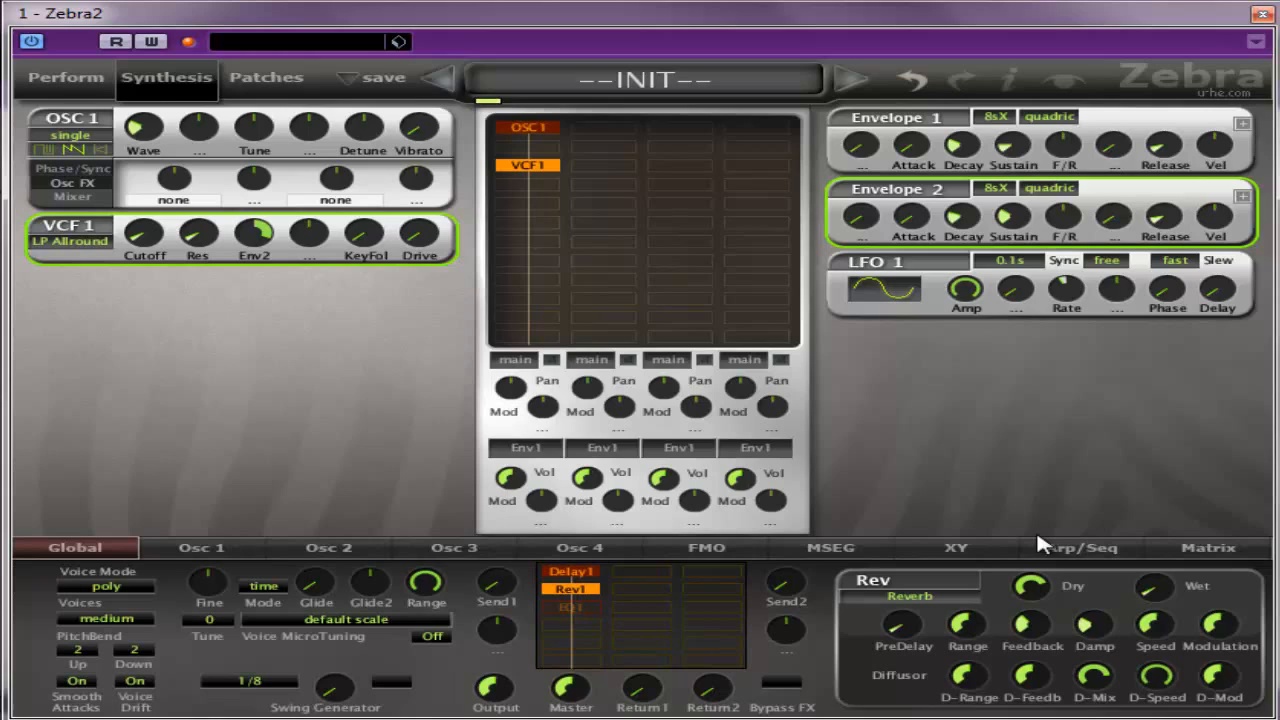
mouse_move(360, 458)
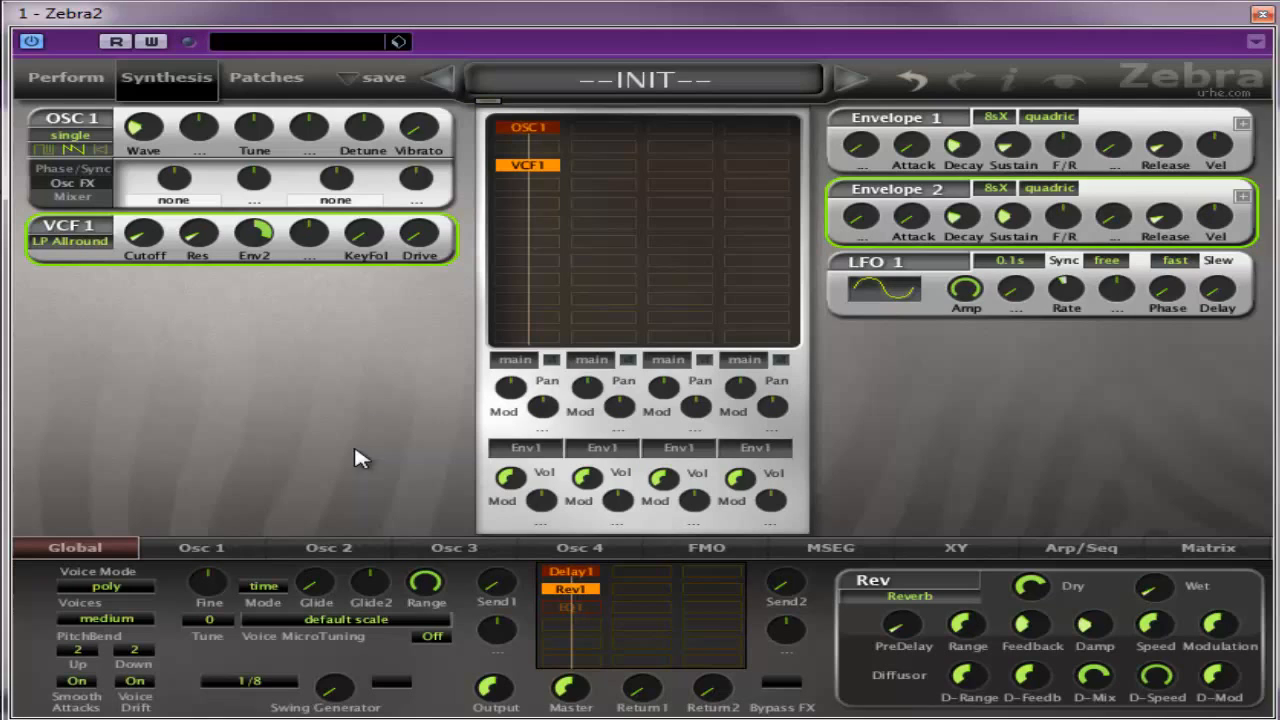
left_click(571, 606)
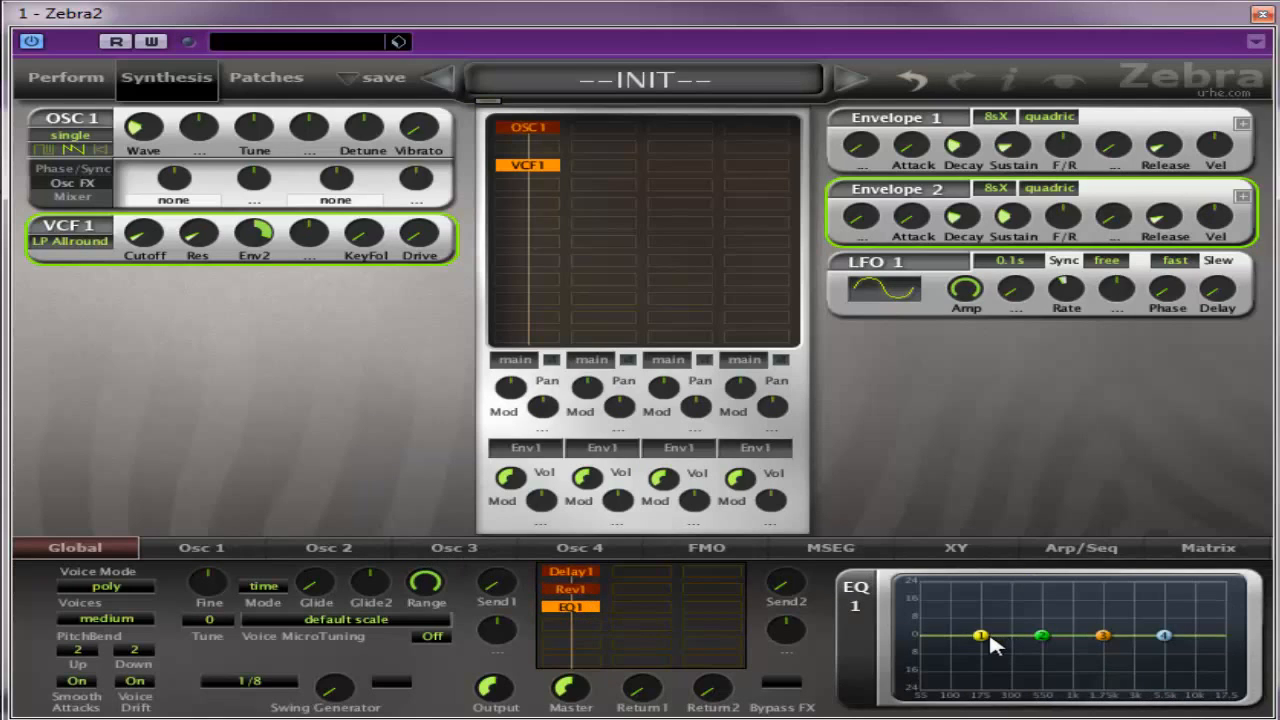
Cut EQ1's lows, lift its highs, and add a moderate Mid2 boost
left_click_drag(980, 635, 942, 672)
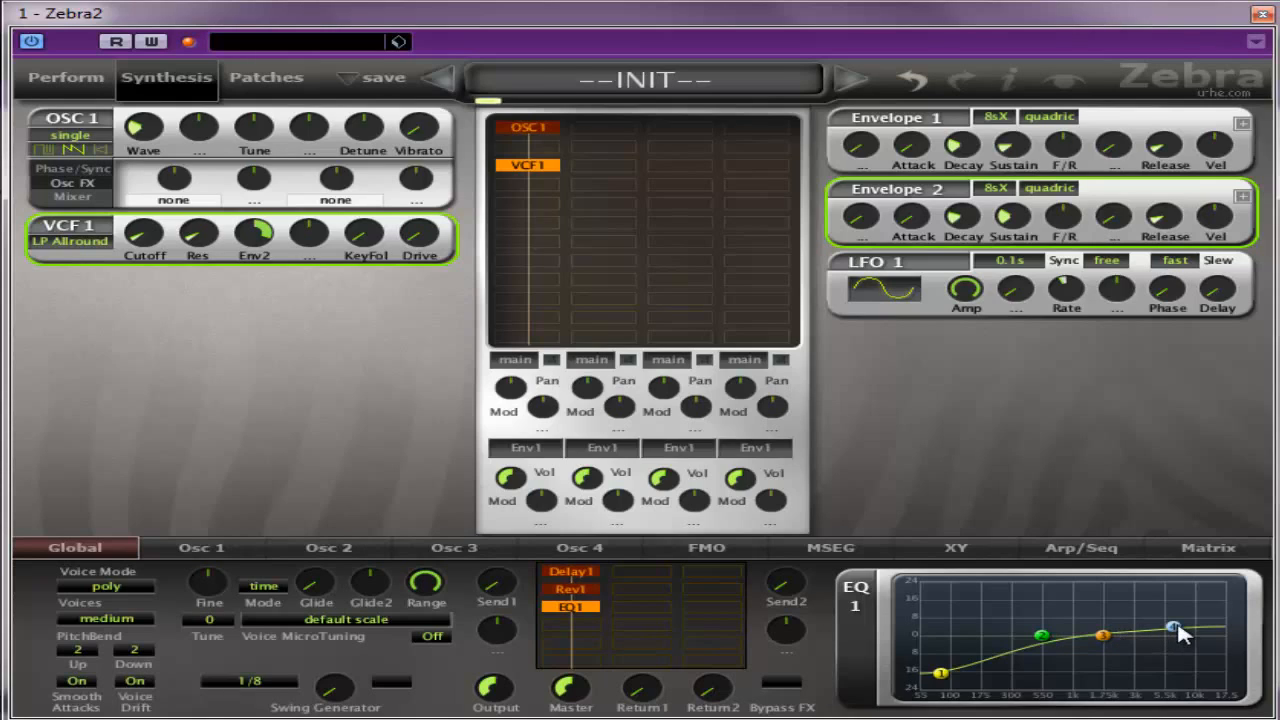
left_click_drag(1185, 630, 1117, 617)
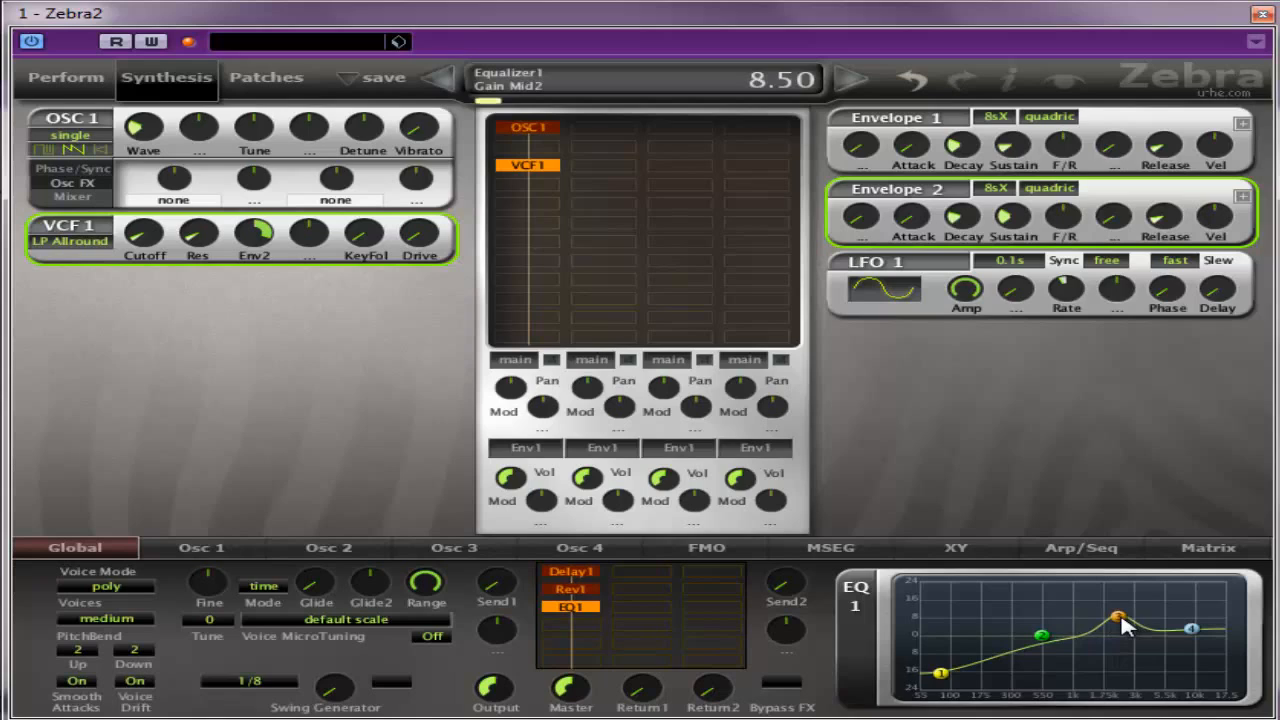
left_click_drag(1117, 617, 1140, 626)
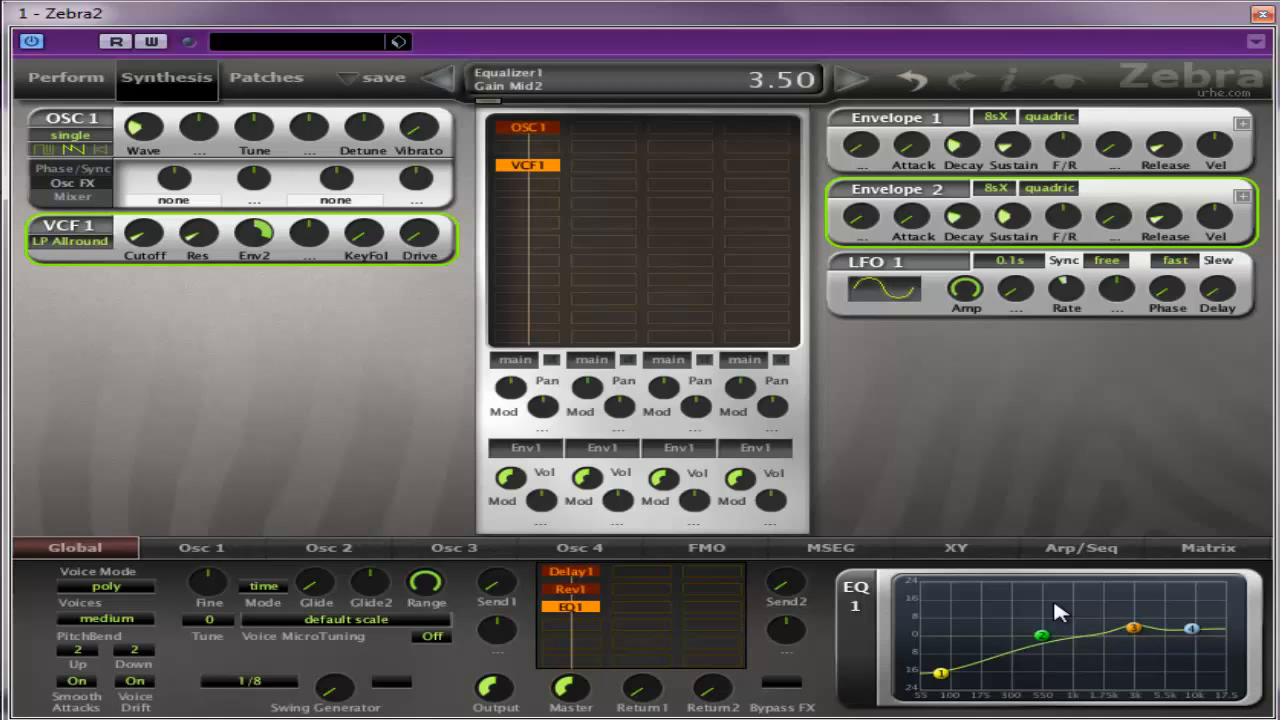
mouse_move(1056, 602)
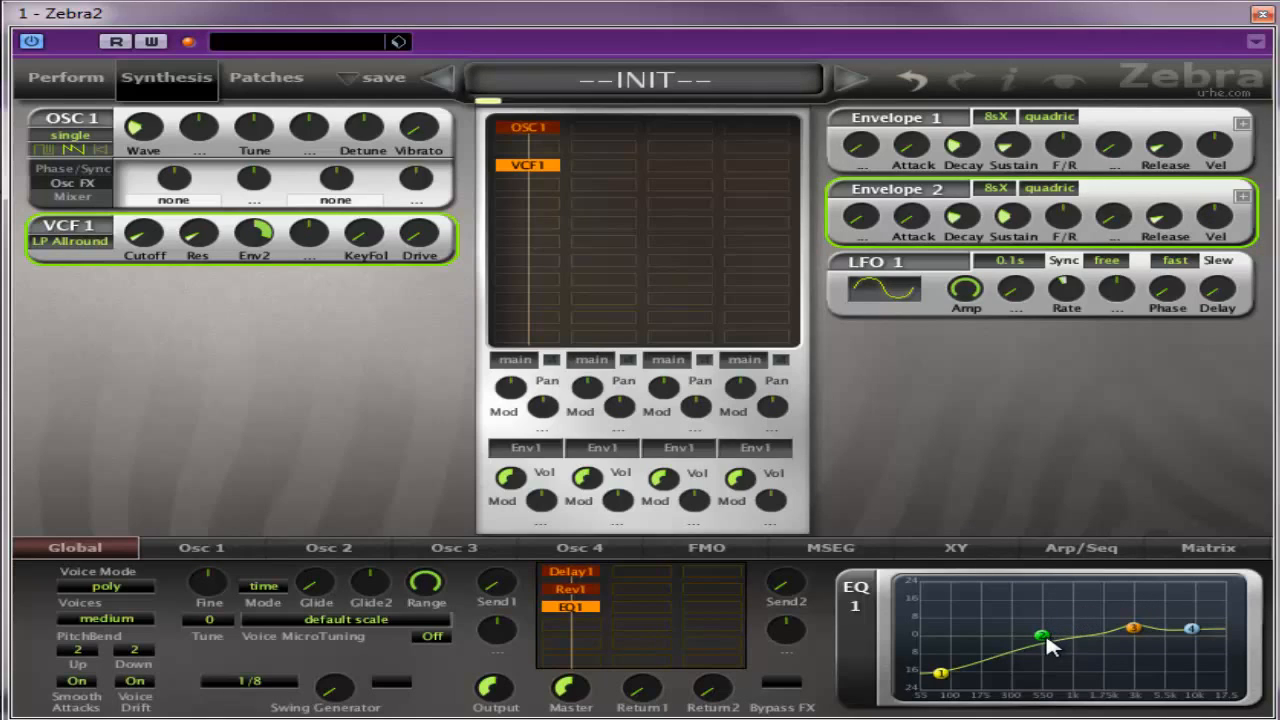
Sweep EQ1's Mid1 boost up and back, settling on a gentle bump
left_click_drag(1042, 635, 1093, 600)
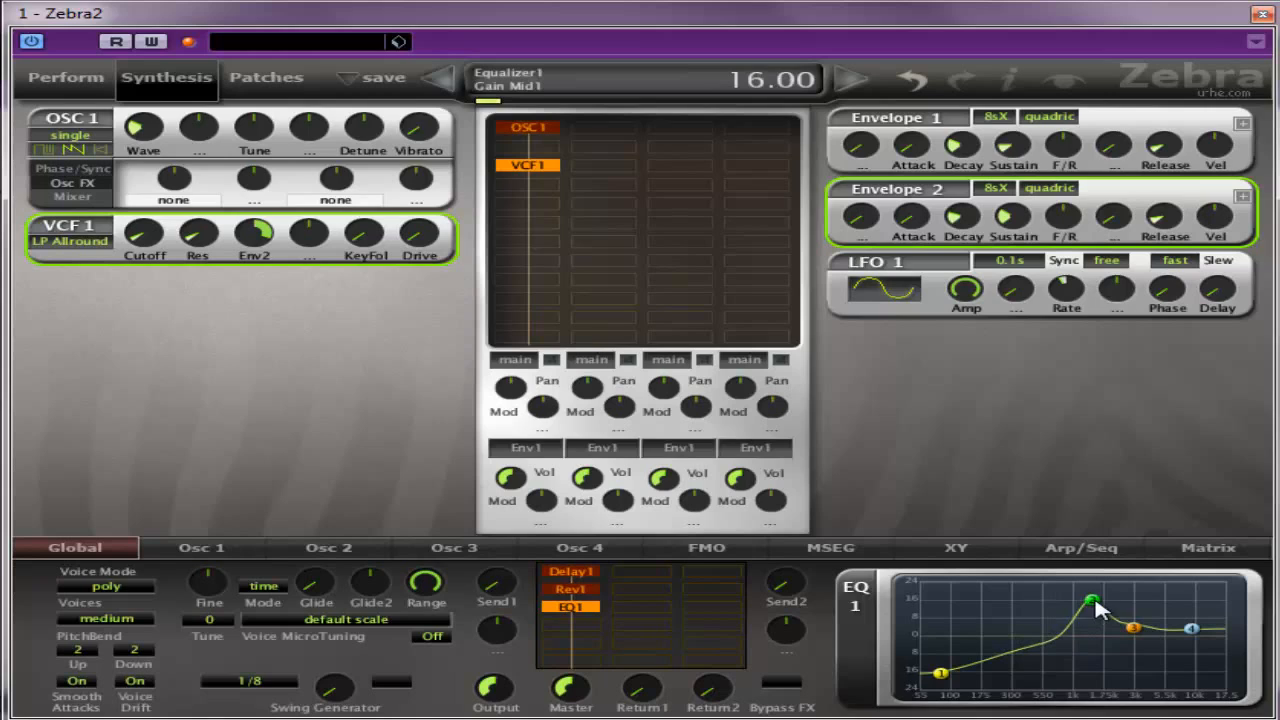
left_click_drag(1095, 600, 1155, 605)
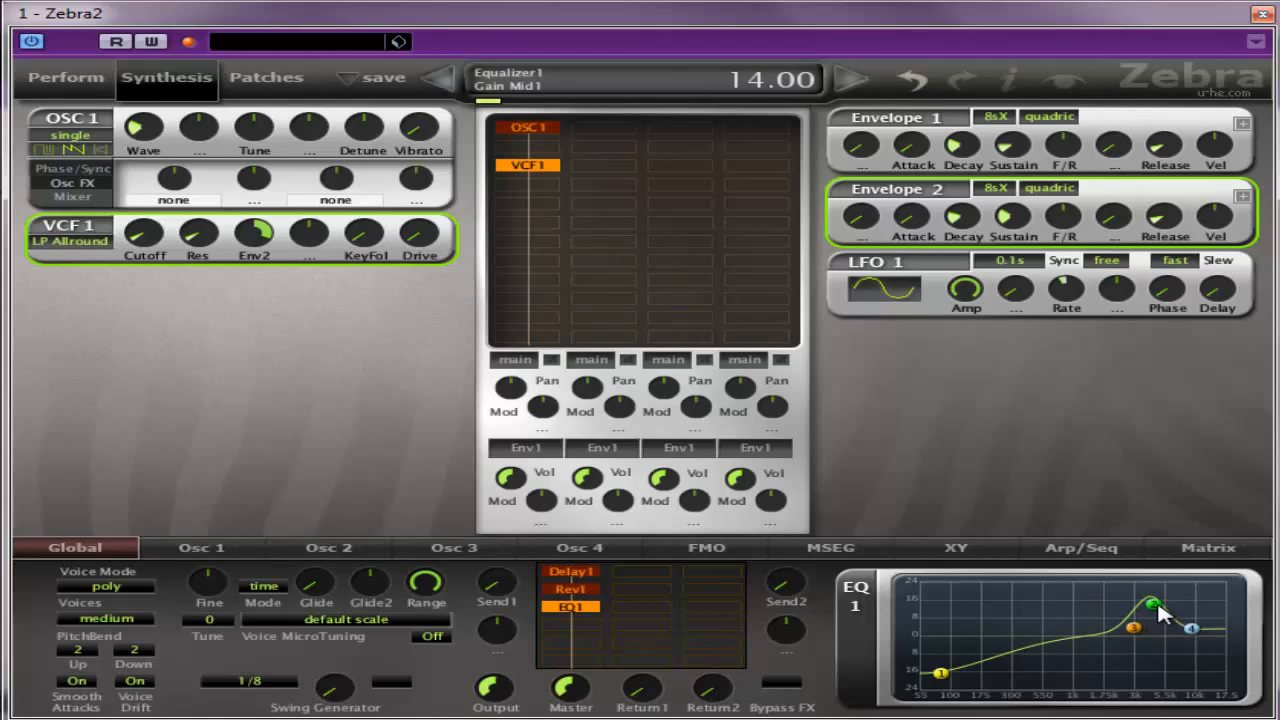
left_click_drag(1152, 603, 1115, 614)
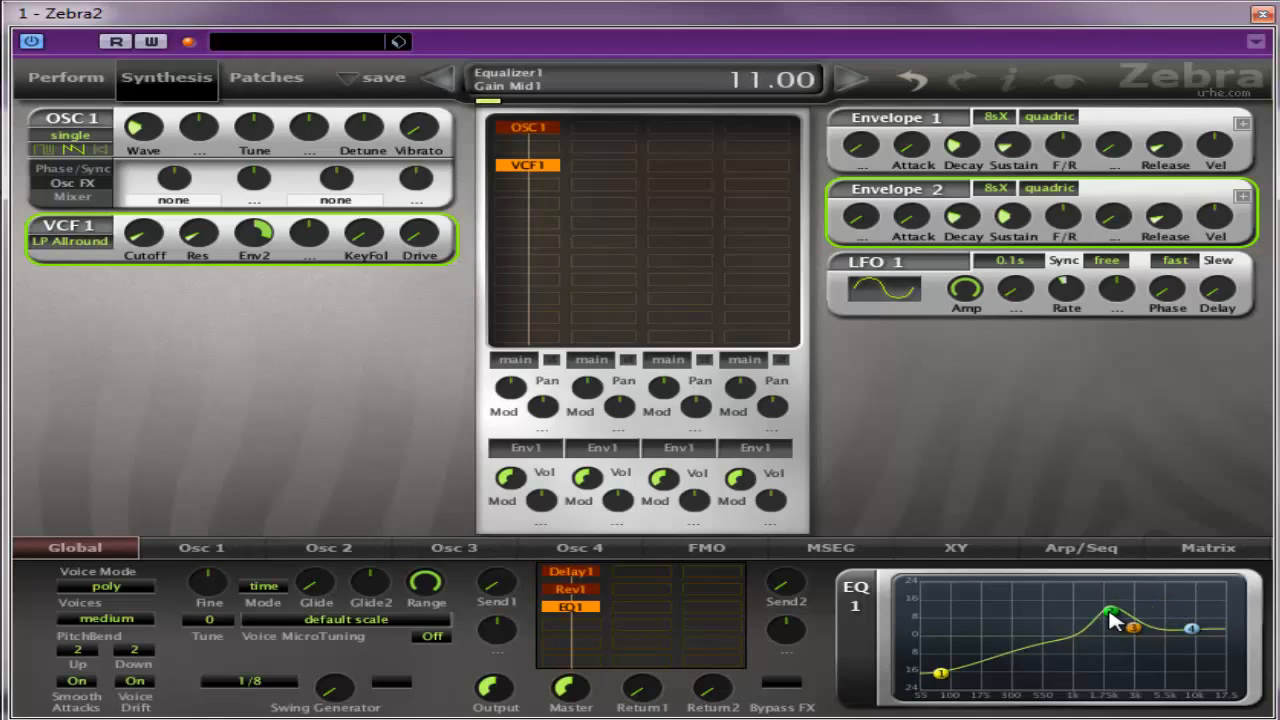
left_click_drag(1110, 612, 1060, 630)
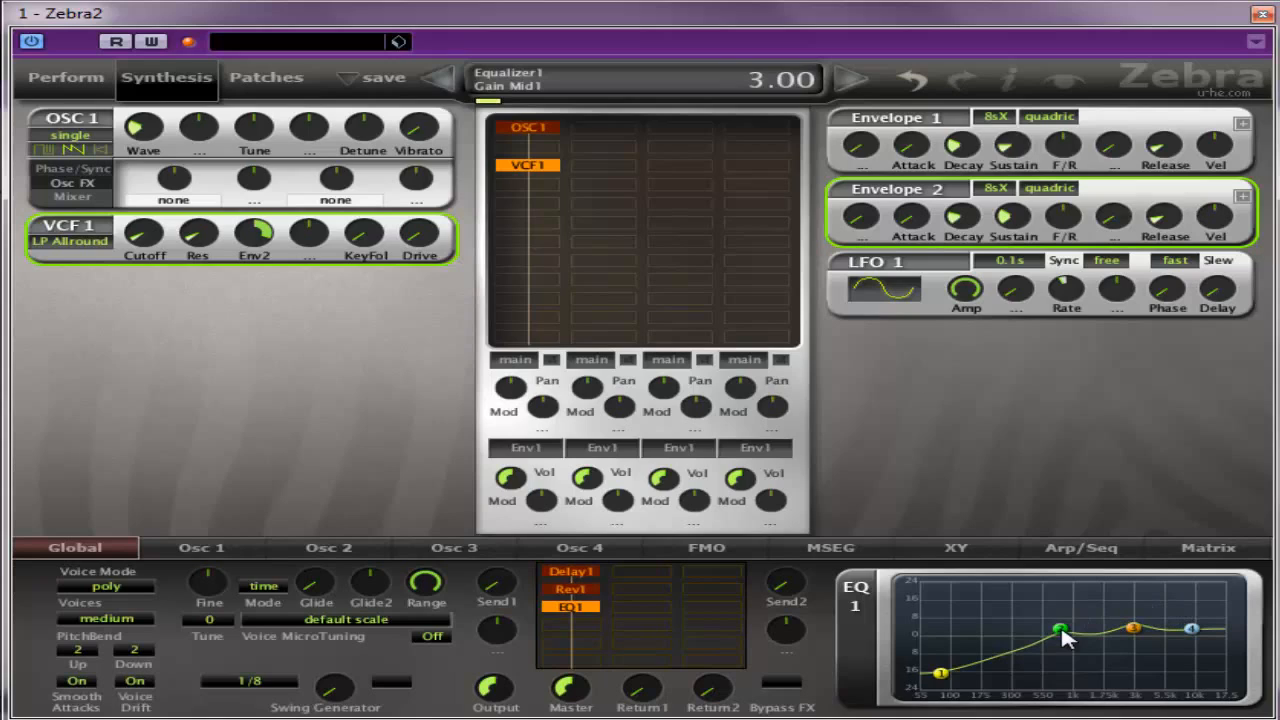
left_click_drag(1058, 628, 1055, 632)
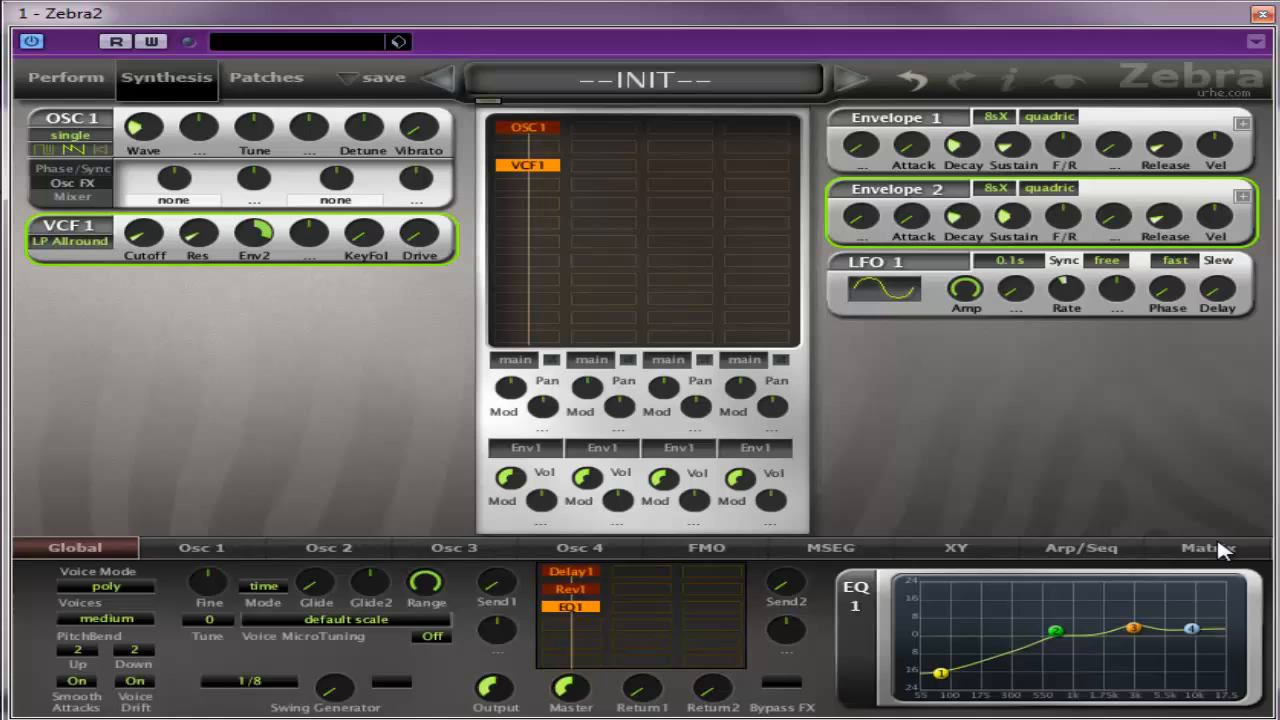
Look over the empty modulation matrix, then switch to the XY assignments page
left_click(1207, 547)
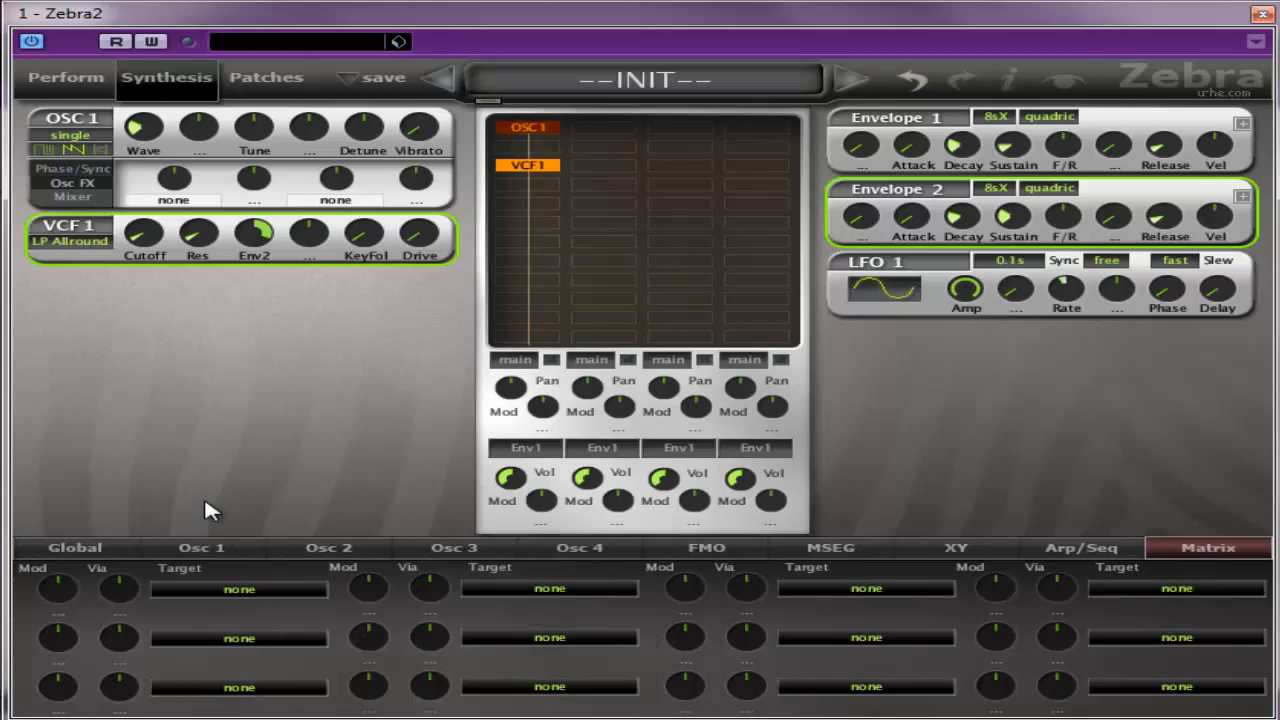
mouse_move(972, 552)
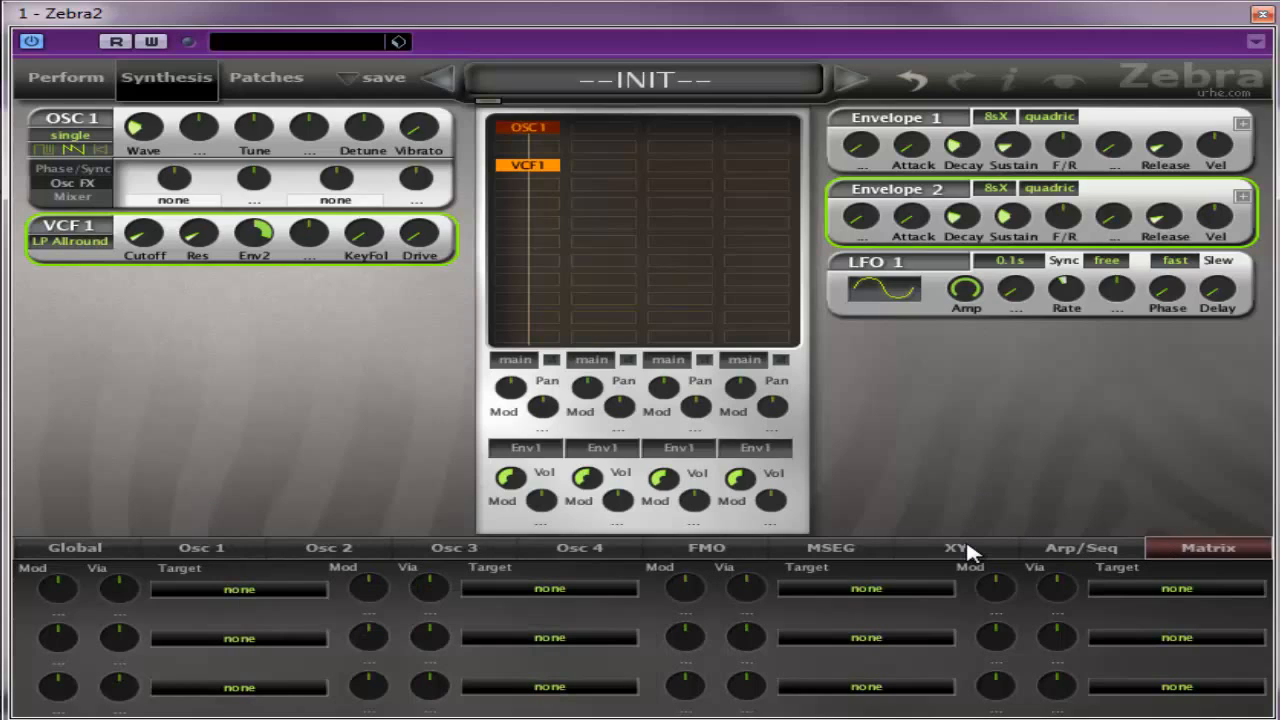
left_click(955, 547)
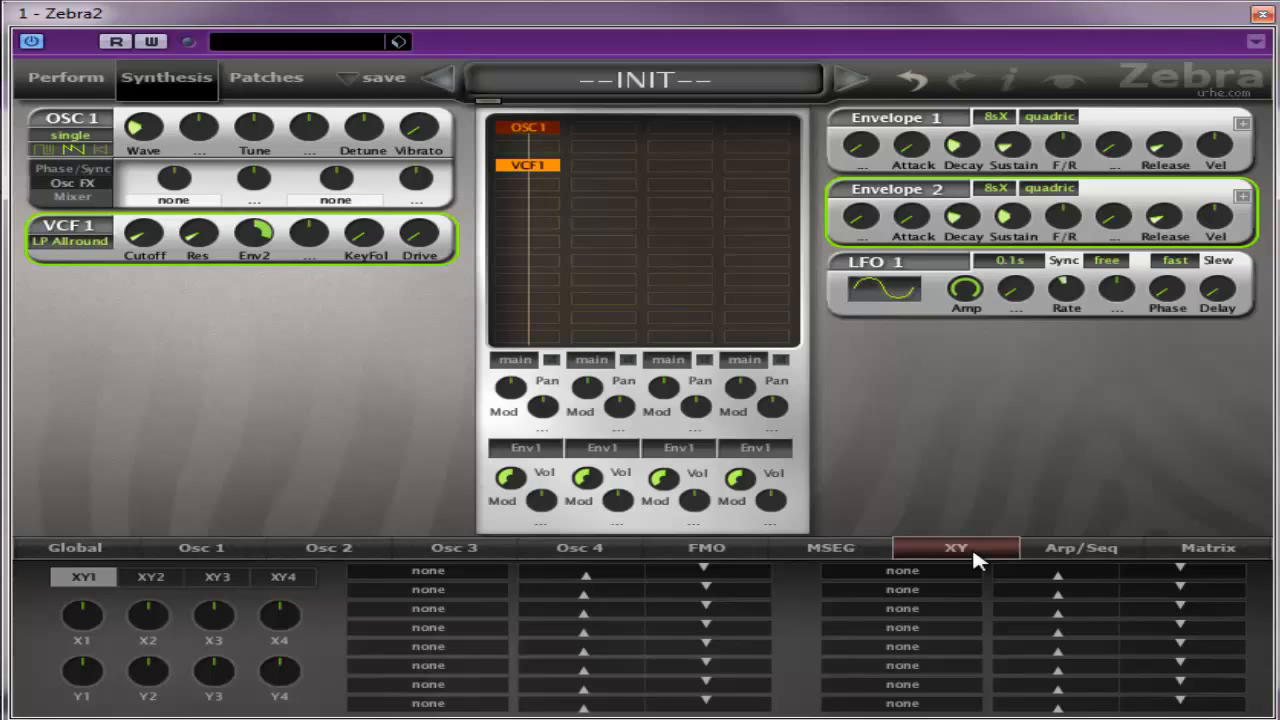
mouse_move(420, 245)
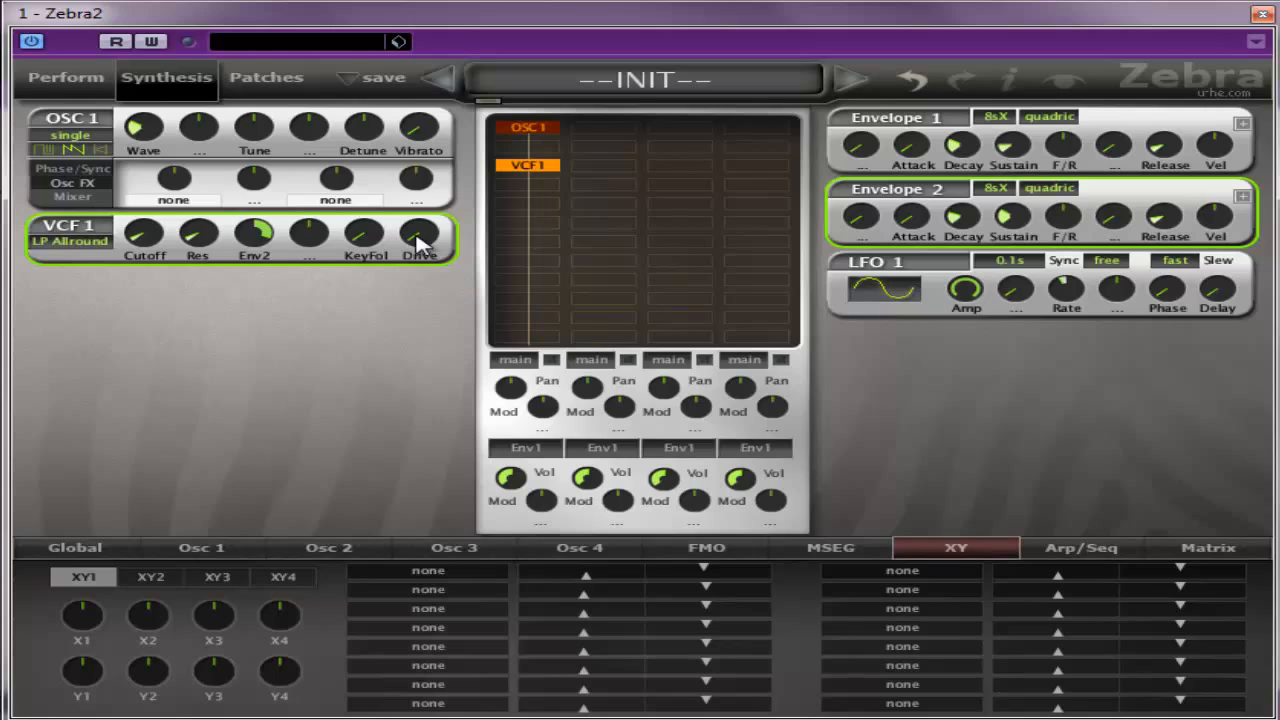
Show the four XY pads on the Perform page and target XY1 to Equalizer Freq Mid2
left_click(65, 77)
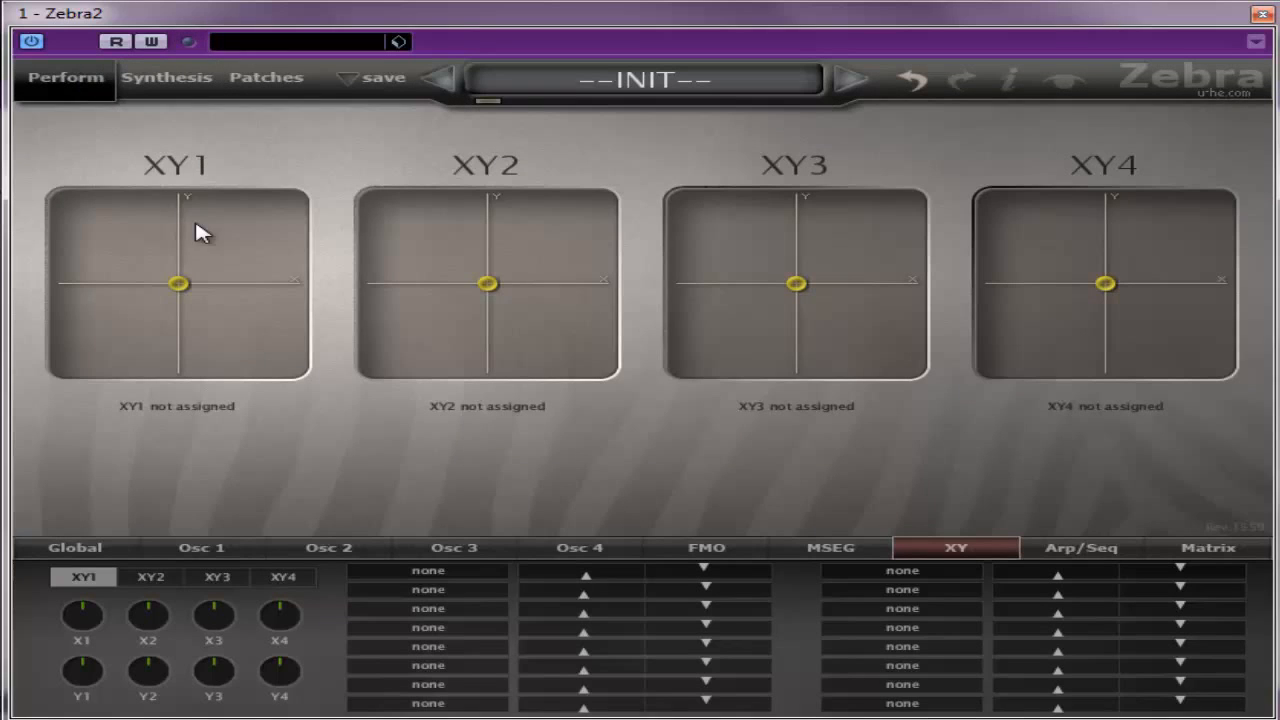
mouse_move(322, 638)
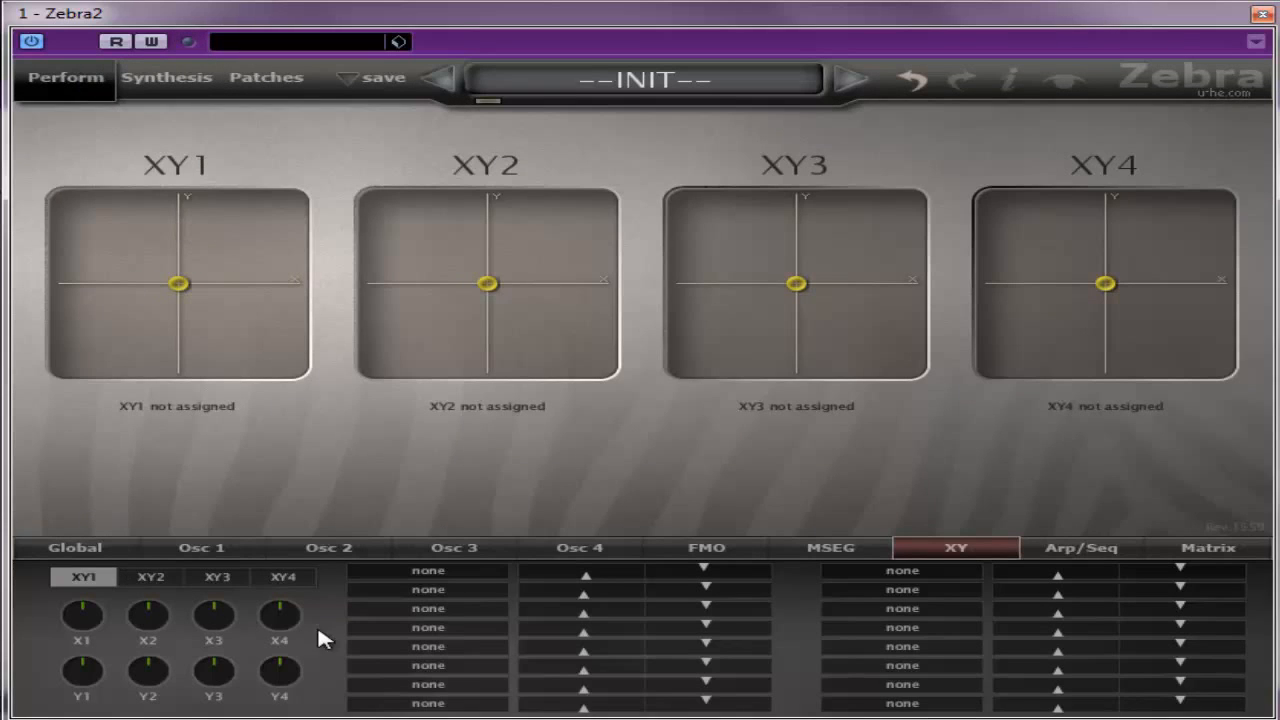
mouse_move(735, 688)
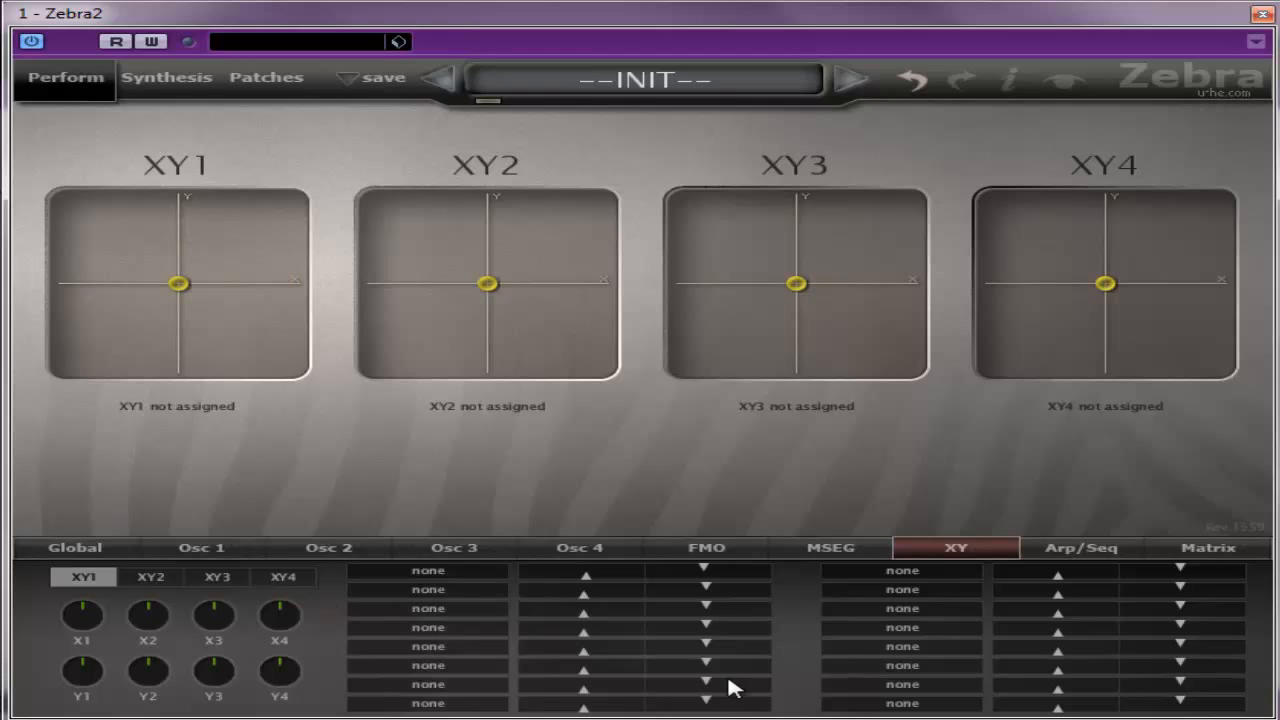
left_click(428, 570)
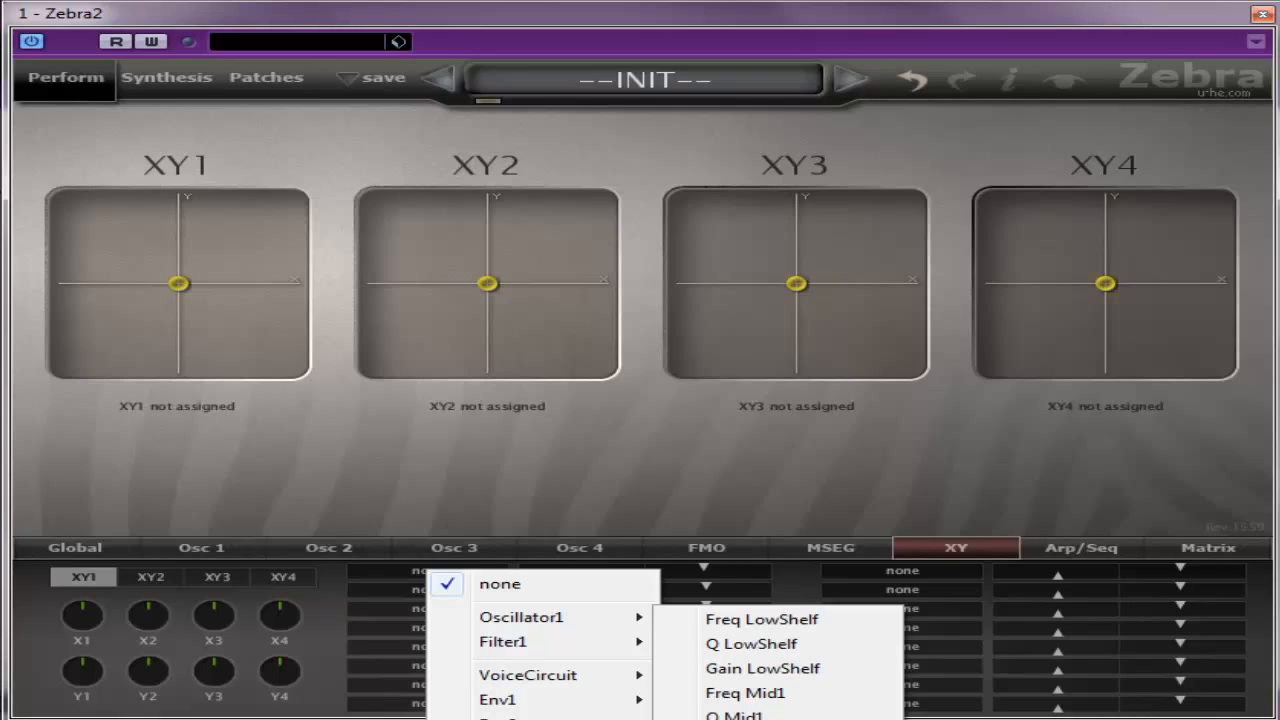
left_click(746, 693)
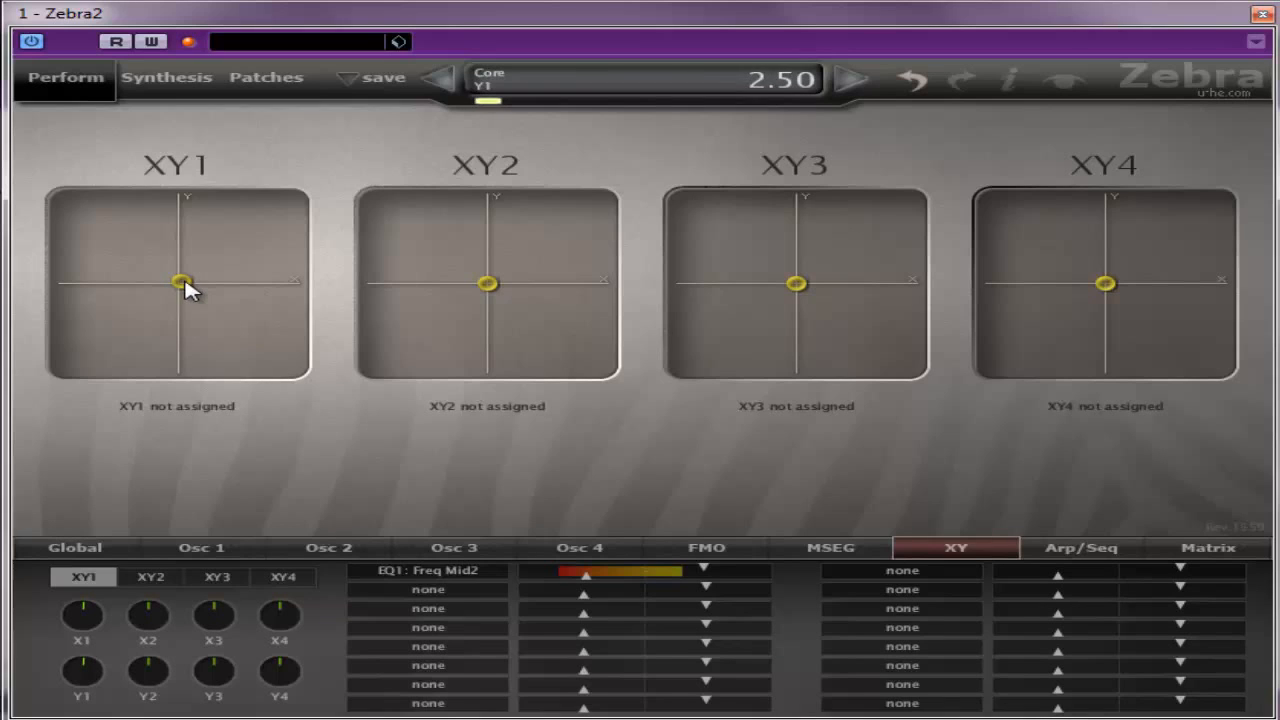
left_click_drag(185, 283, 265, 283)
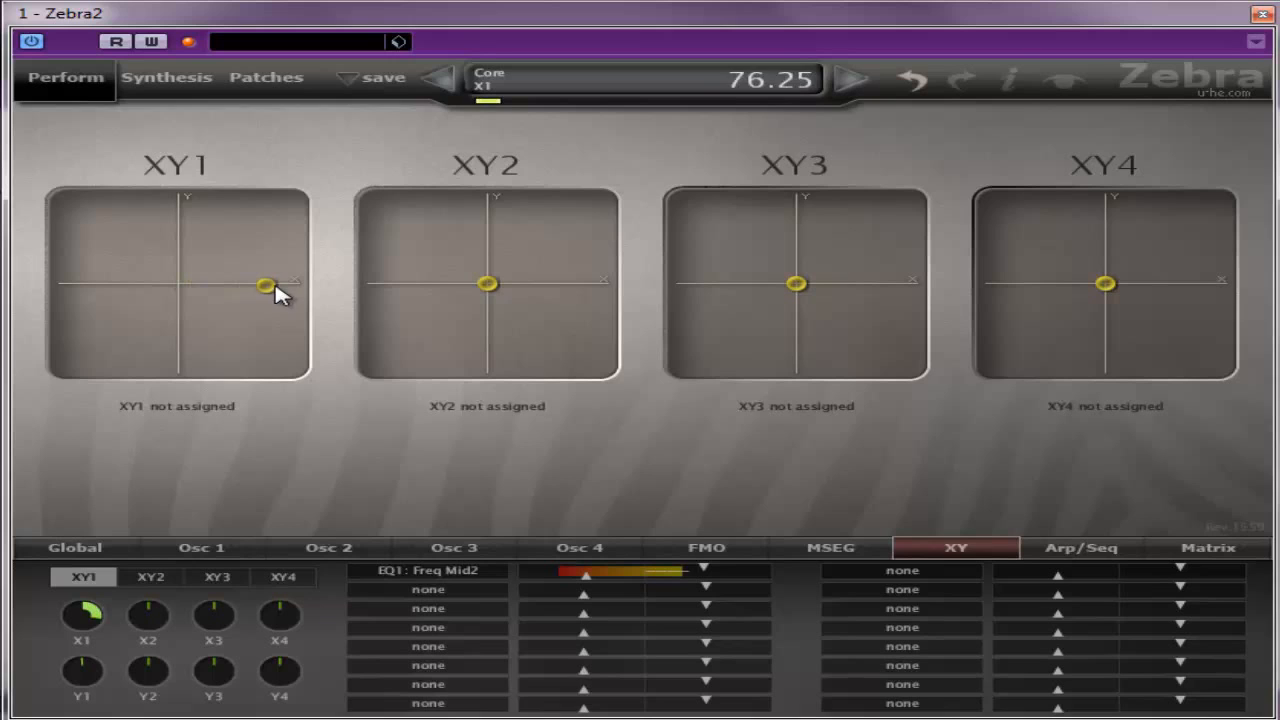
left_click_drag(265, 283, 100, 283)
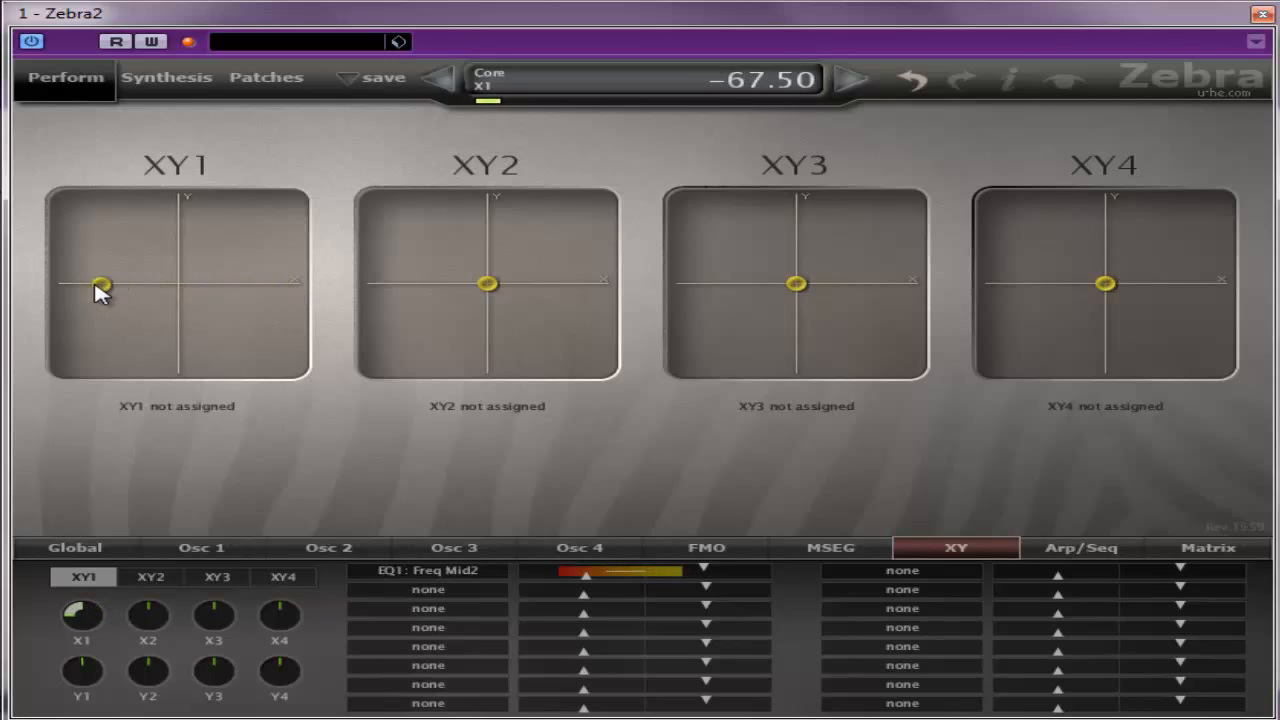
left_click_drag(100, 283, 190, 285)
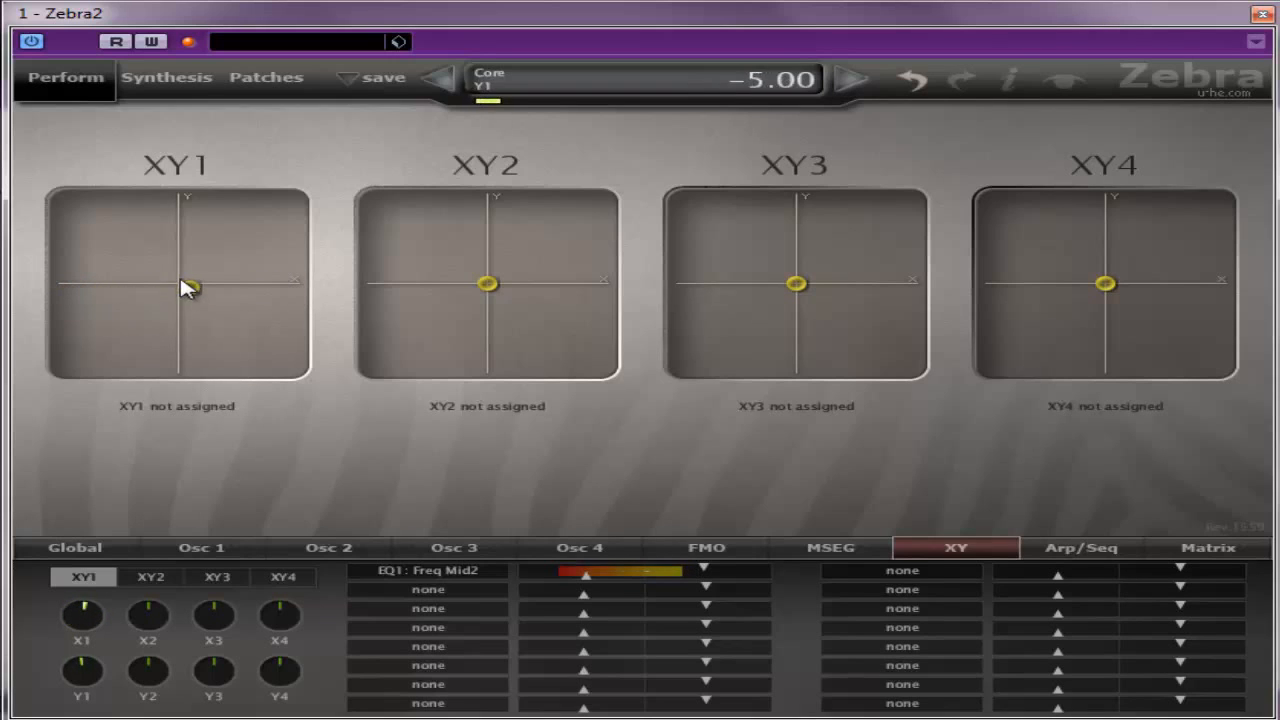
left_click_drag(190, 285, 172, 355)
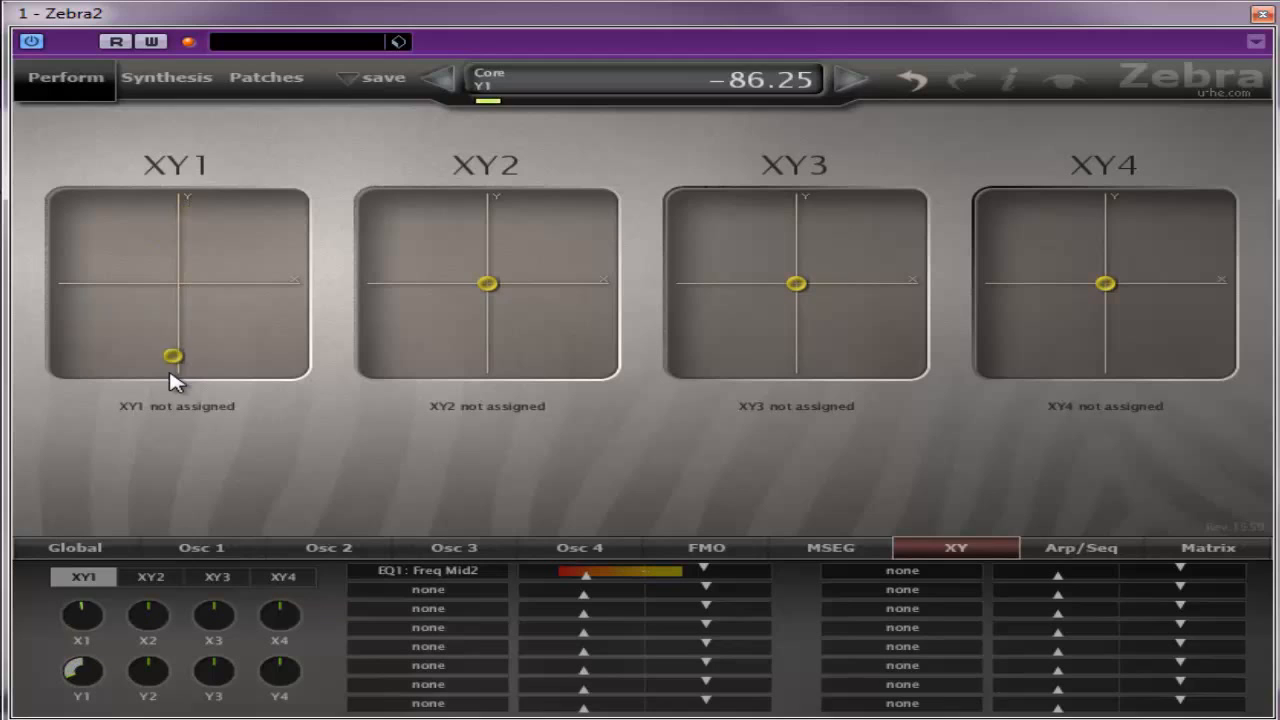
left_click_drag(175, 355, 188, 281)
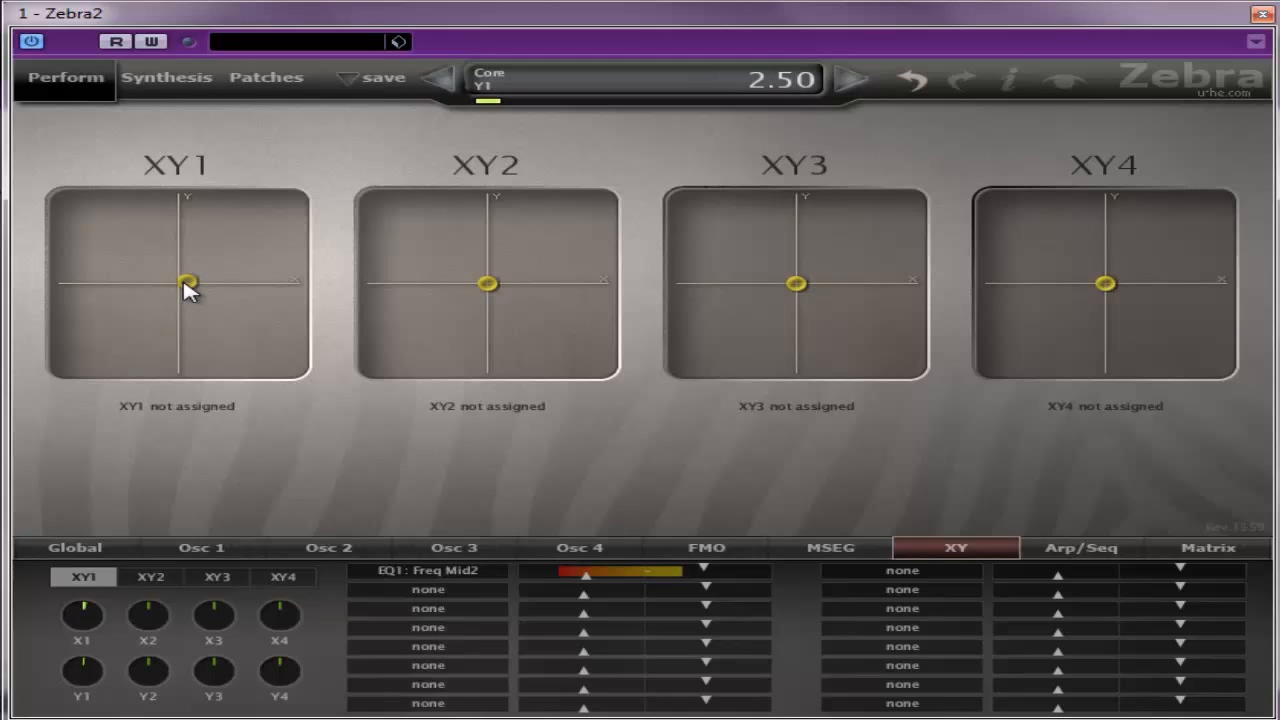
left_click_drag(188, 281, 180, 283)
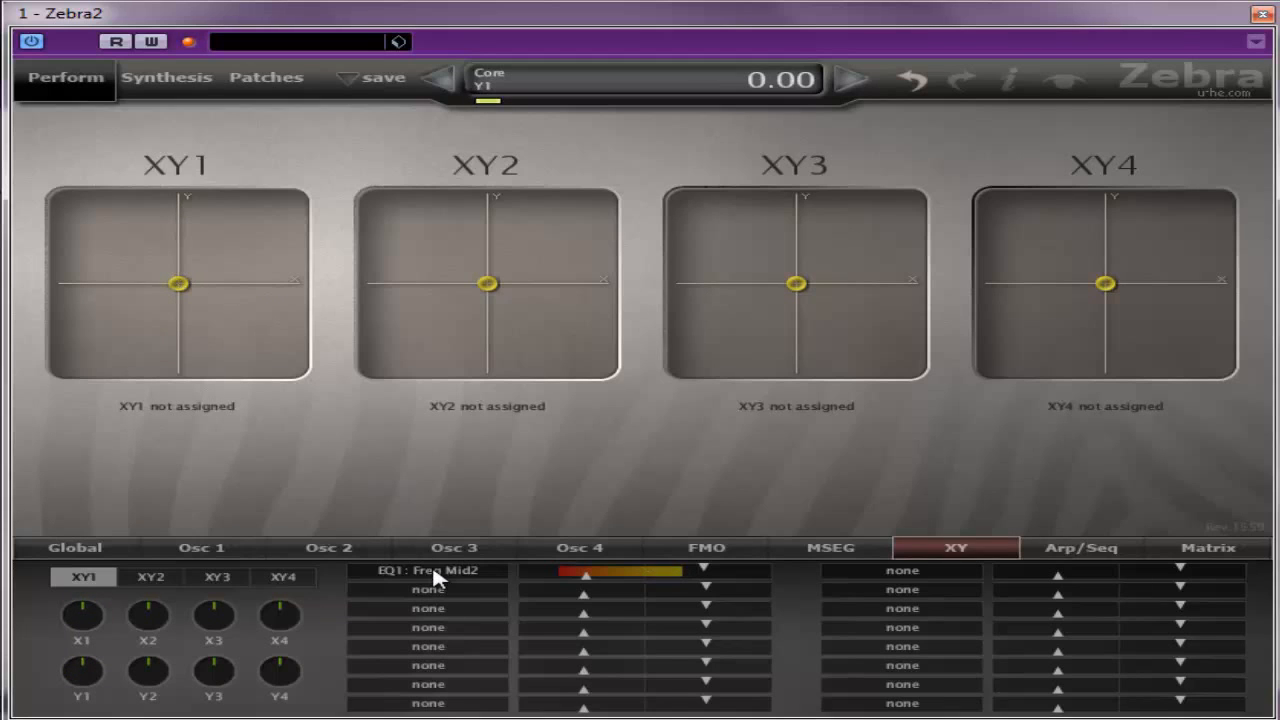
left_click(428, 570)
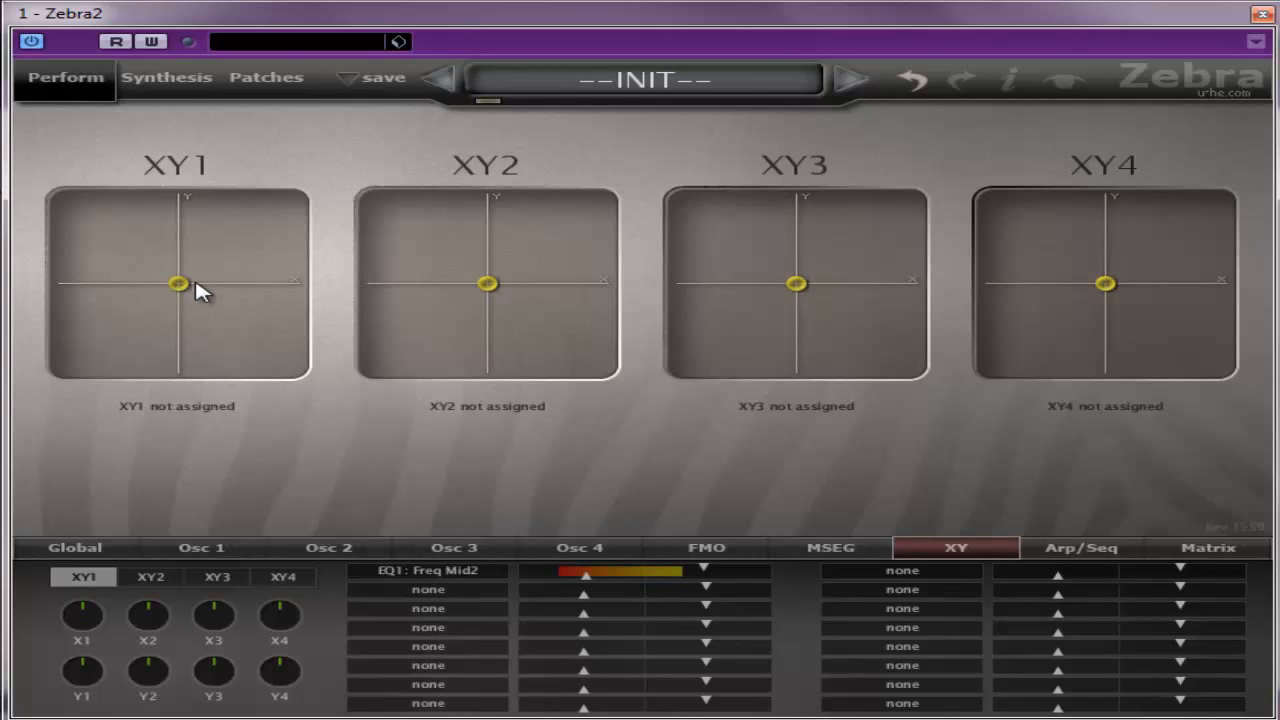
mouse_move(940, 583)
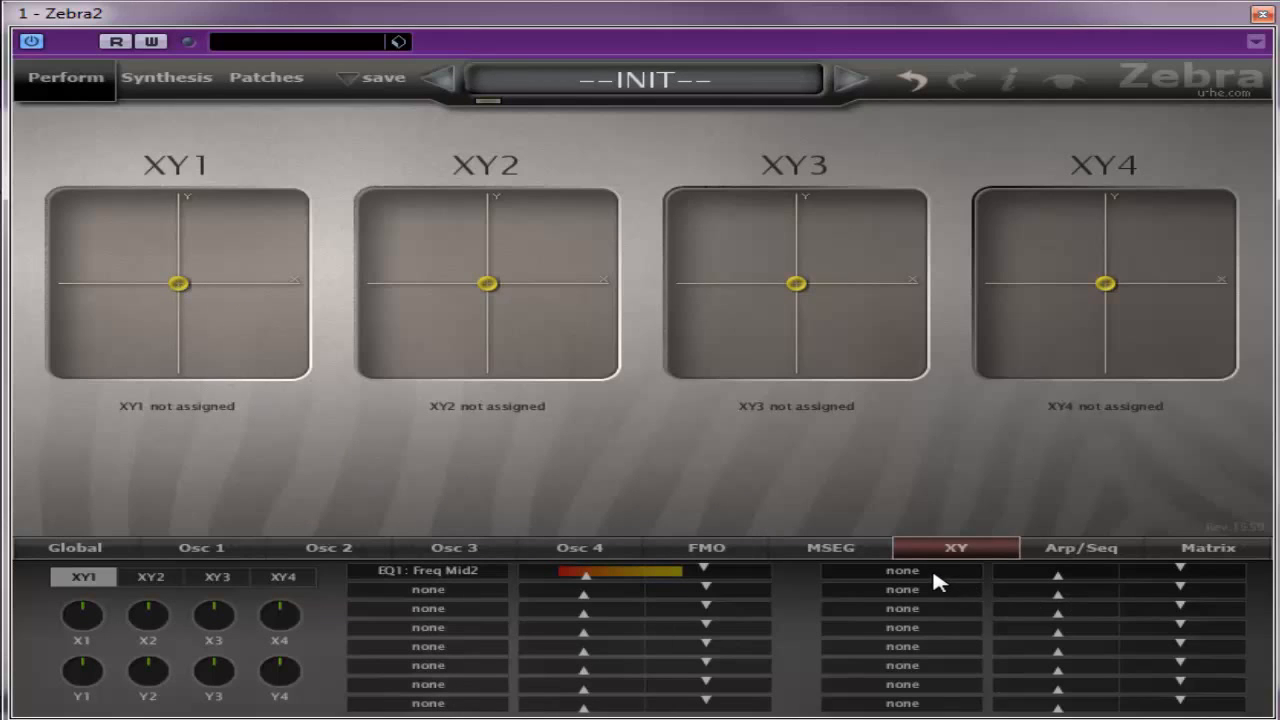
Open XY1's second target slot to add EQ1 Gain Mid2 as a destination
left_click(901, 570)
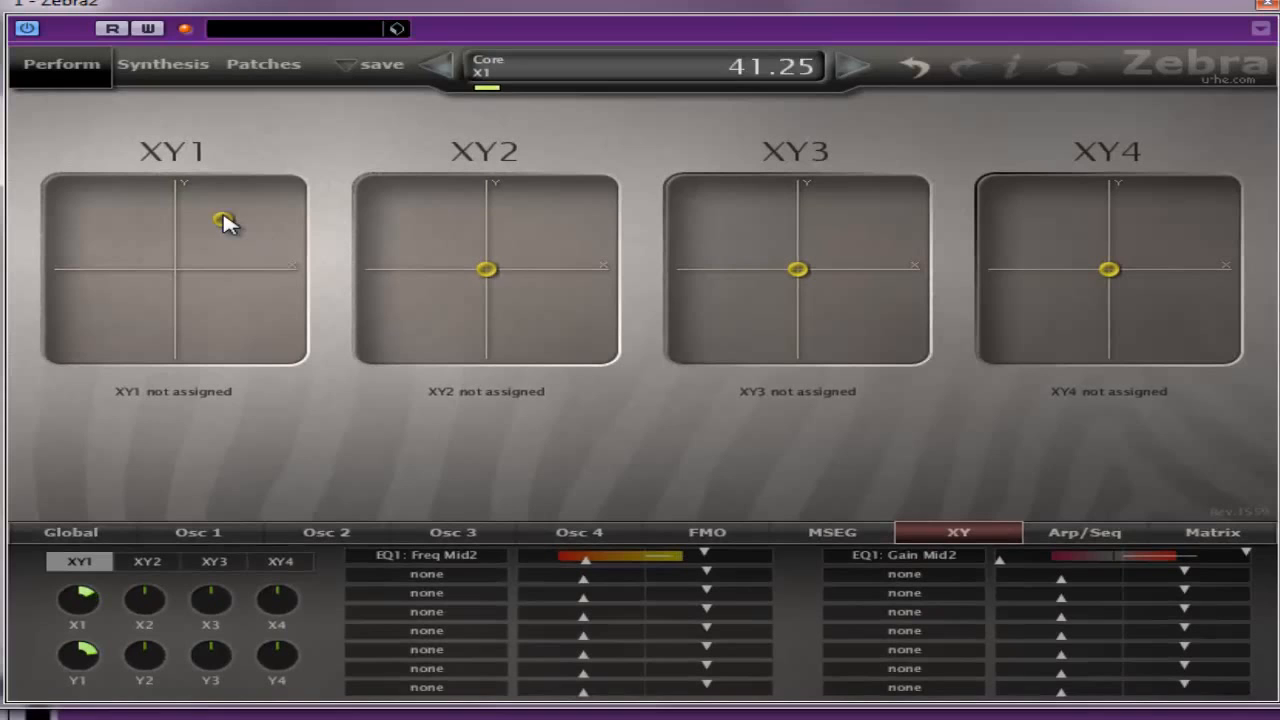
Sweep the XY1 dot to the upper-left, lower-left and lower-right of the pad
left_click_drag(222, 220, 118, 247)
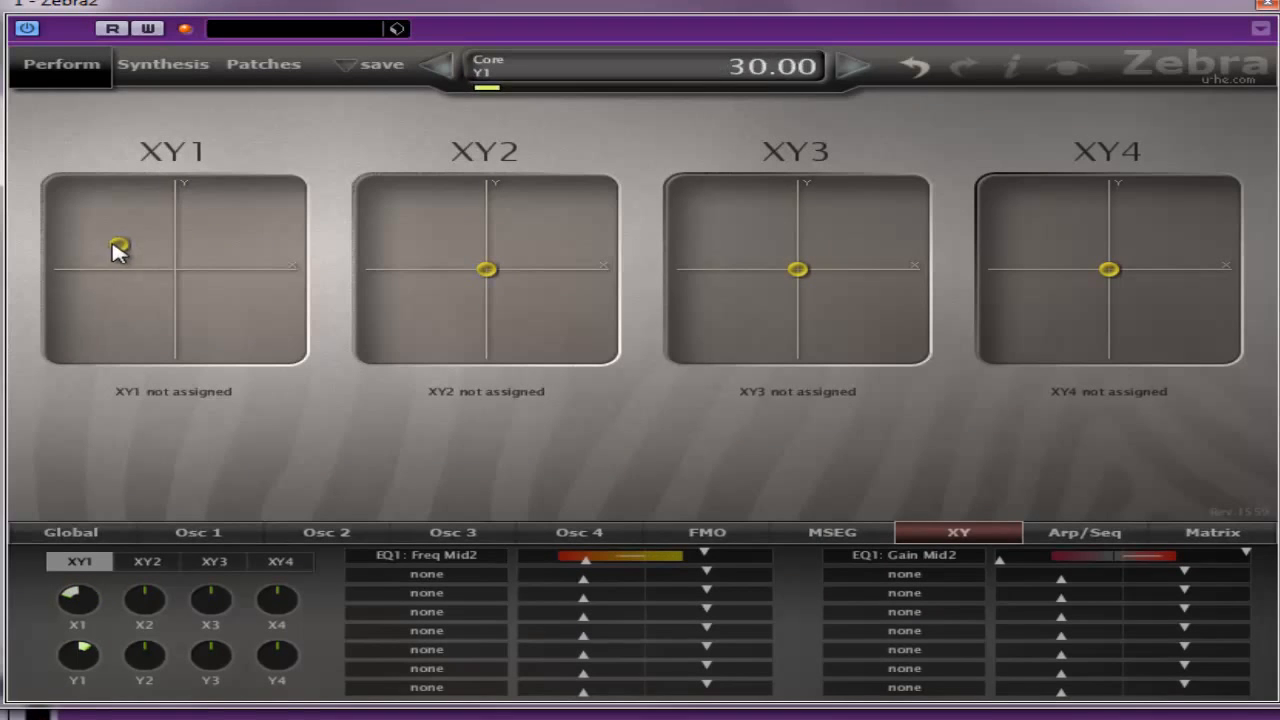
left_click_drag(118, 248, 112, 256)
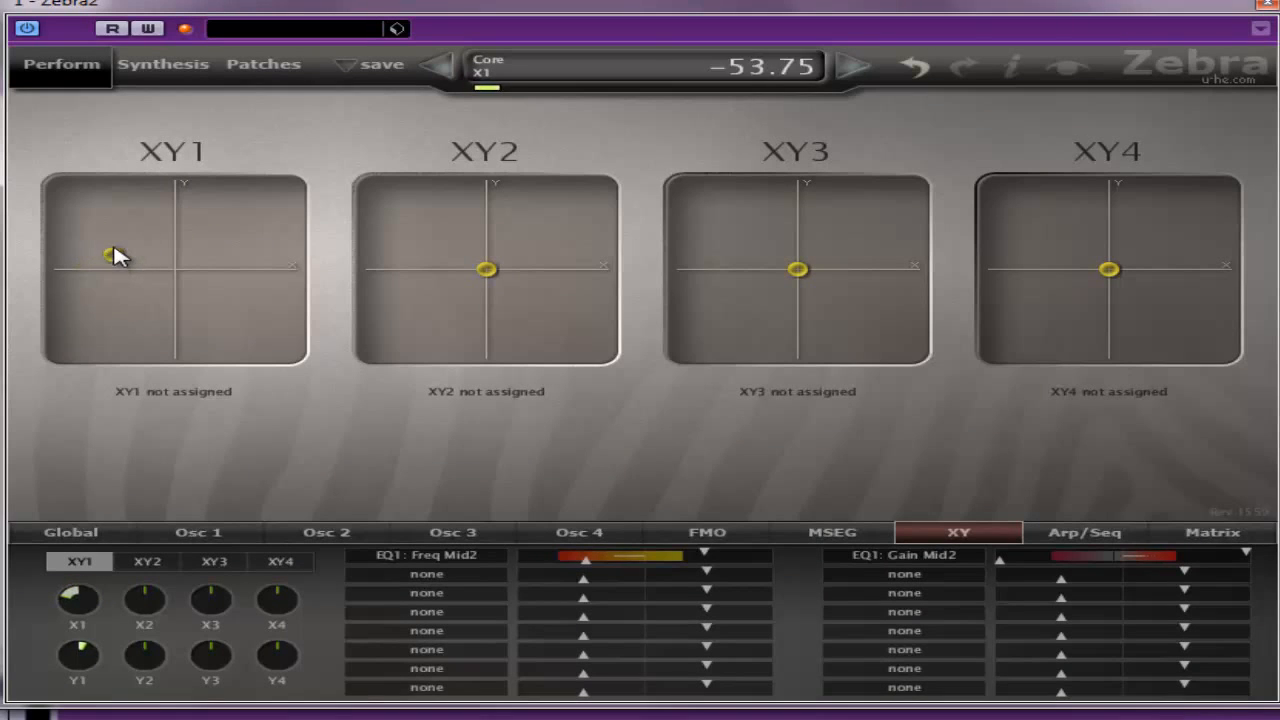
left_click_drag(110, 255, 108, 318)
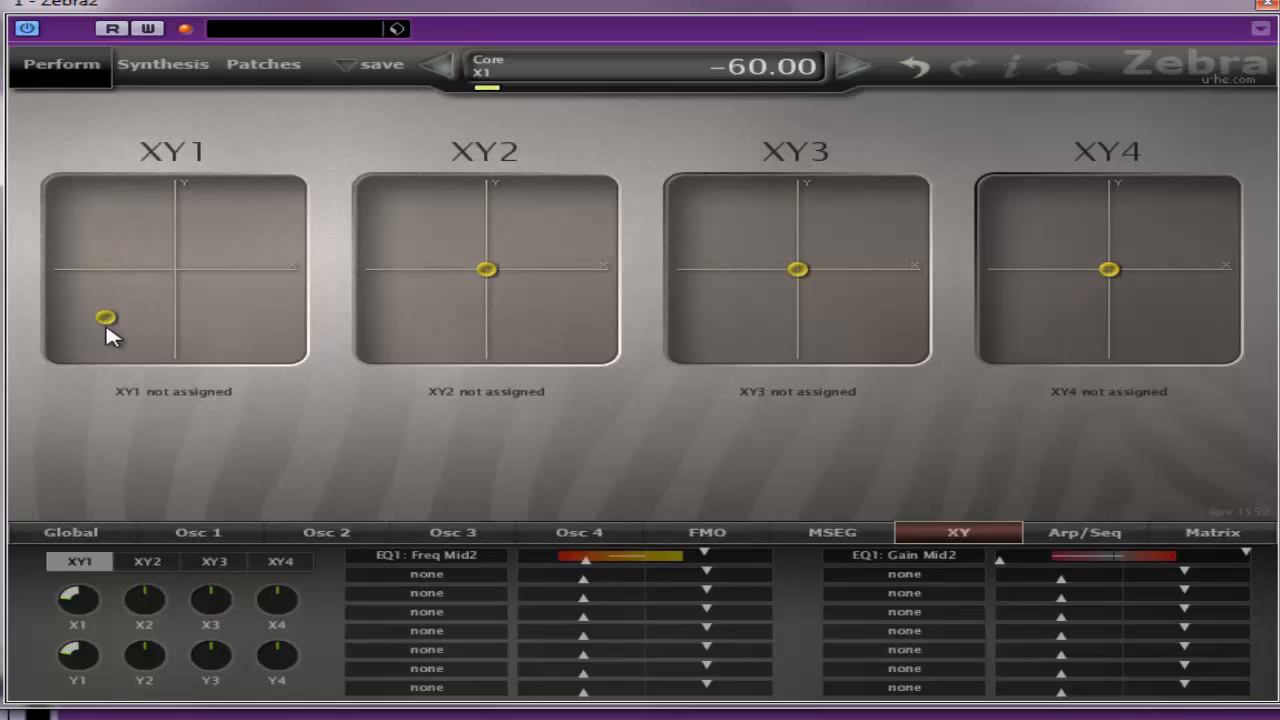
left_click_drag(105, 318, 255, 285)
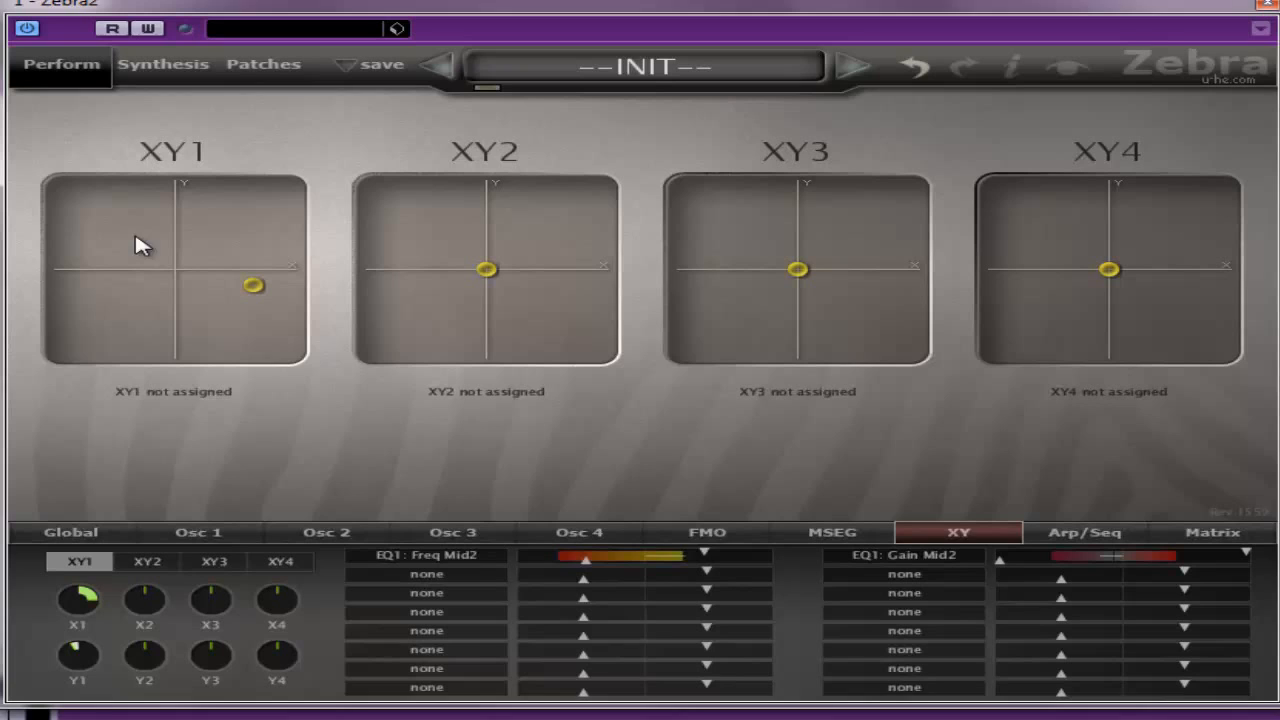
mouse_move(260, 305)
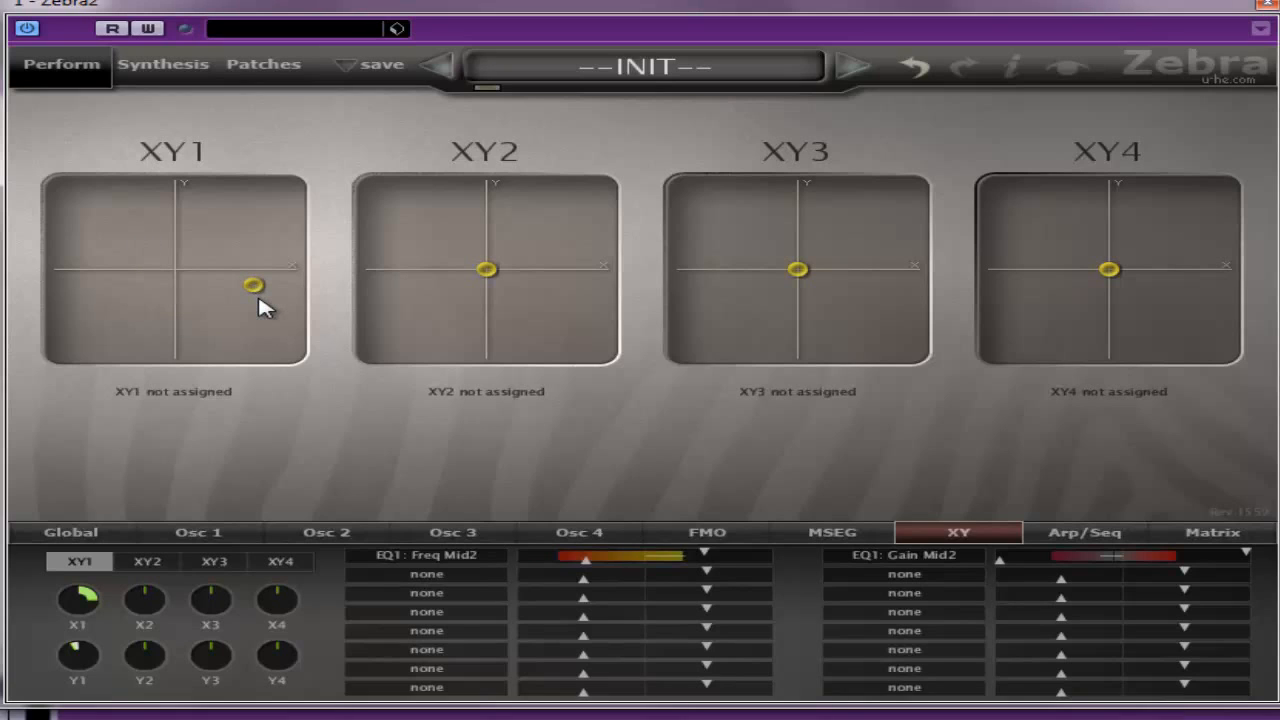
Nudge XY1 around centre to audition Mid2 frequency and gain, settling up-left of centre
left_click_drag(255, 285, 177, 265)
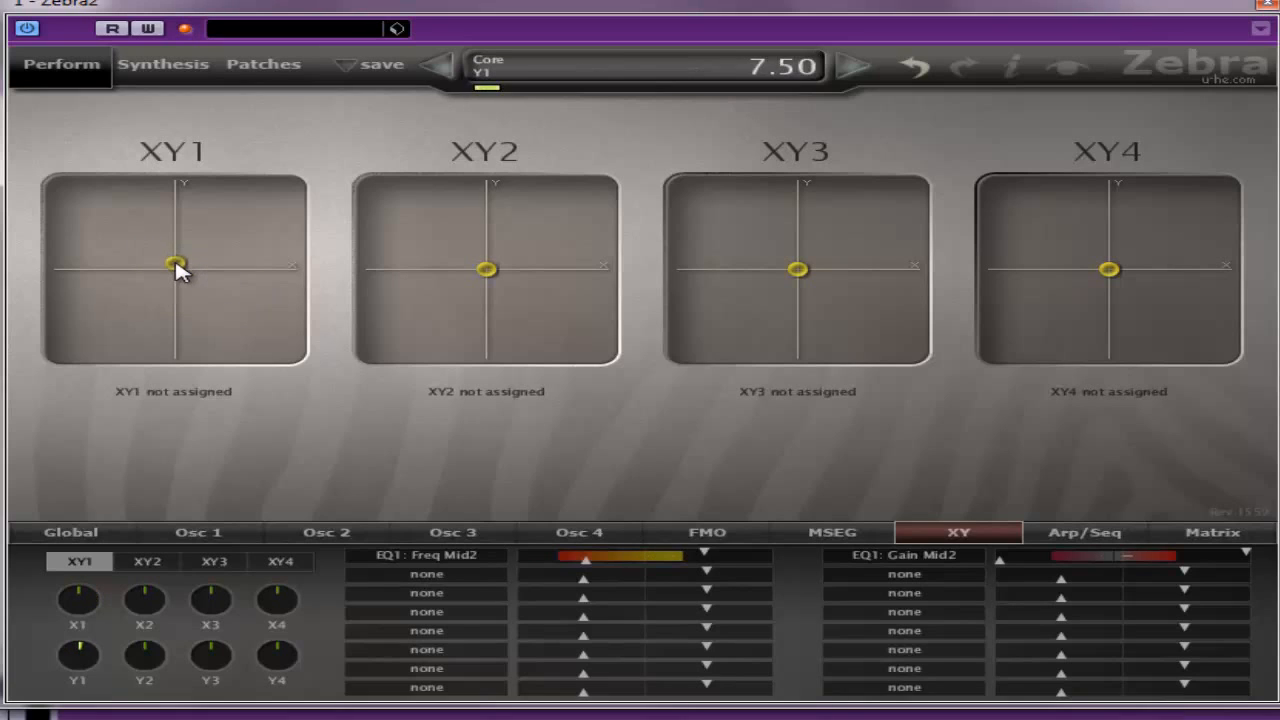
left_click_drag(180, 265, 145, 235)
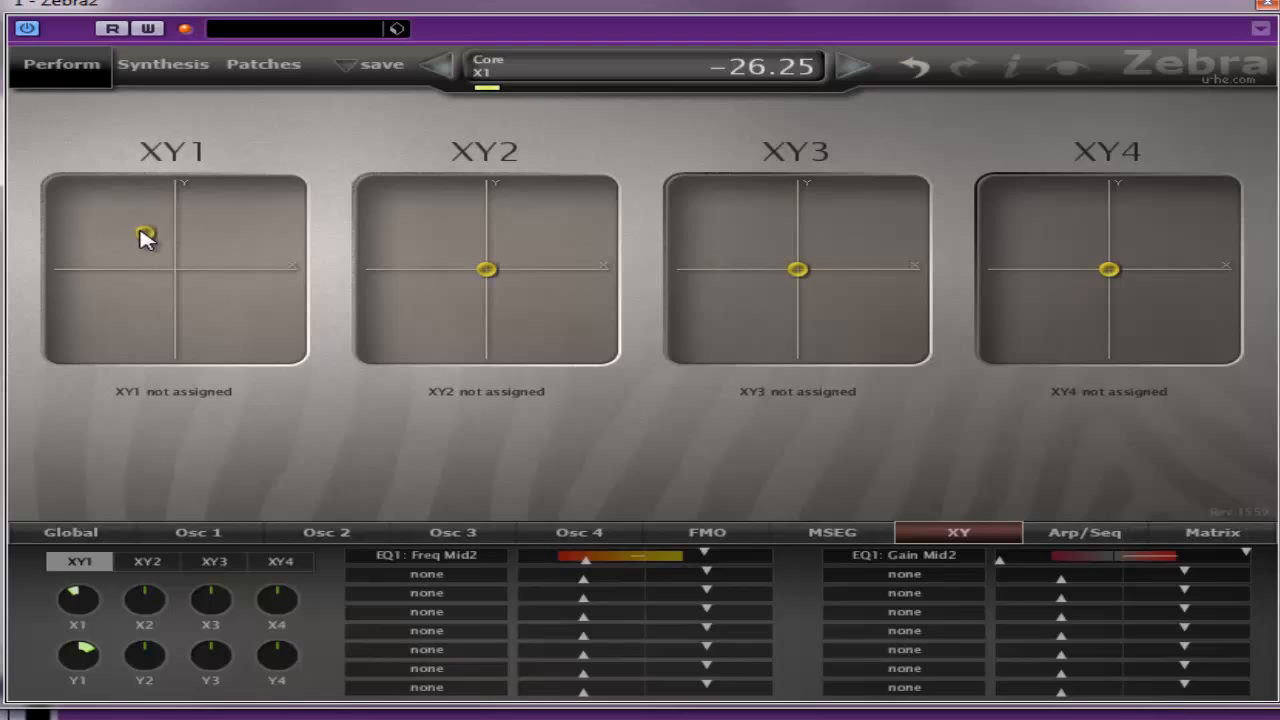
left_click_drag(145, 235, 125, 235)
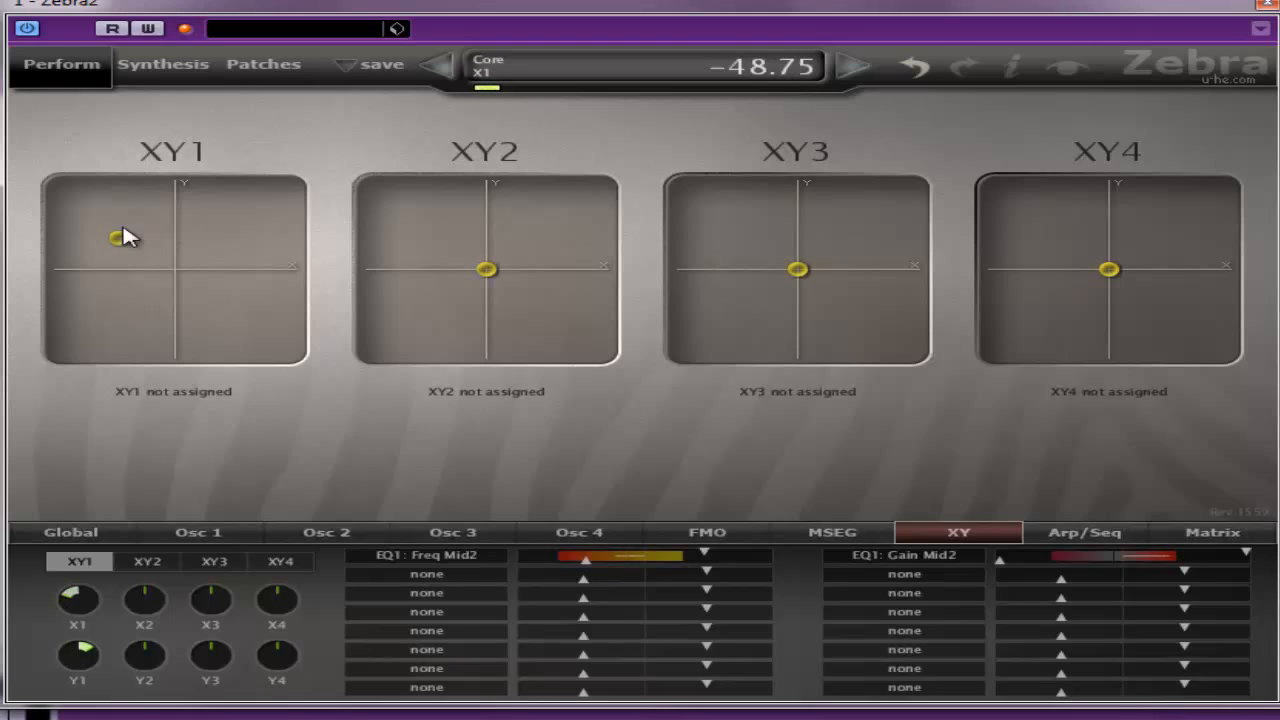
left_click_drag(113, 237, 167, 237)
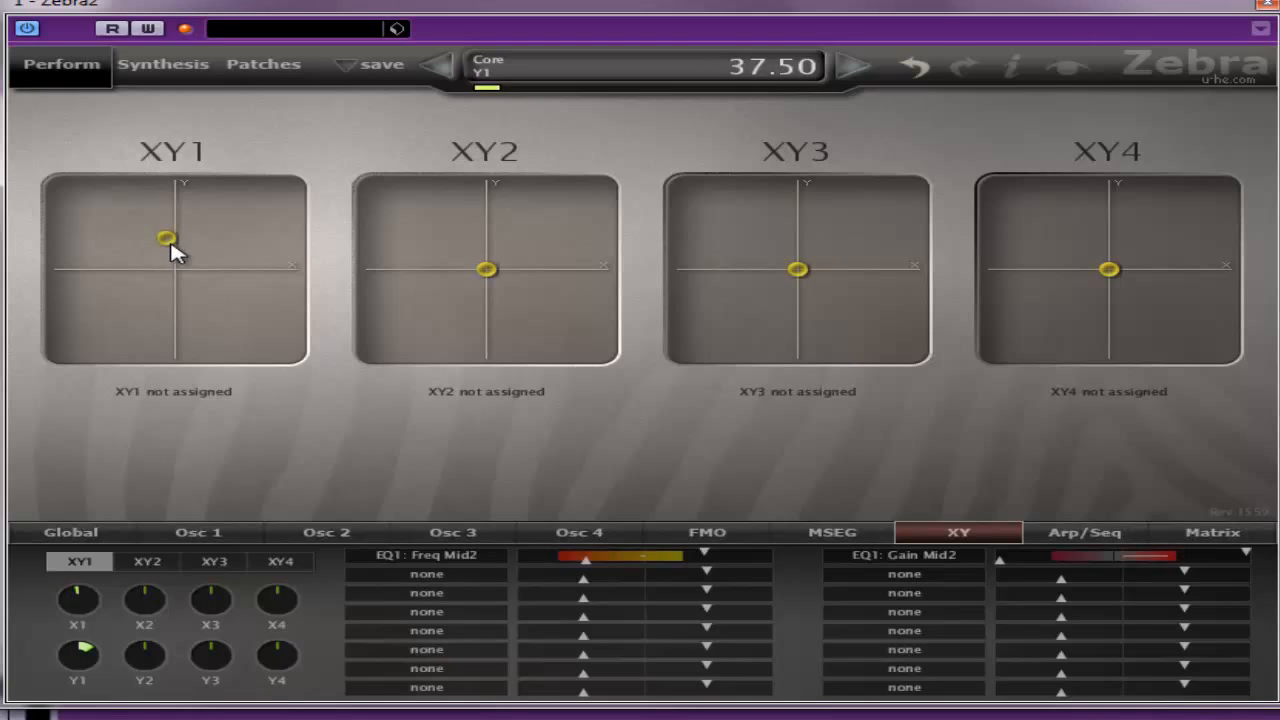
left_click_drag(167, 237, 112, 238)
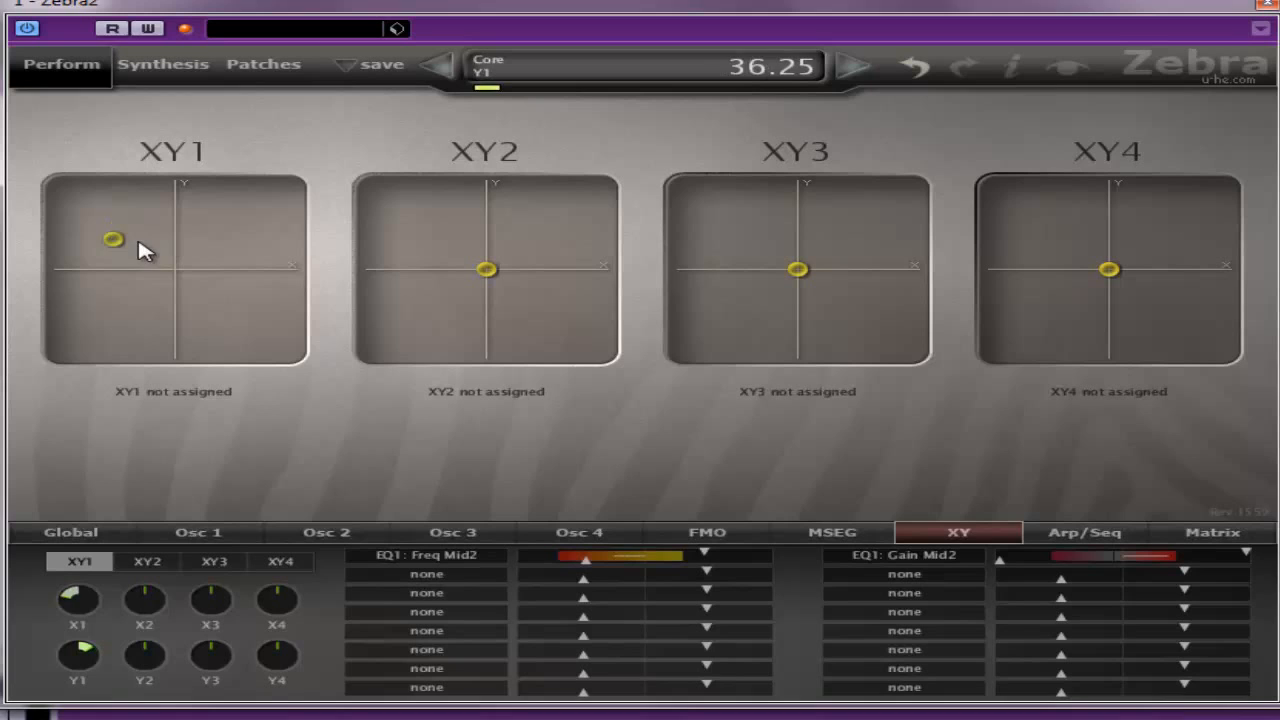
left_click_drag(112, 239, 130, 250)
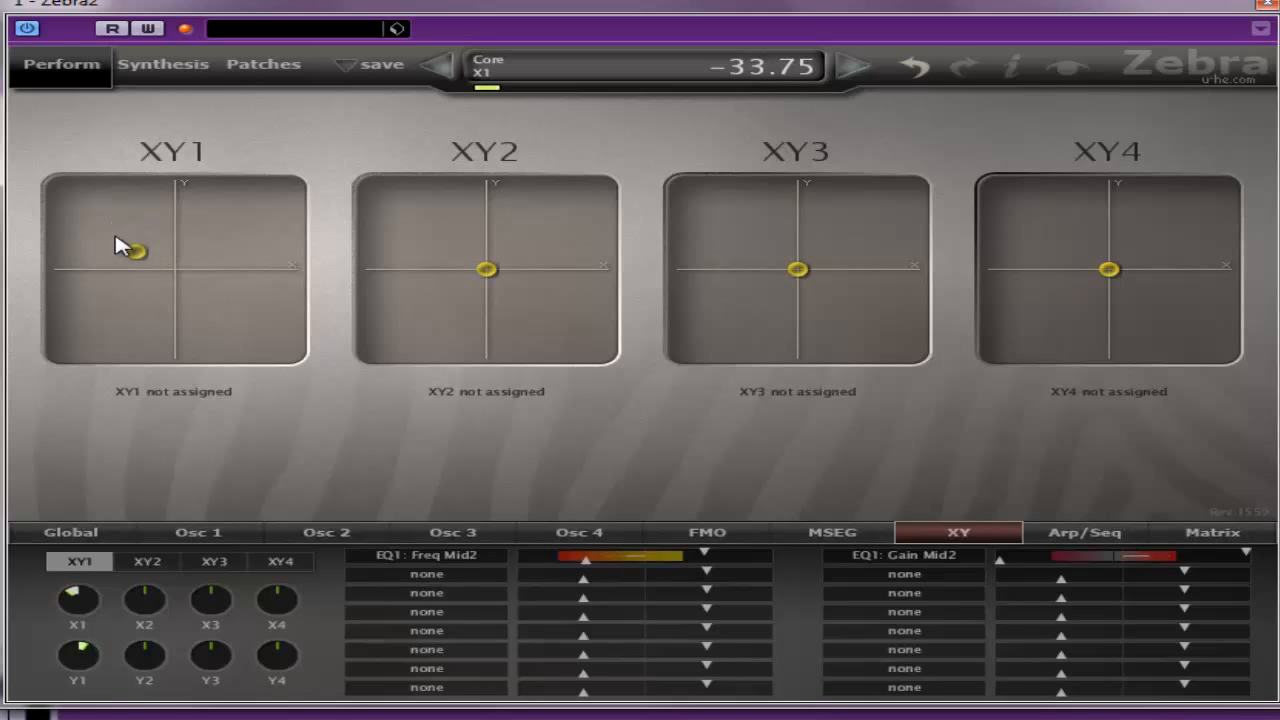
left_click_drag(130, 250, 168, 268)
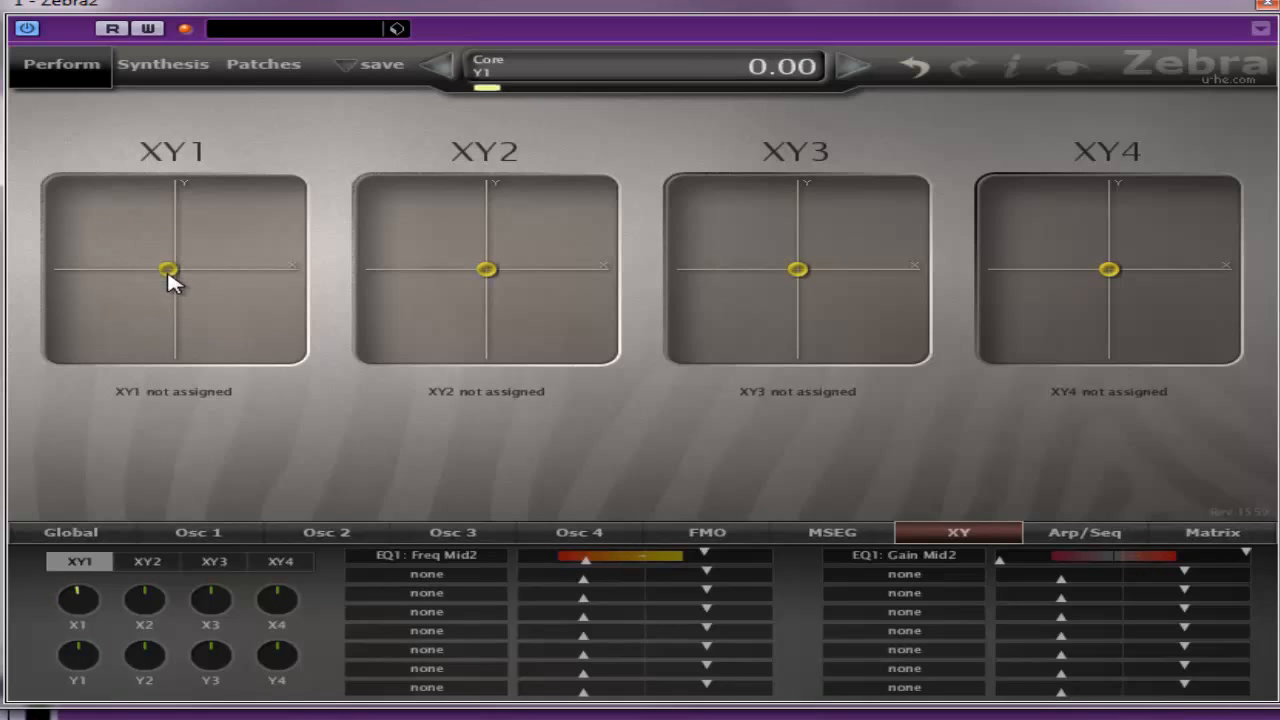
left_click_drag(168, 268, 145, 247)
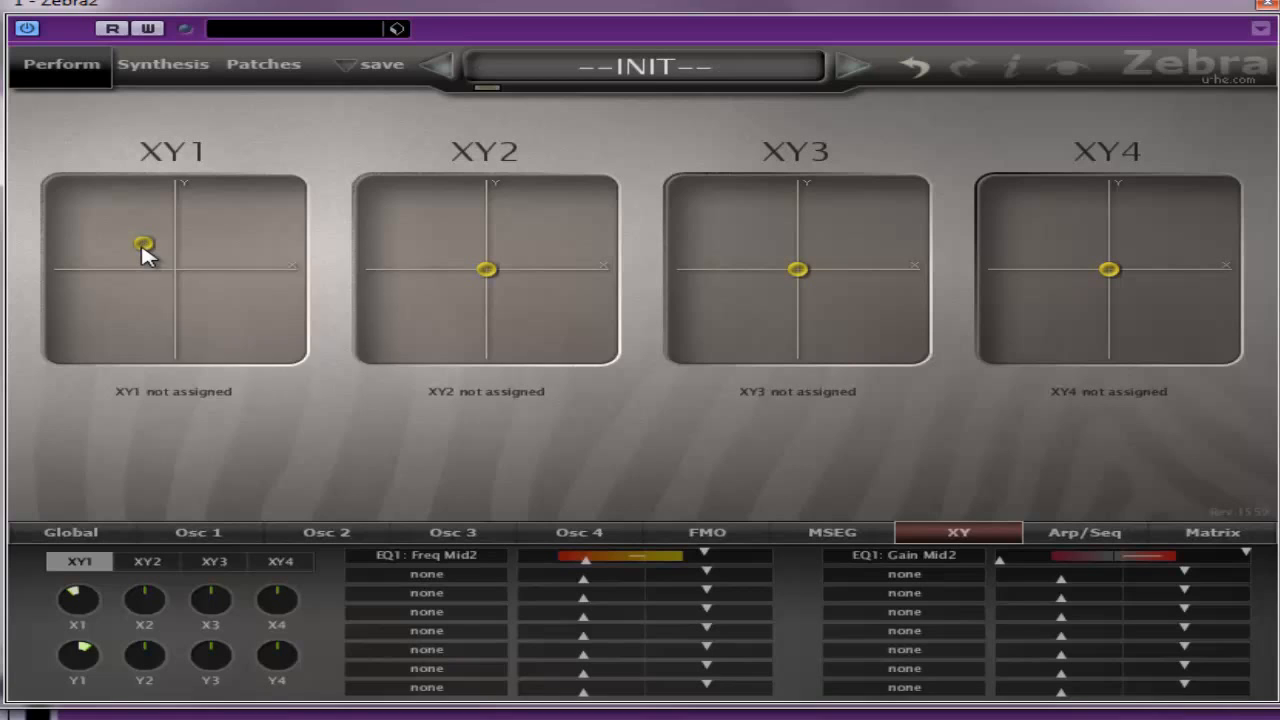
Push the XY1 dot to the far right, then bring it back to the pad's exact centre
right_click(143, 245)
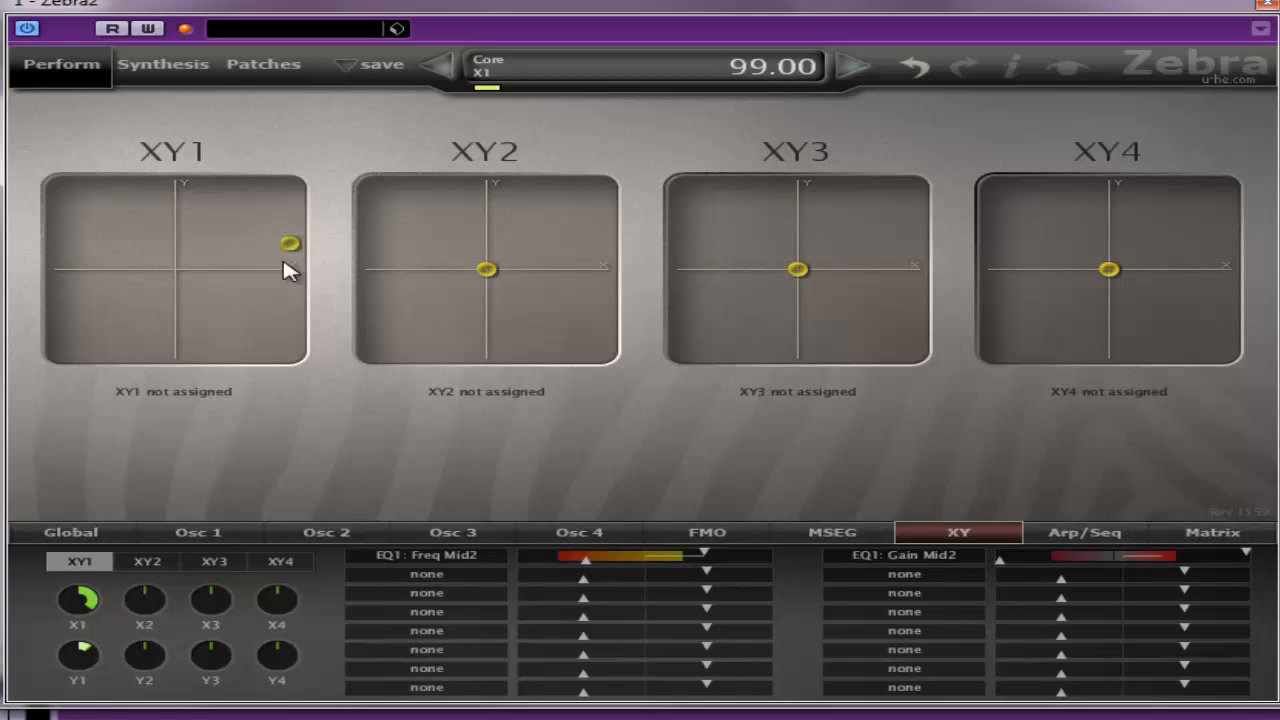
left_click_drag(290, 243, 175, 245)
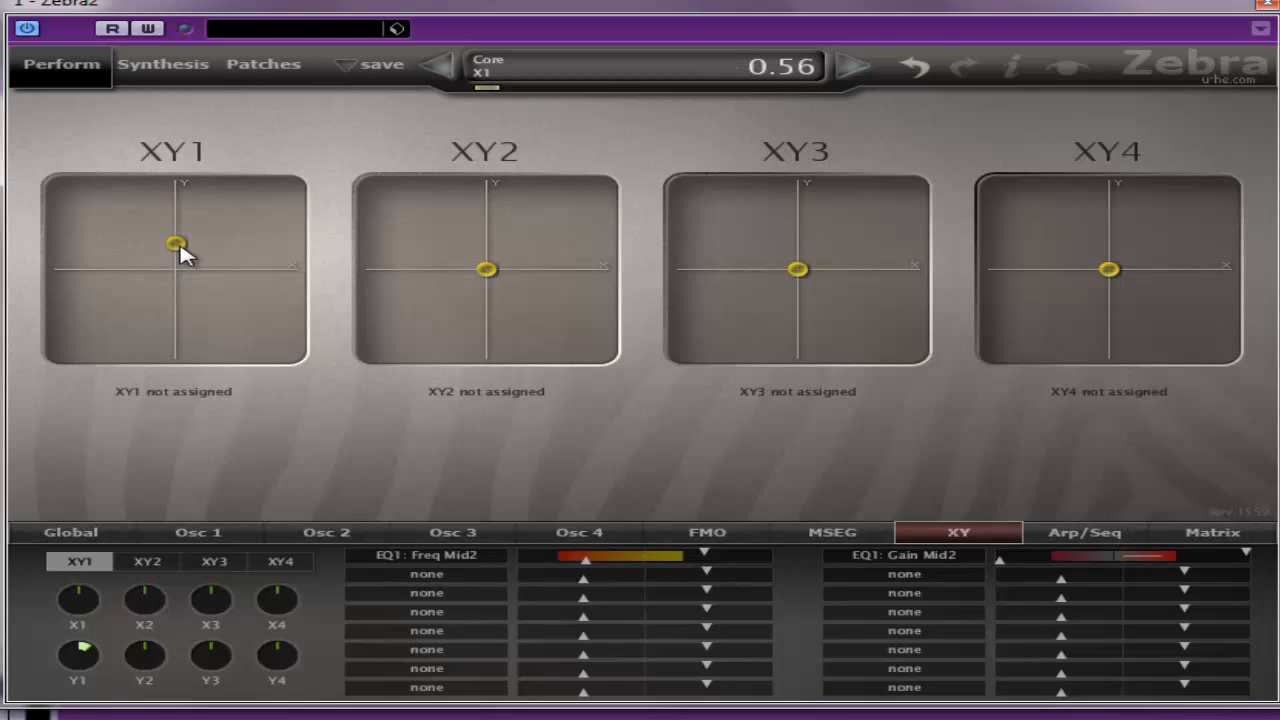
mouse_move(222, 290)
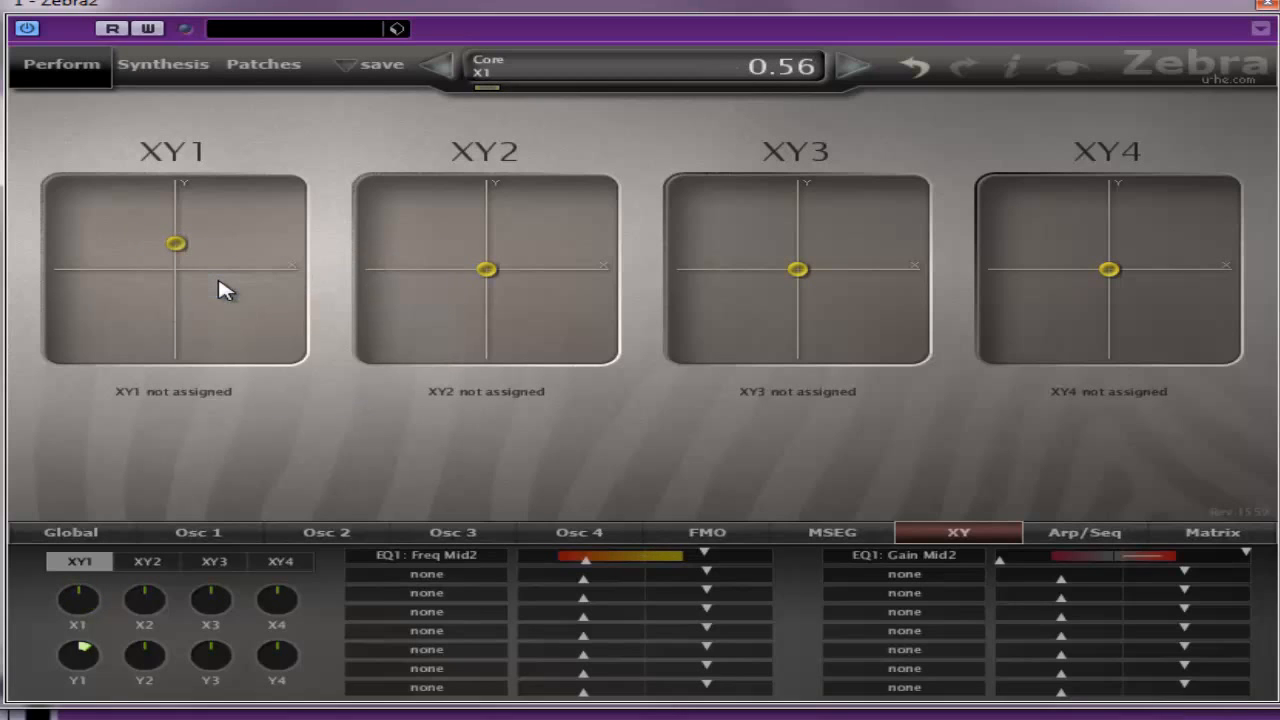
left_click_drag(175, 243, 175, 251)
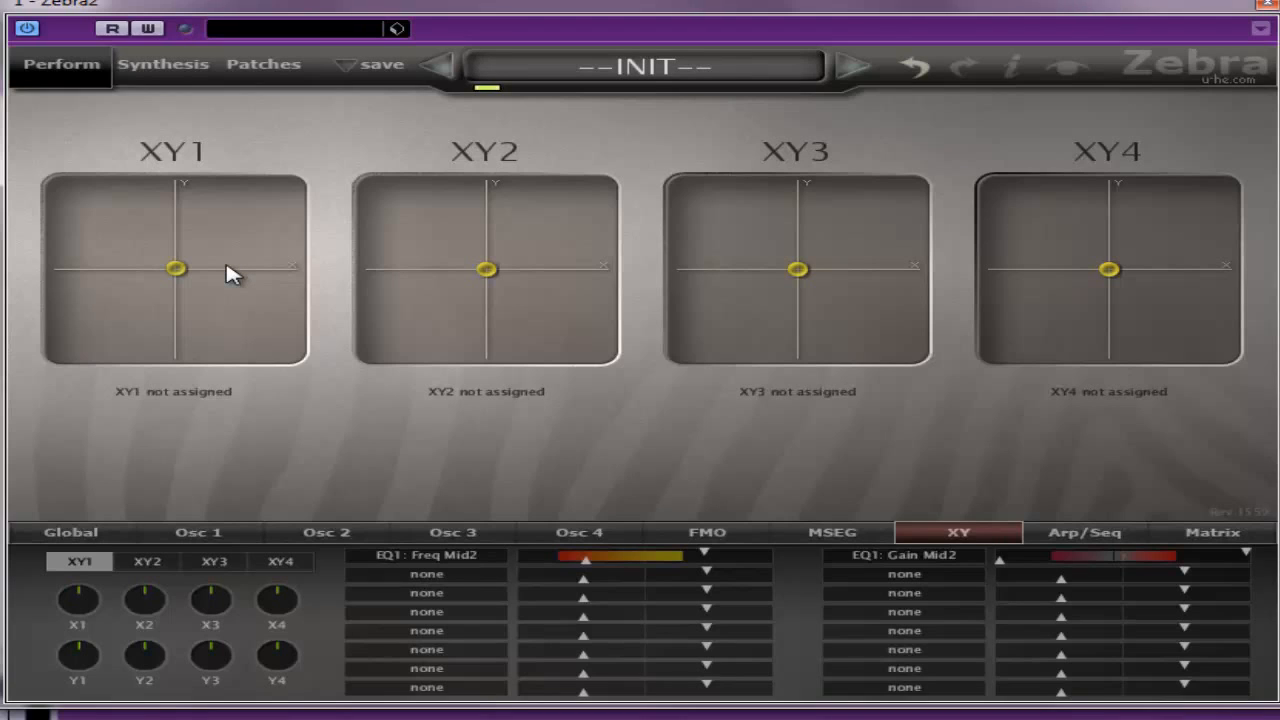
left_click_drag(176, 268, 176, 241)
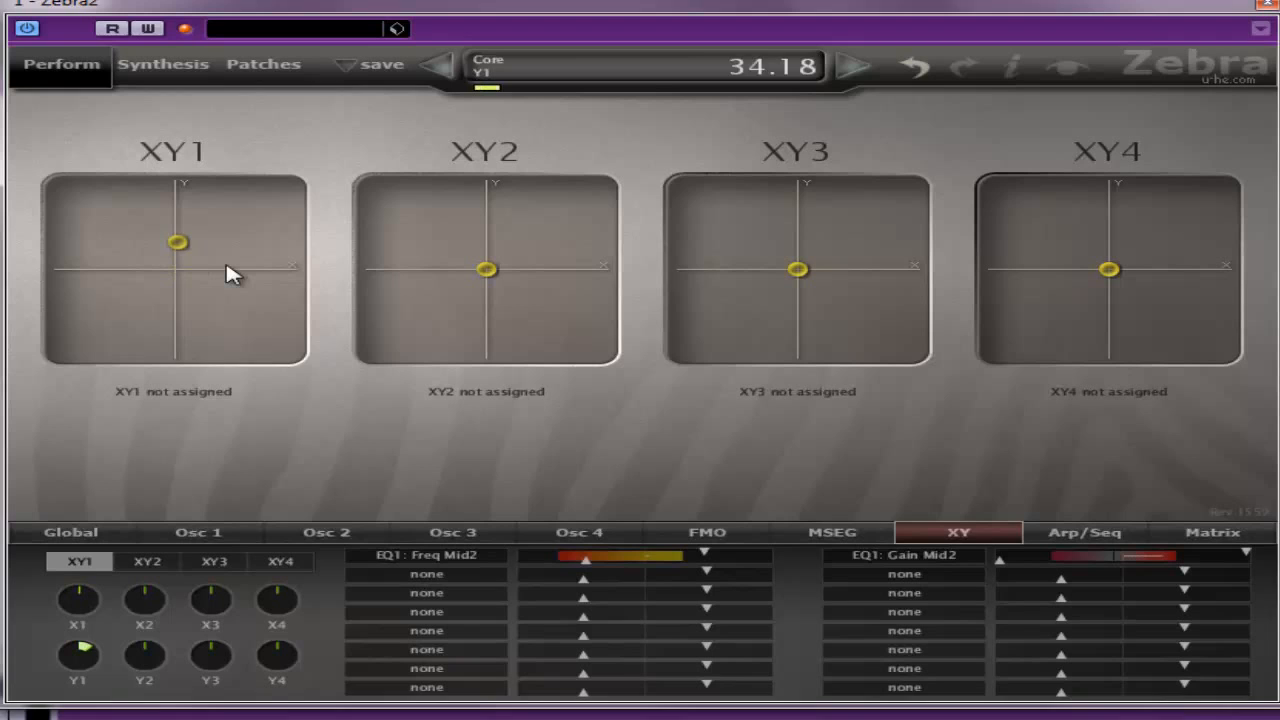
left_click_drag(177, 242, 133, 242)
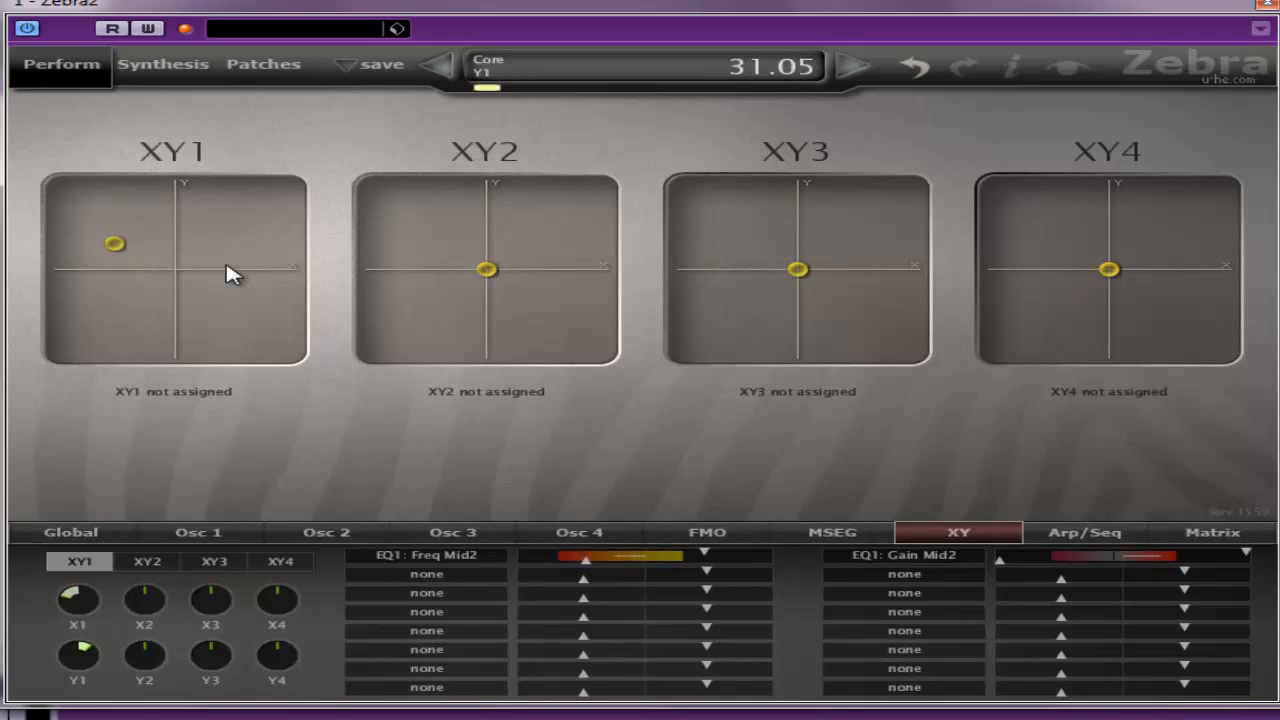
left_click_drag(114, 244, 155, 230)
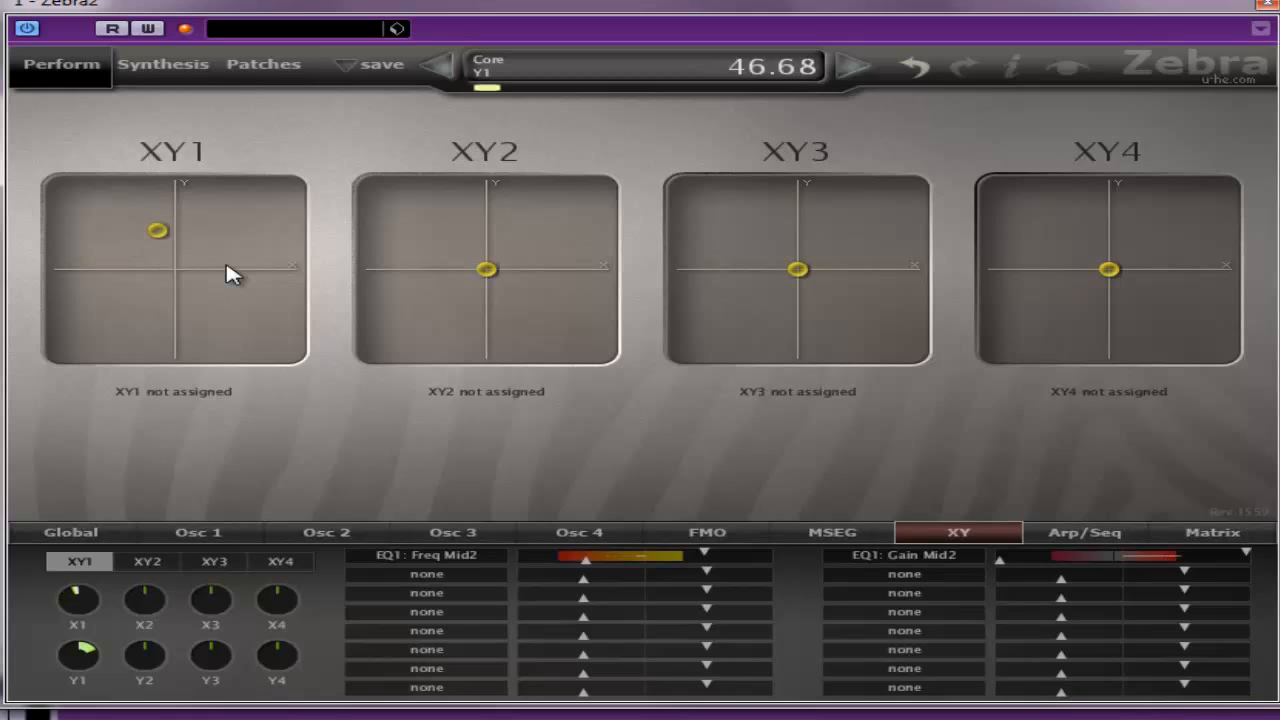
left_click_drag(155, 230, 120, 234)
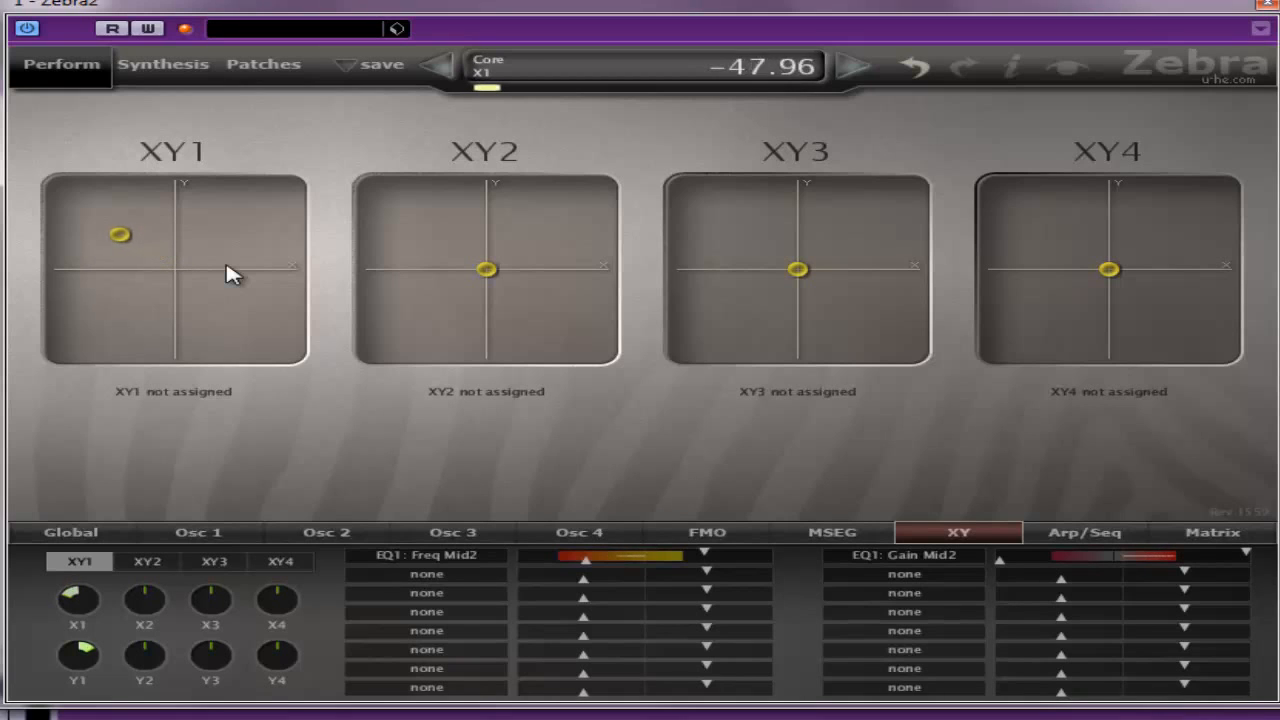
left_click_drag(120, 235, 155, 235)
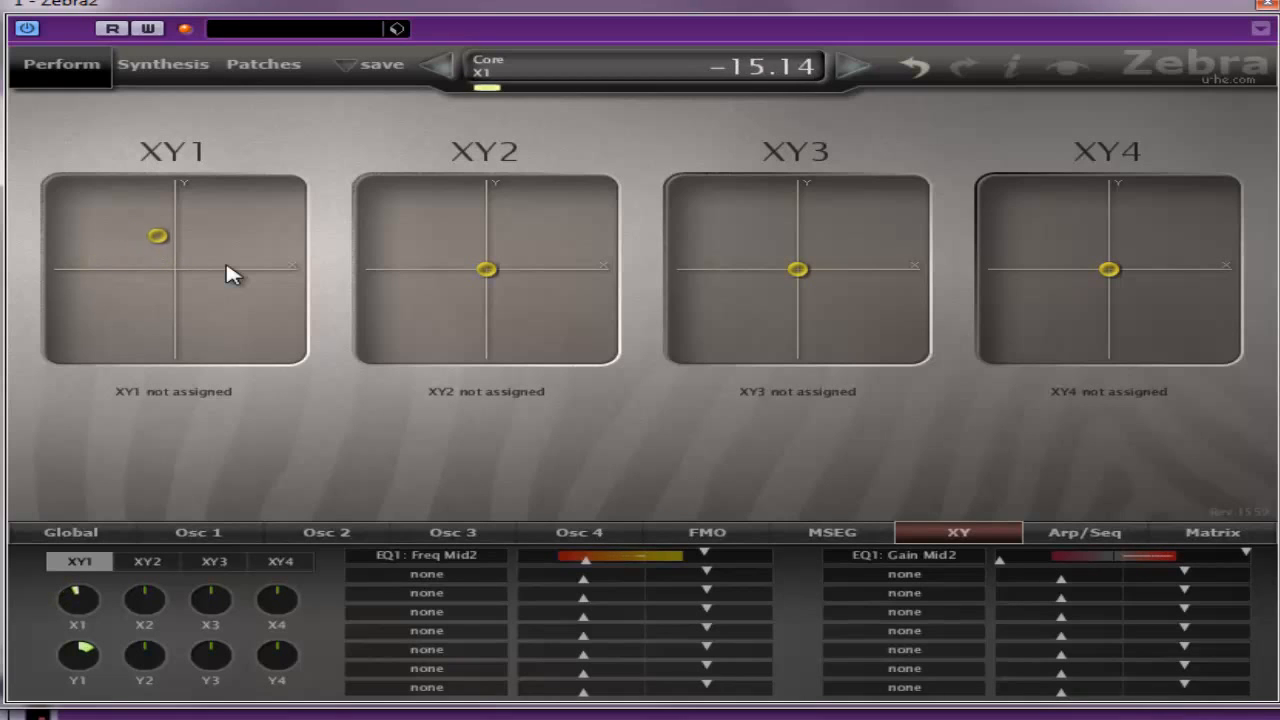
left_click_drag(155, 235, 153, 276)
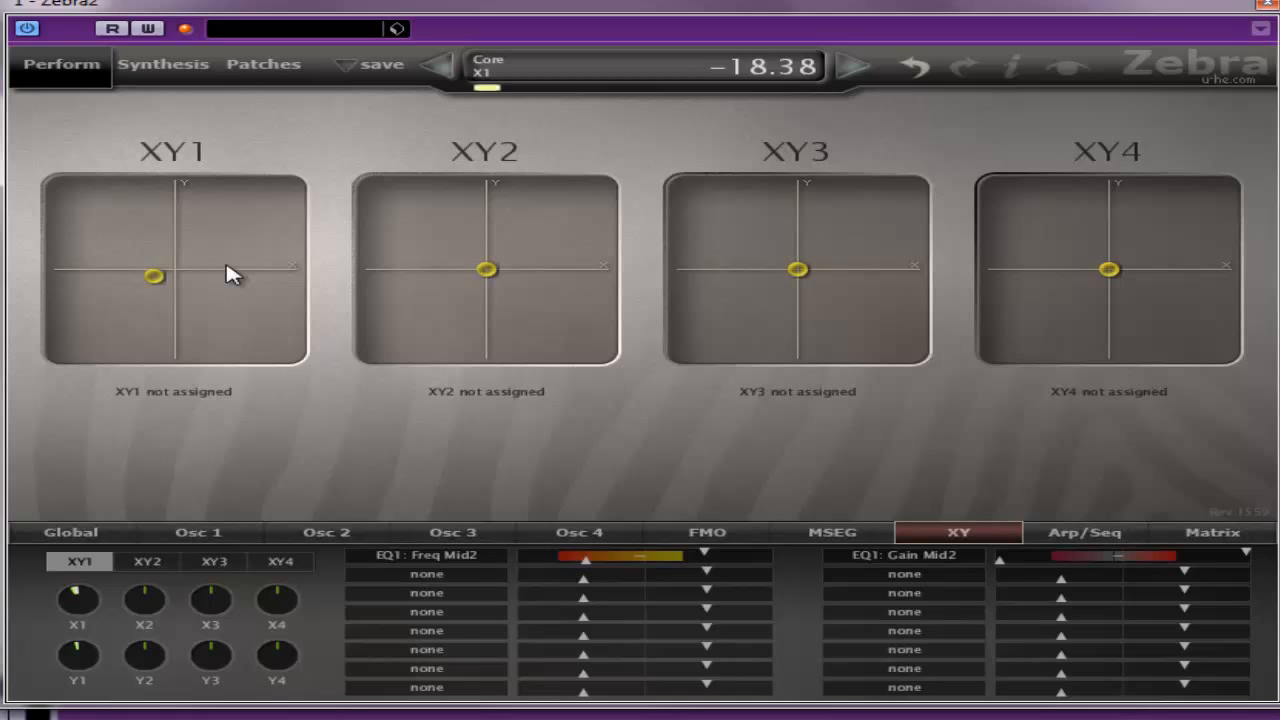
left_click_drag(155, 276, 130, 243)
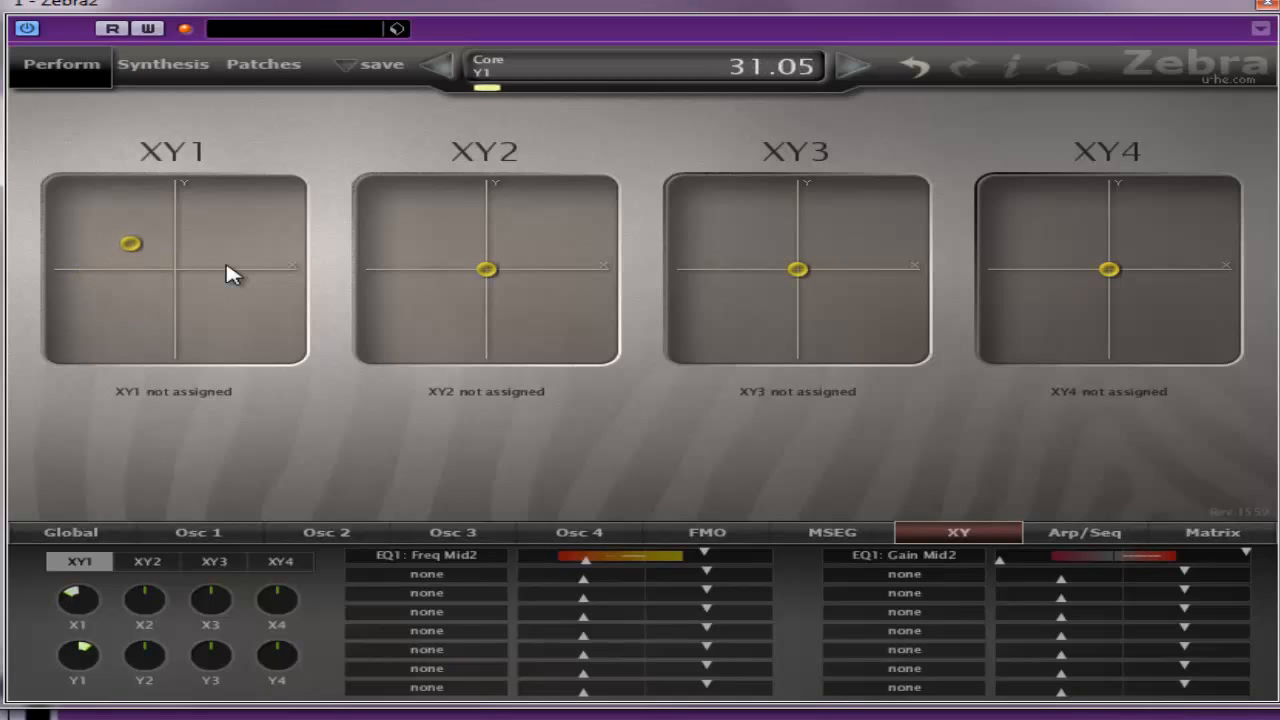
left_click_drag(130, 243, 195, 232)
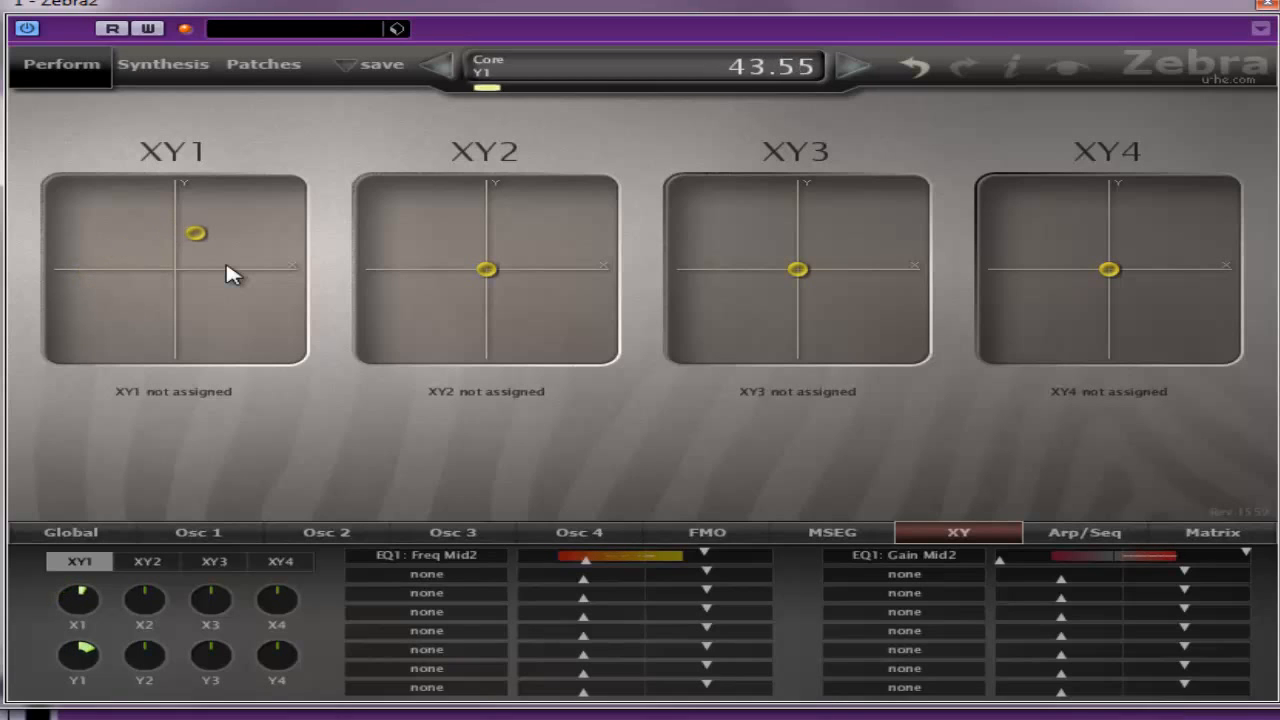
left_click_drag(194, 233, 163, 236)
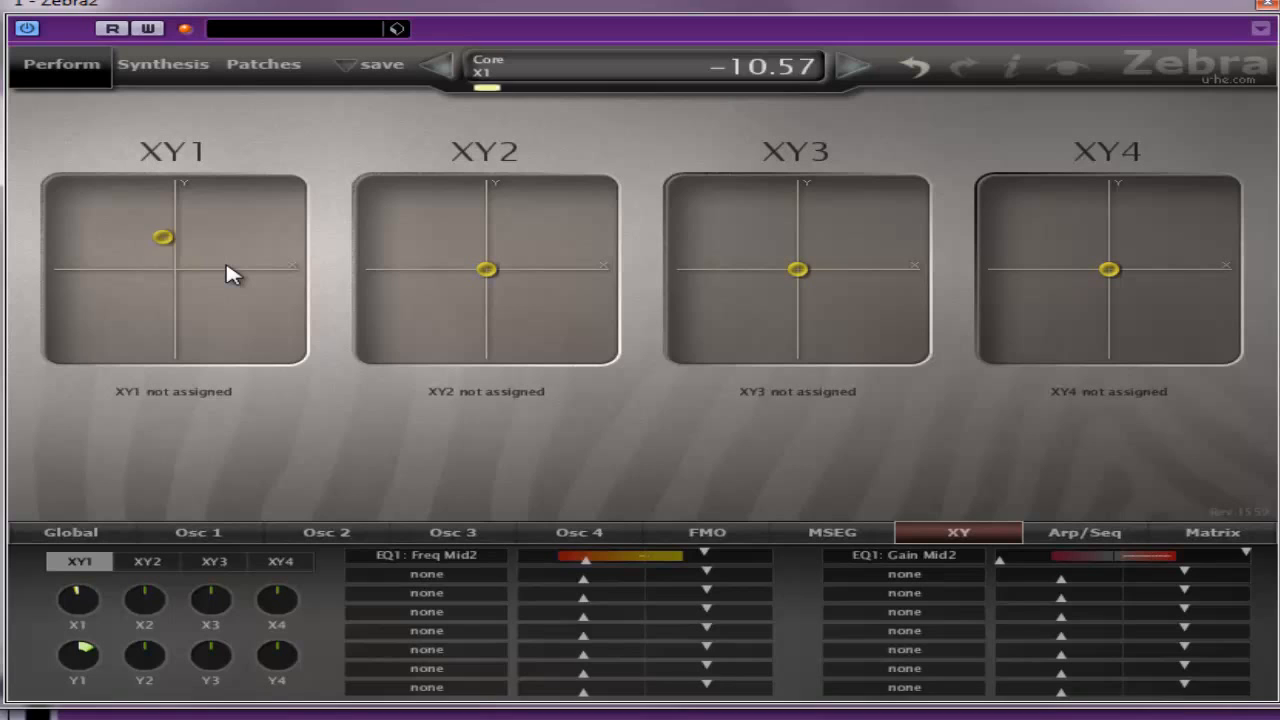
left_click_drag(163, 236, 180, 269)
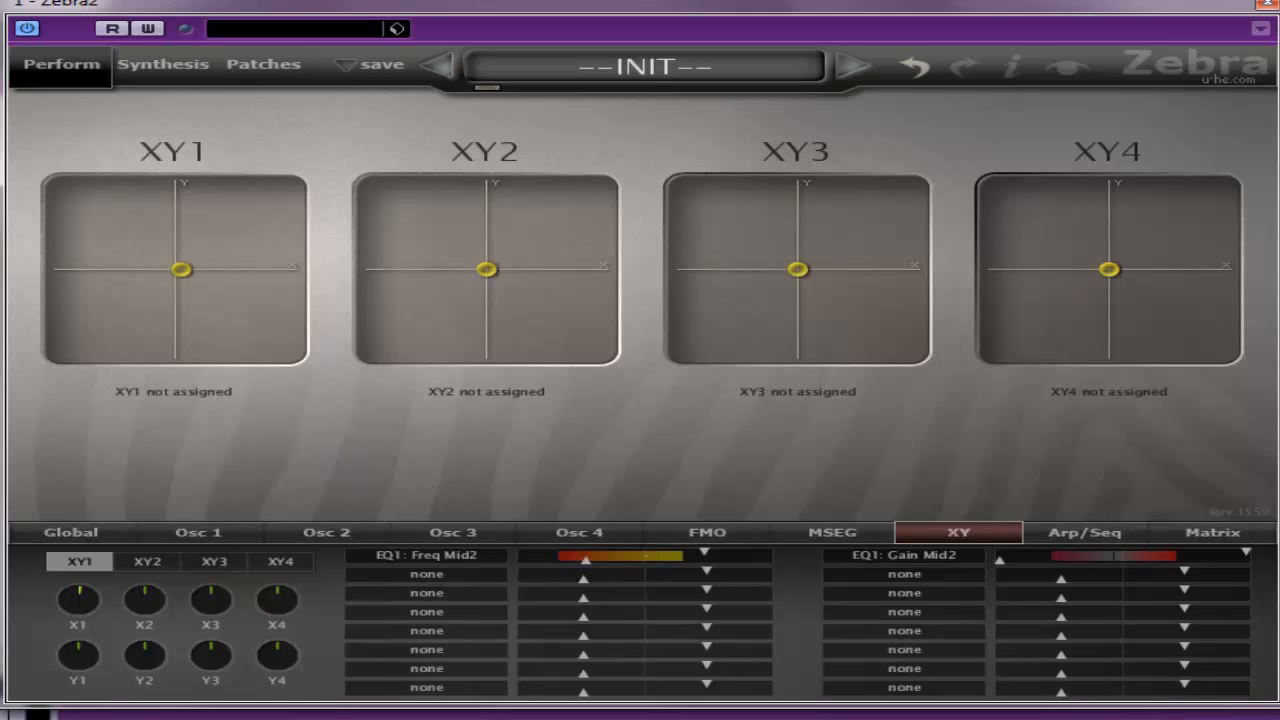
mouse_move(72, 278)
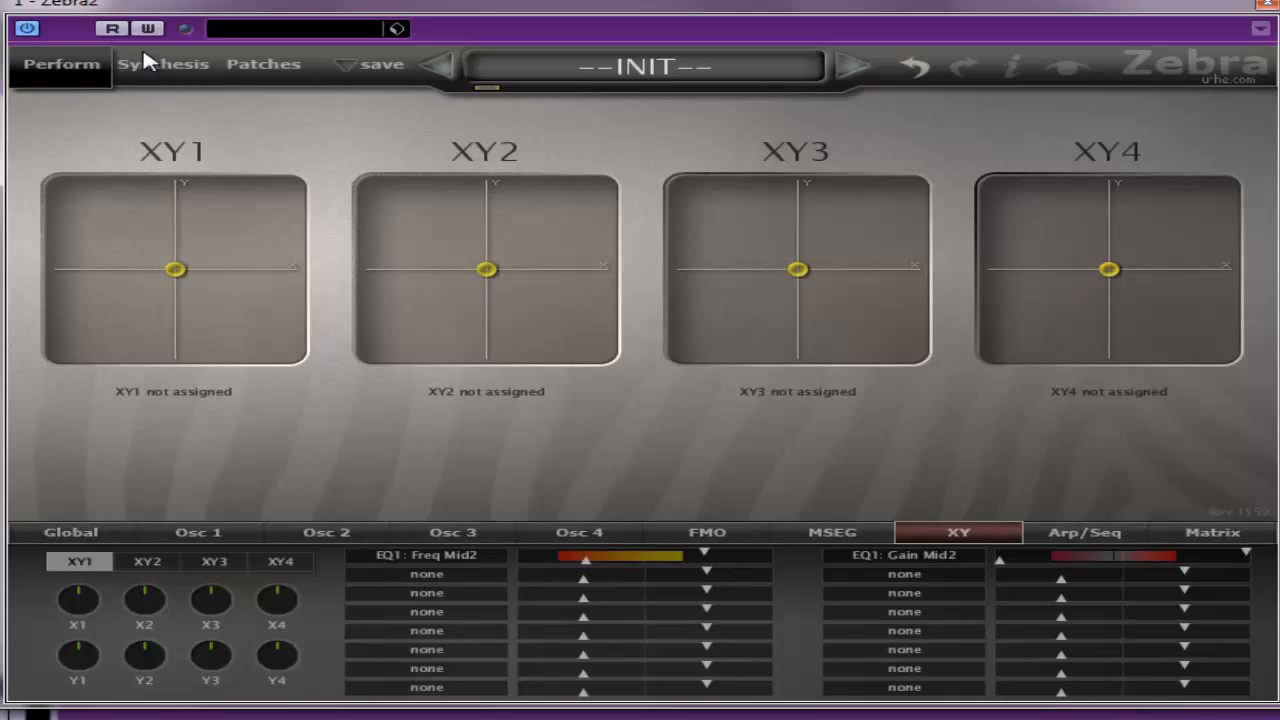
Show the Synthesis page's Global settings and EQ curve, keeping voice mode on poly
left_click(162, 64)
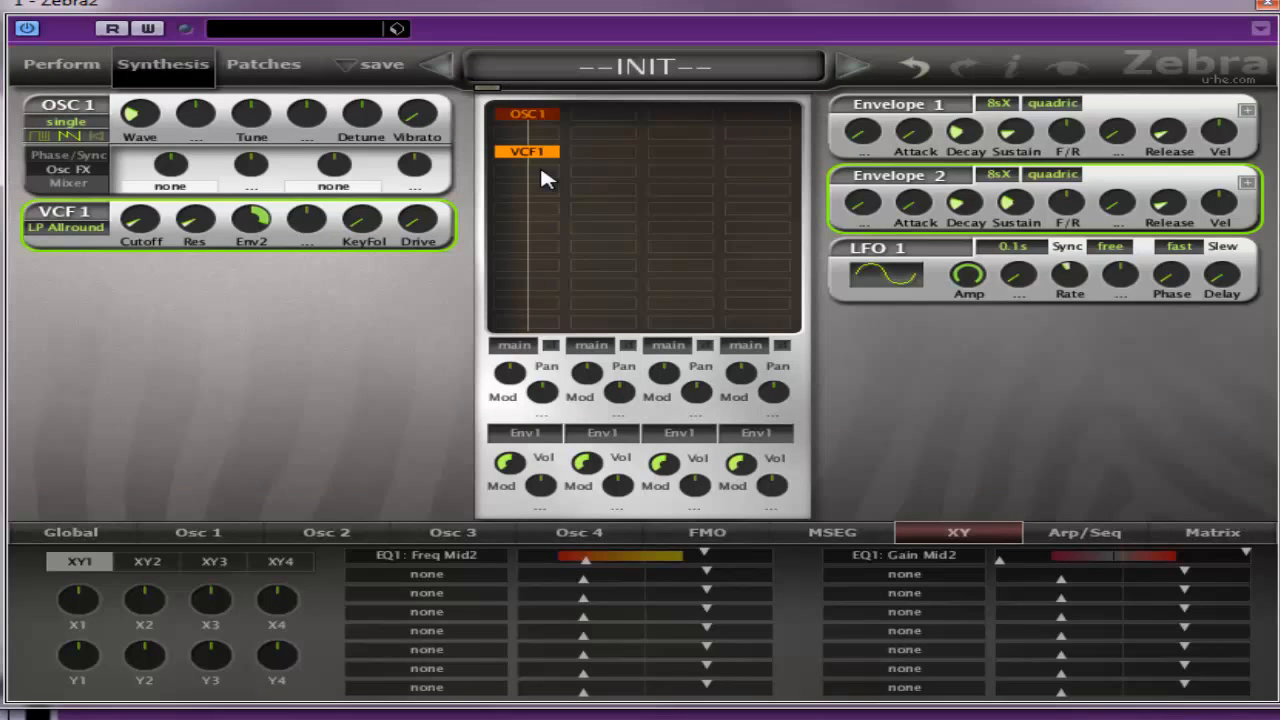
left_click(70, 532)
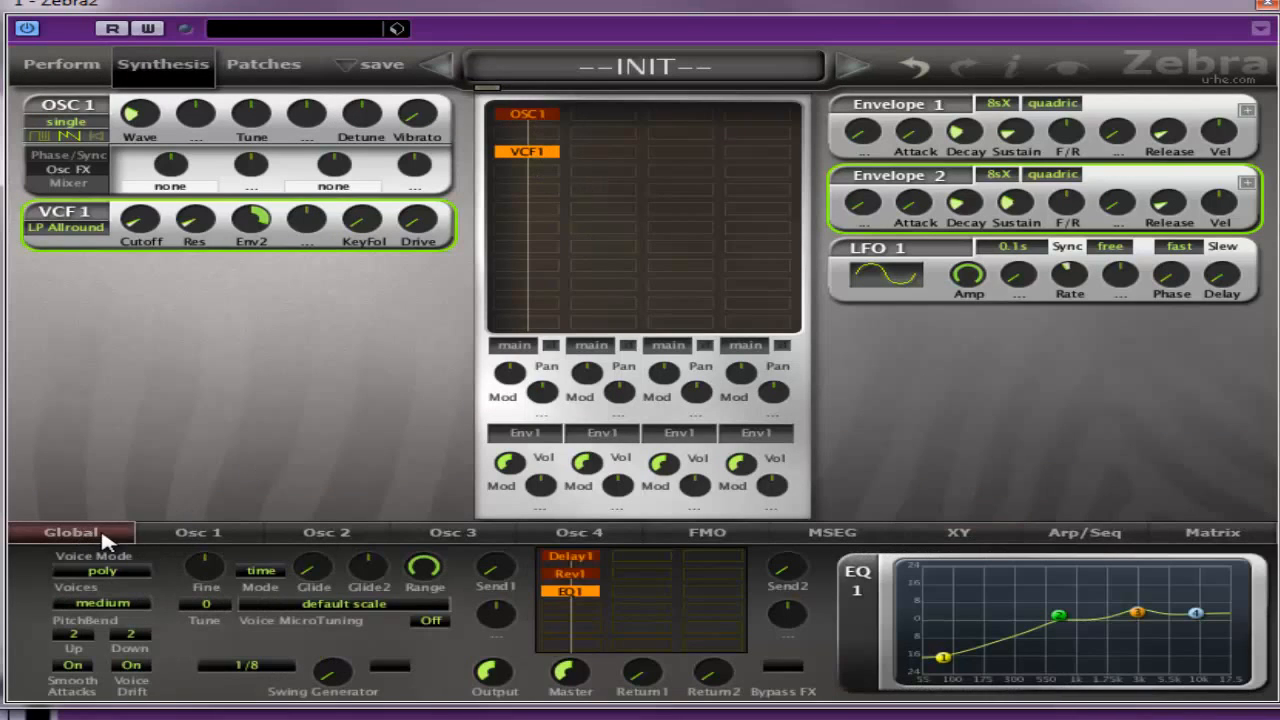
mouse_move(318, 585)
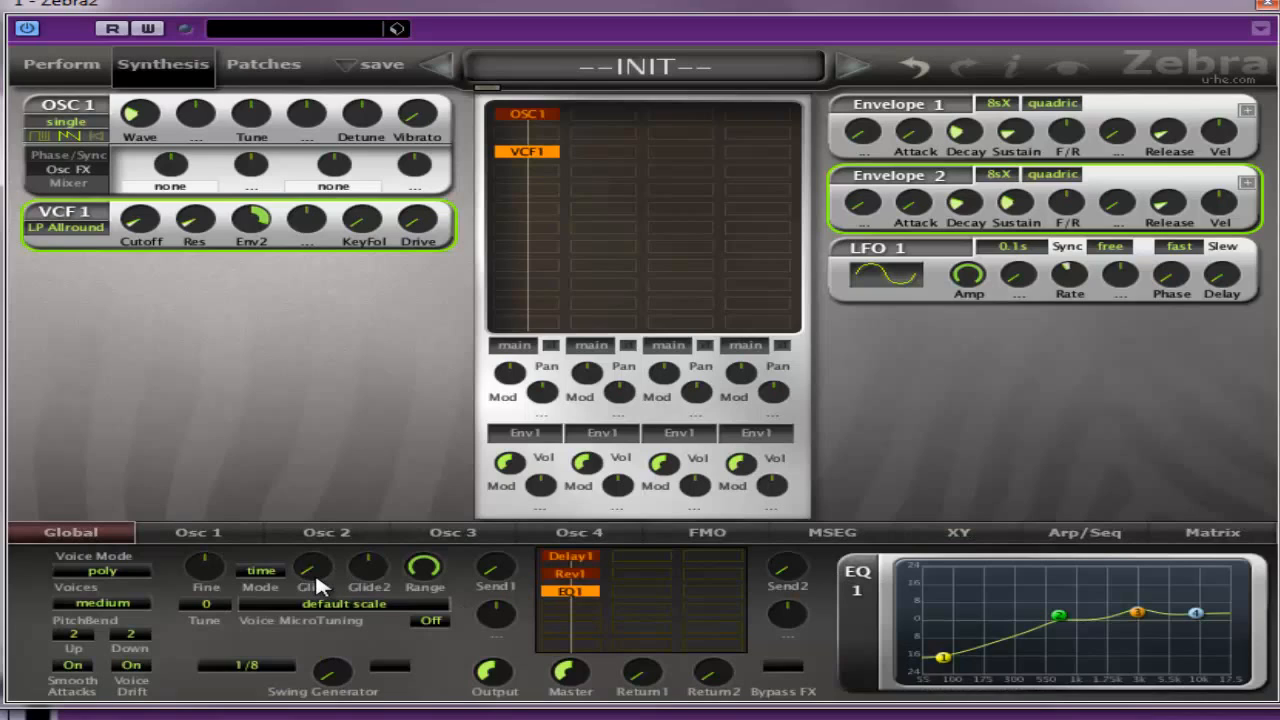
left_click(101, 570)
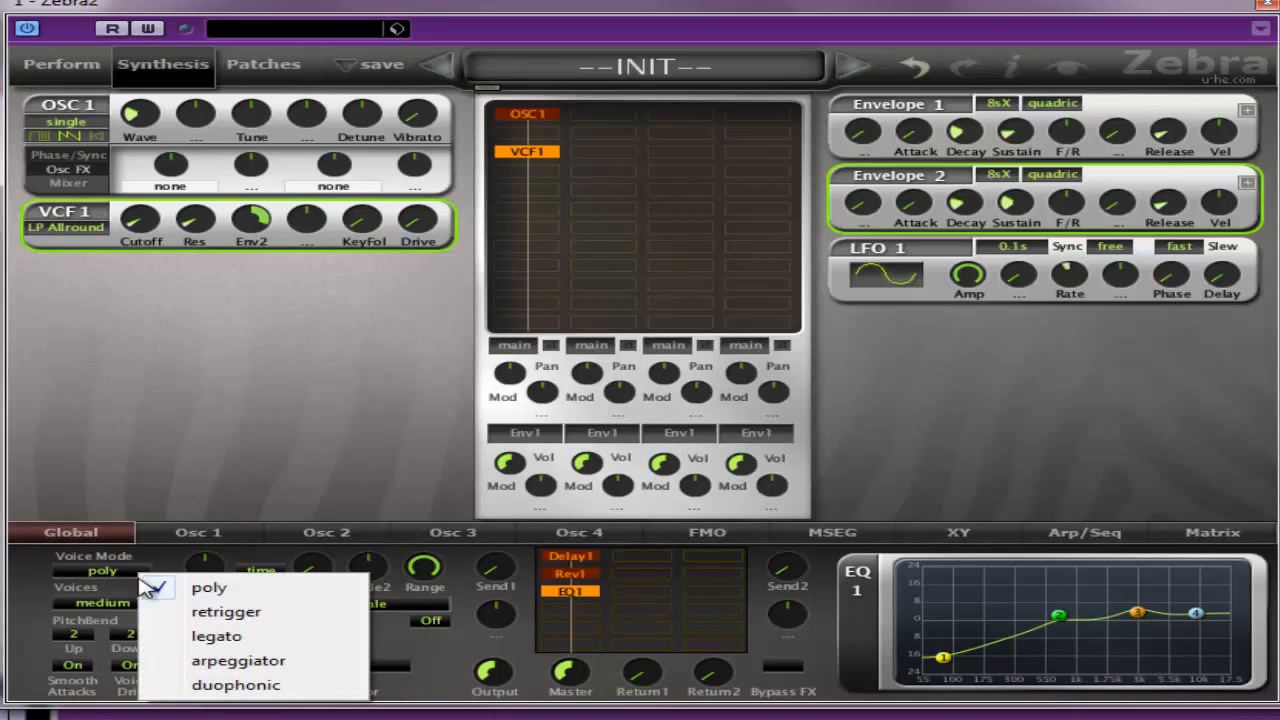
left_click(209, 587)
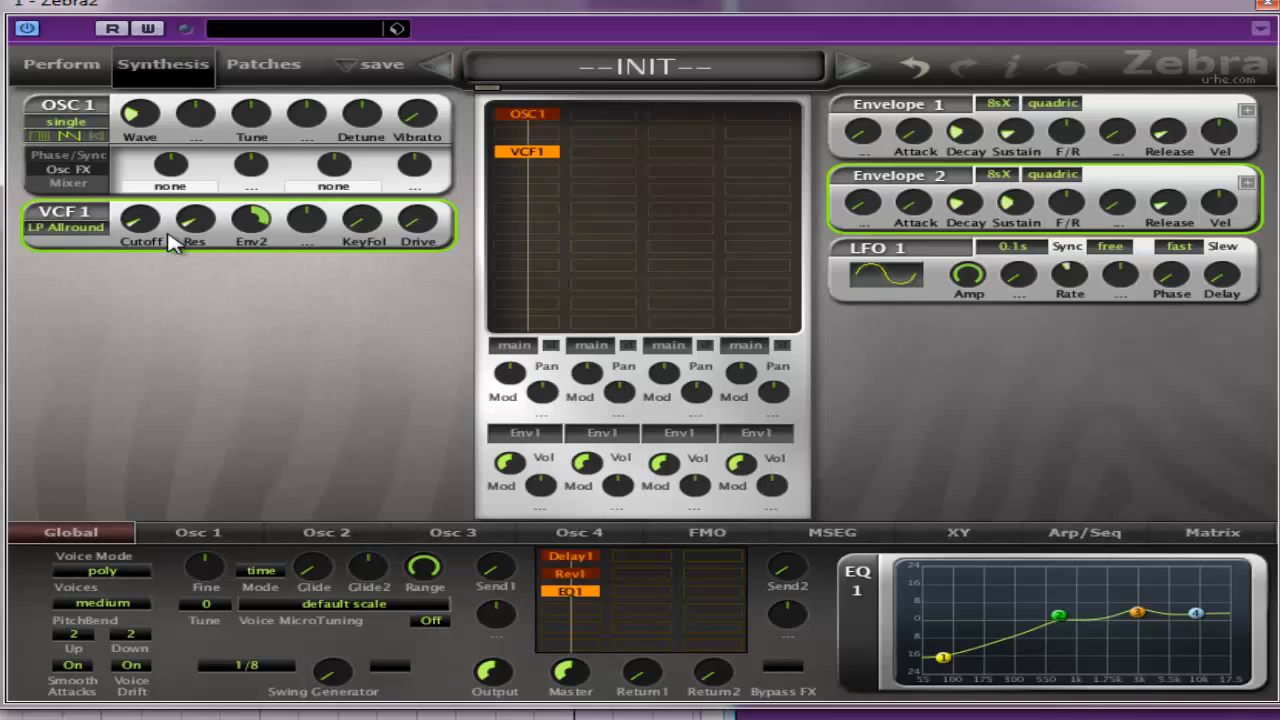
mouse_move(470, 282)
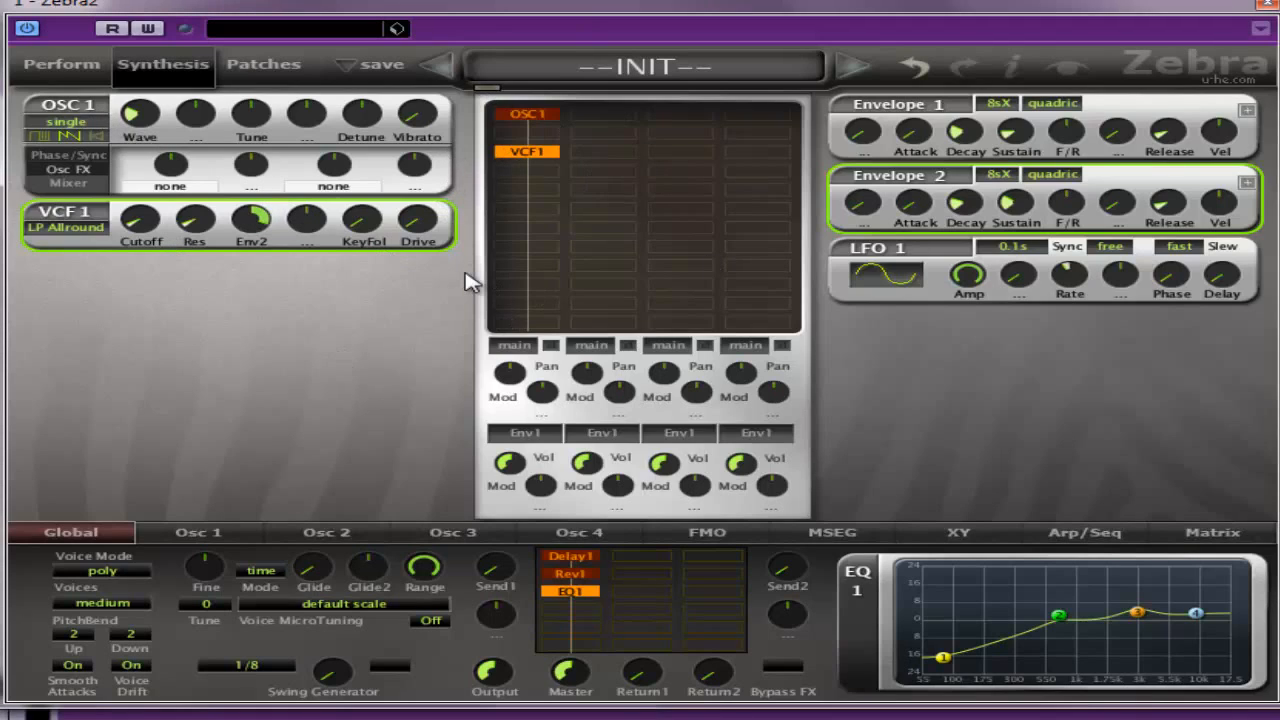